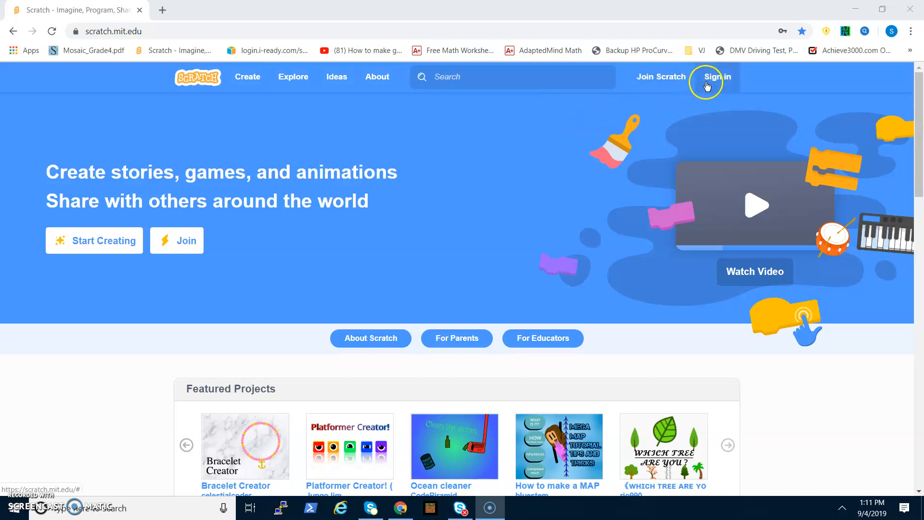
{"action": "mouse_move", "coordinate": [881, 128]}
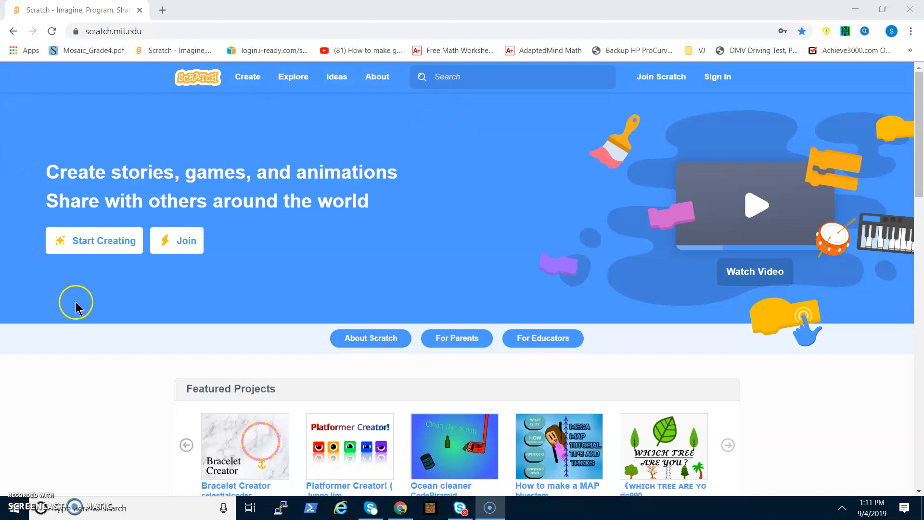
{"action": "mouse_move", "coordinate": [694, 332]}
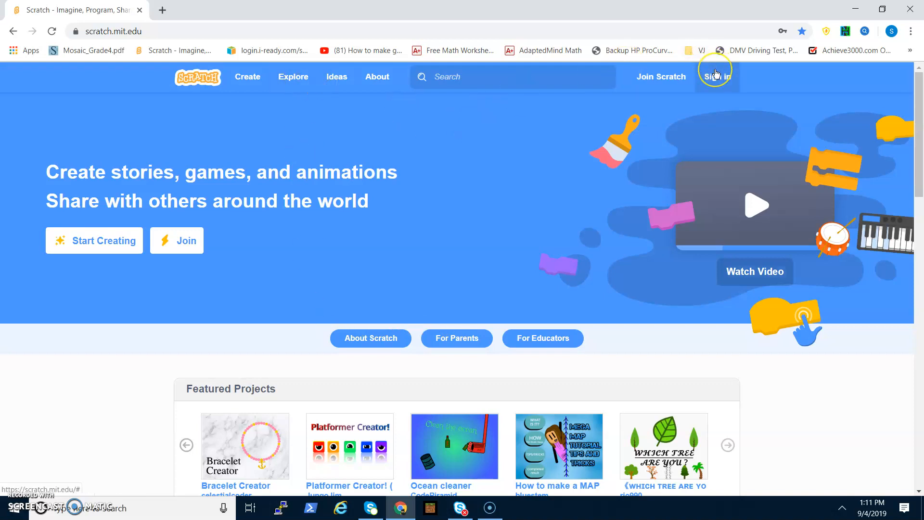
{"action": "mouse_move", "coordinate": [111, 30]}
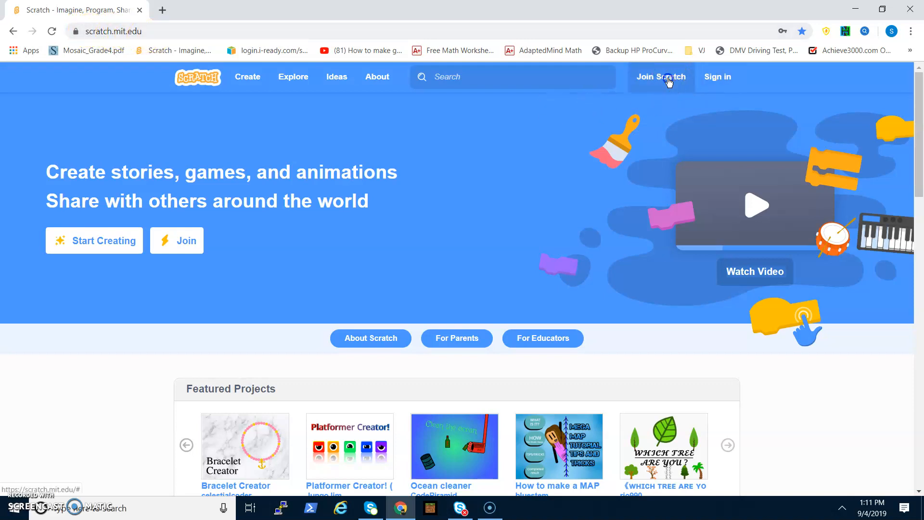
Begin Join Scratch sign-up with a password and the first attempted username 'Daaaaaaaa'
{"action": "left_click", "coordinate": [660, 77]}
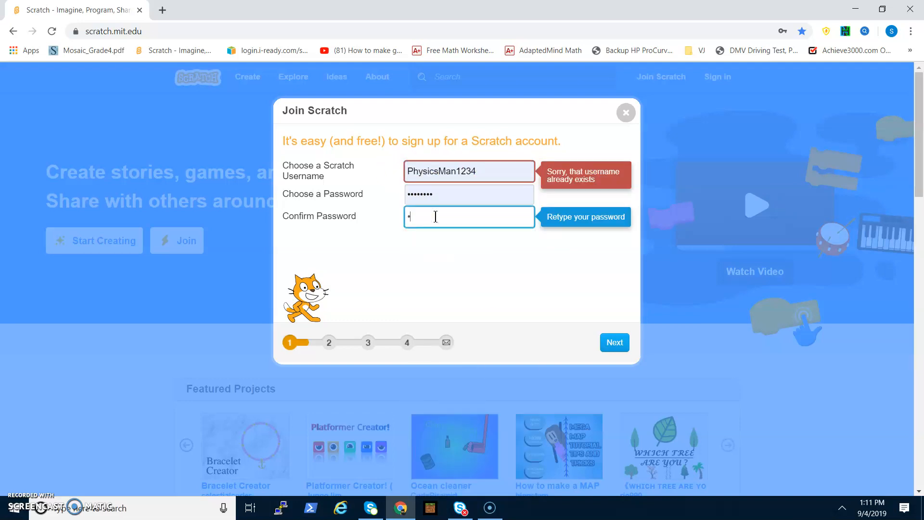
{"action": "type", "text": "••••••••"}
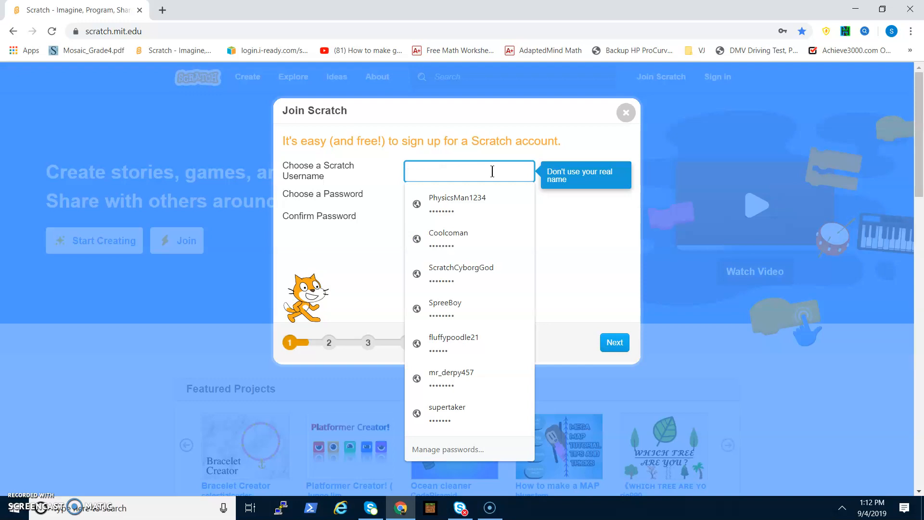
{"action": "type", "text": "D"}
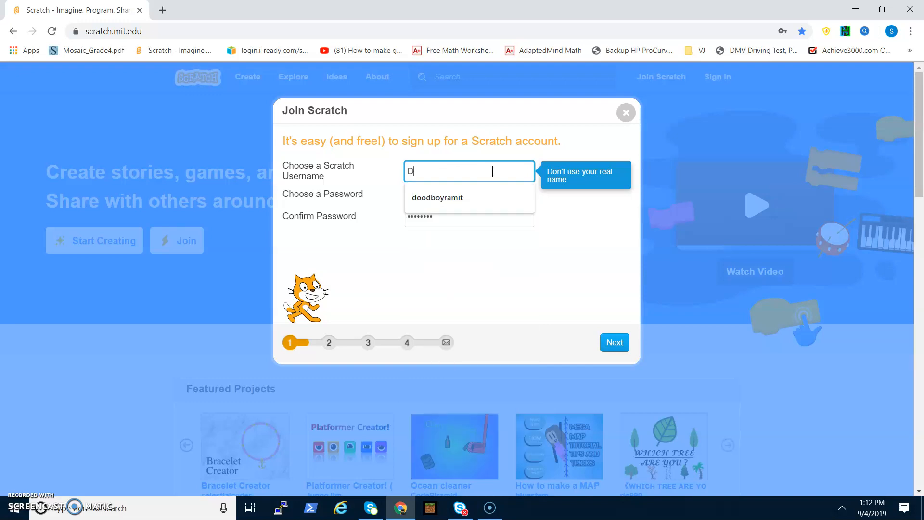
{"action": "type", "text": "aaaaaaaa"}
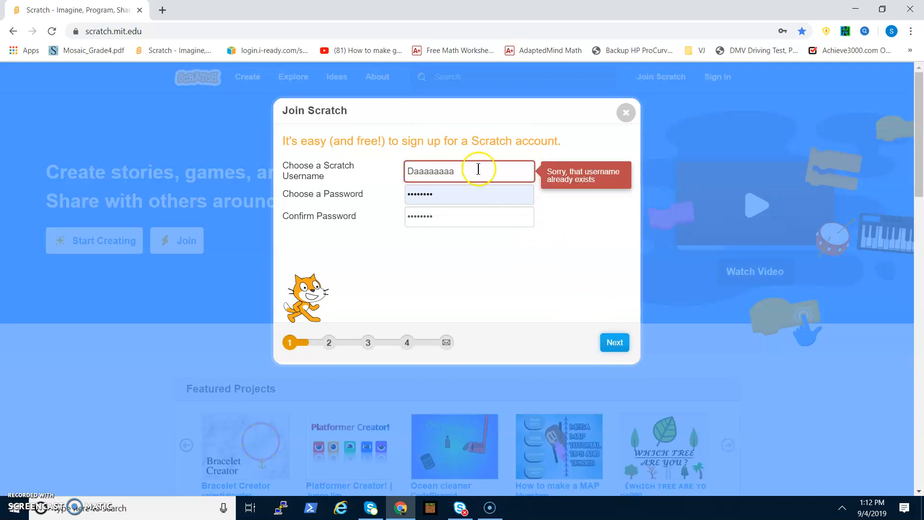
Rework the rejected username, dropping stray symbols and ending it with '_1234'
{"action": "left_click", "coordinate": [469, 171]}
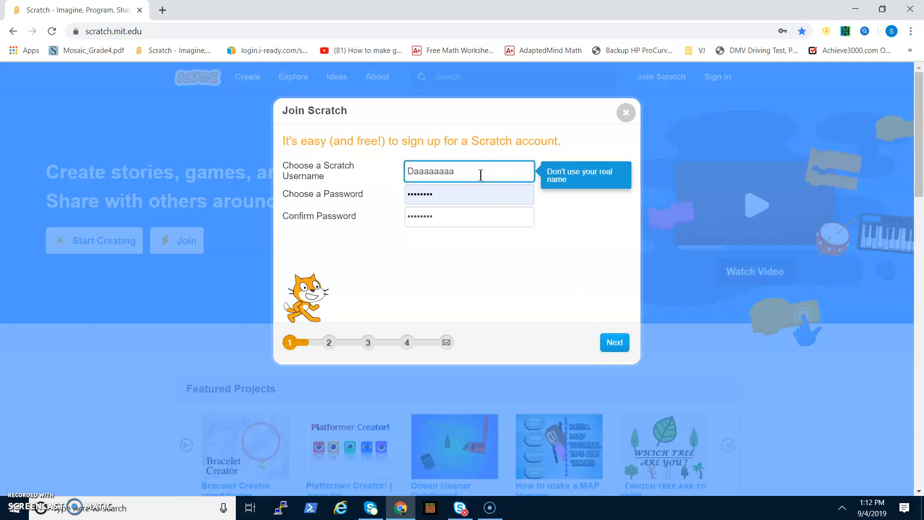
{"action": "type", "text": "!@#$%%5"}
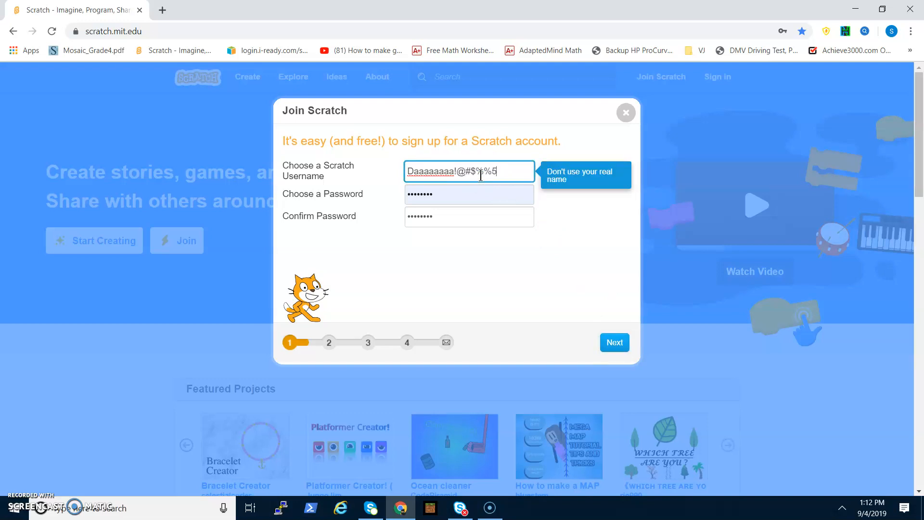
{"action": "key", "text": "Backspace"}
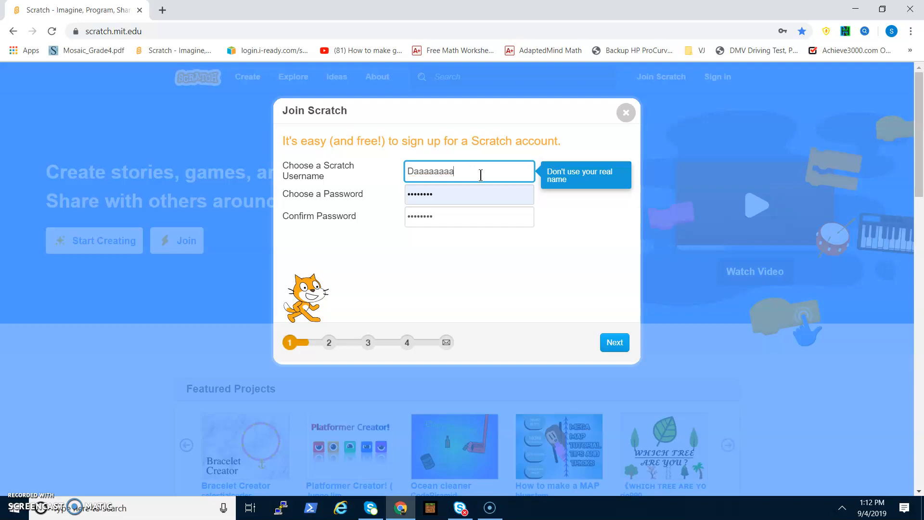
{"action": "type", "text": "_1234"}
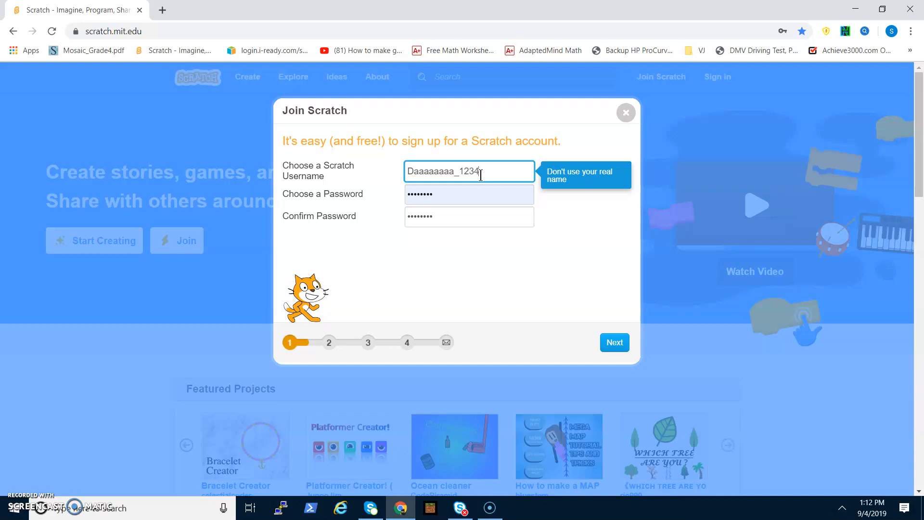
Fill the birth month and year, Male and United States steps of the sign-up
{"action": "left_click", "coordinate": [614, 343]}
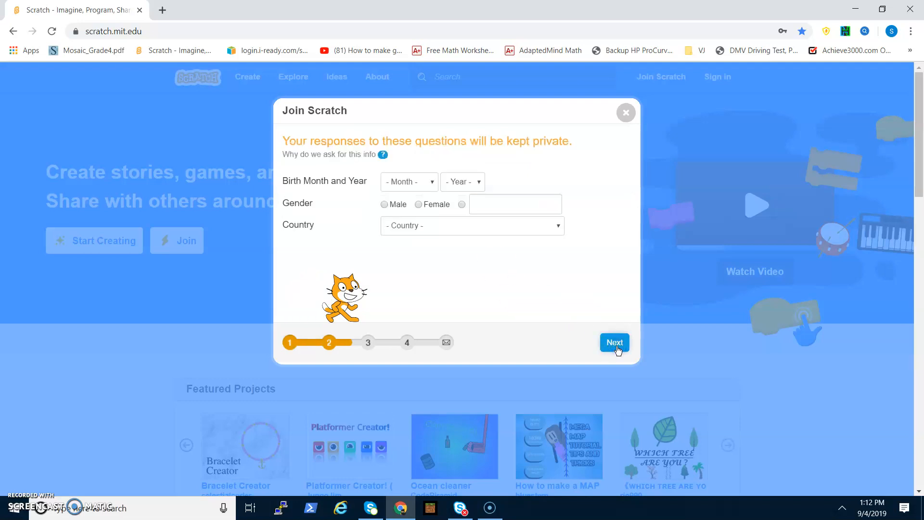
{"action": "left_click", "coordinate": [408, 181]}
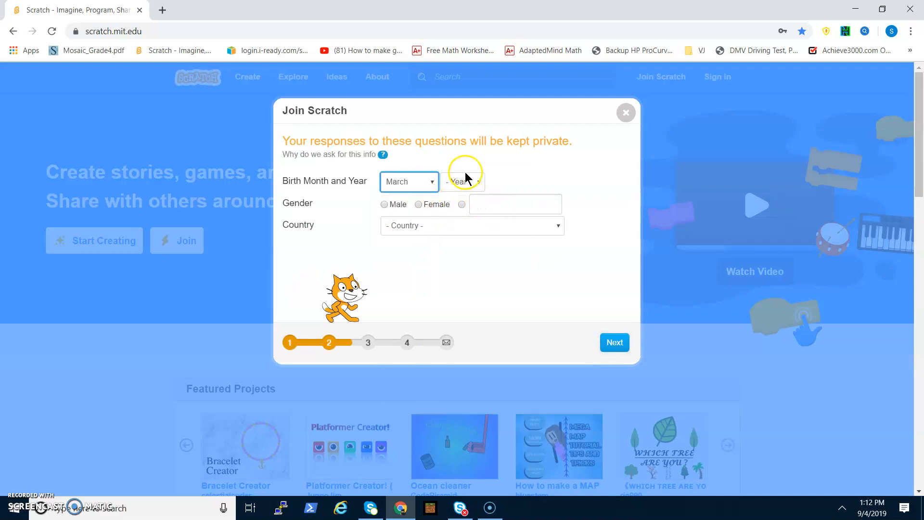
{"action": "left_click", "coordinate": [463, 181]}
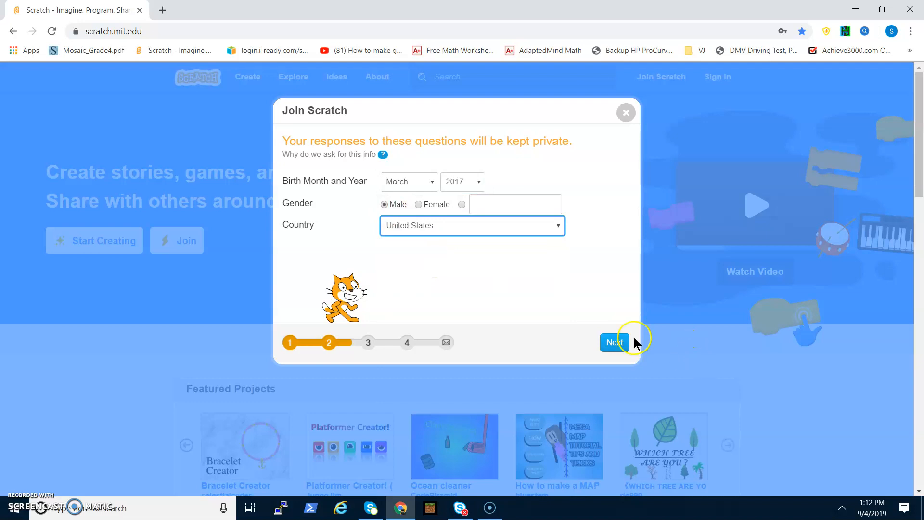
{"action": "left_click", "coordinate": [614, 343]}
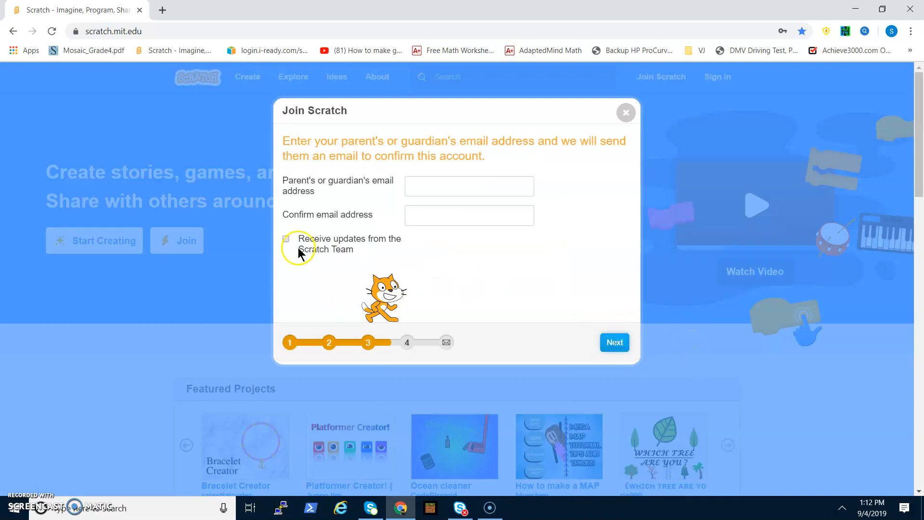
Enter 'abc.gmail.com' in both guardian email fields, which Scratch rejects as invalid
{"action": "left_click", "coordinate": [469, 185]}
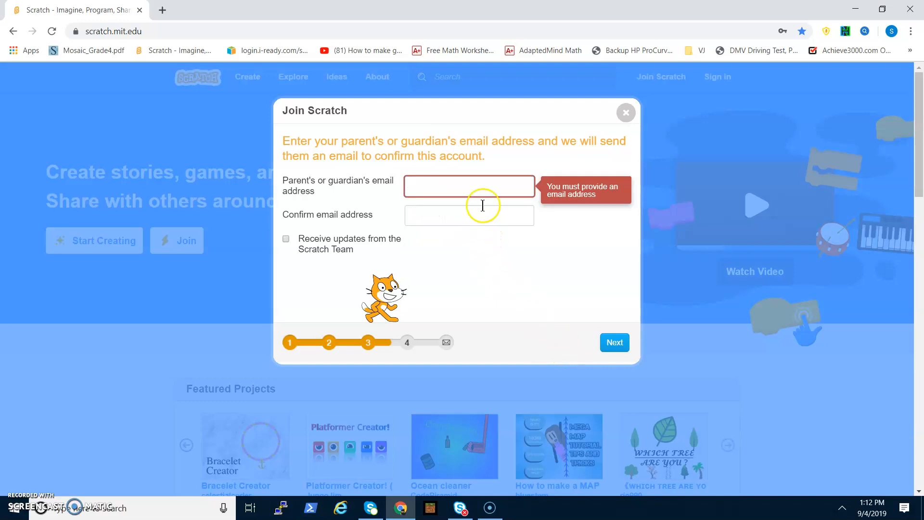
{"action": "mouse_move", "coordinate": [484, 186]}
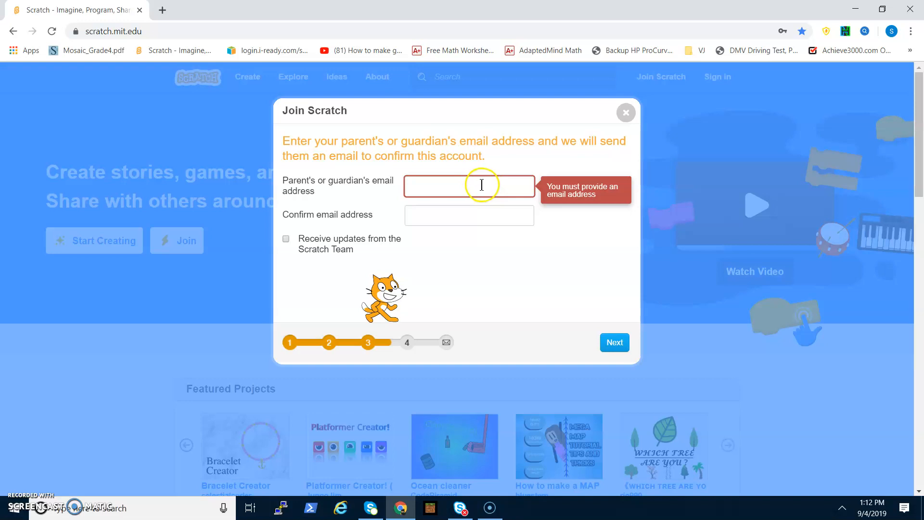
{"action": "type", "text": "abc."}
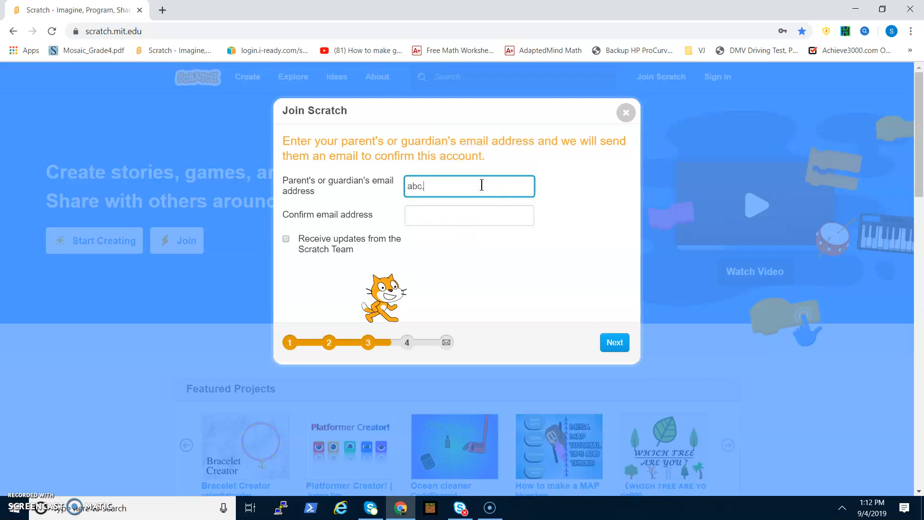
{"action": "type", "text": "2duue"}
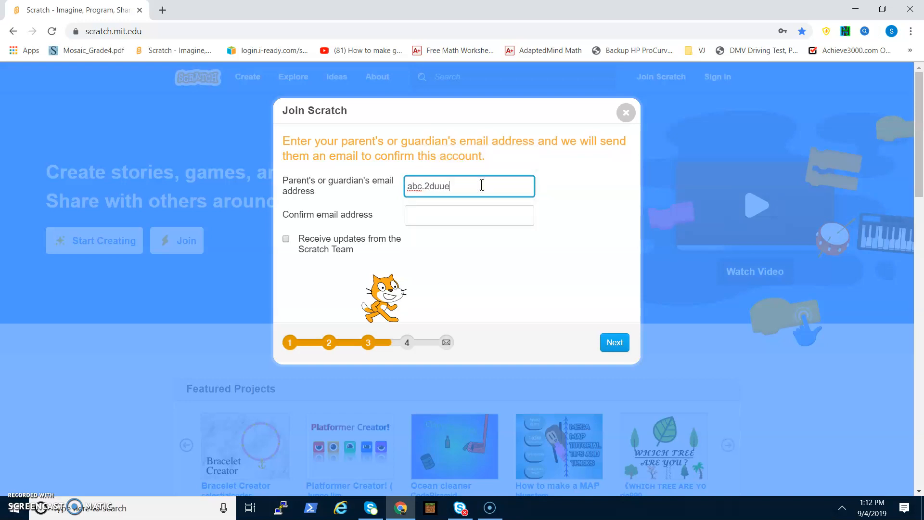
{"action": "key", "text": "Backspace"}
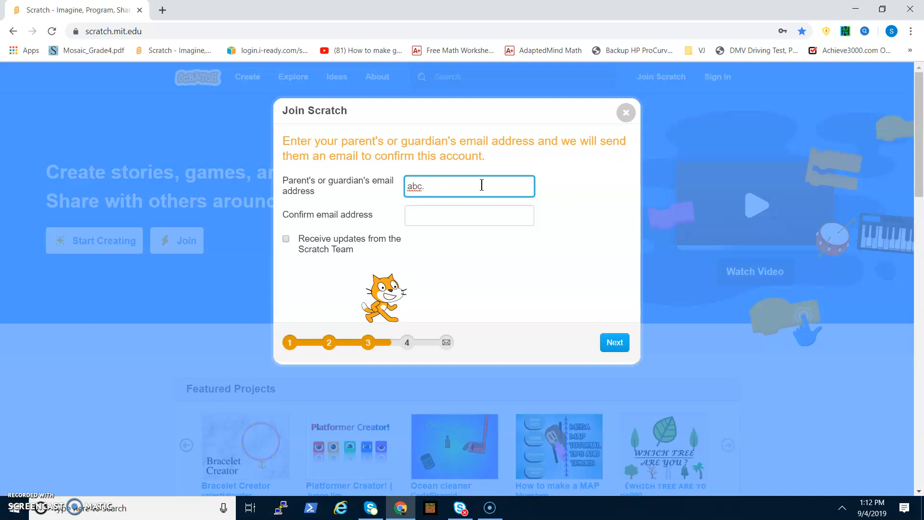
{"action": "type", "text": "gmai"}
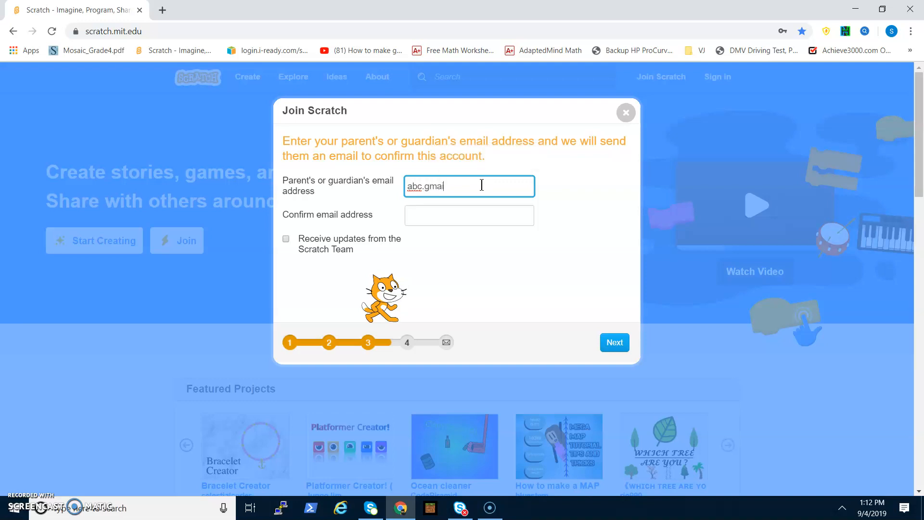
{"action": "type", "text": "l.com"}
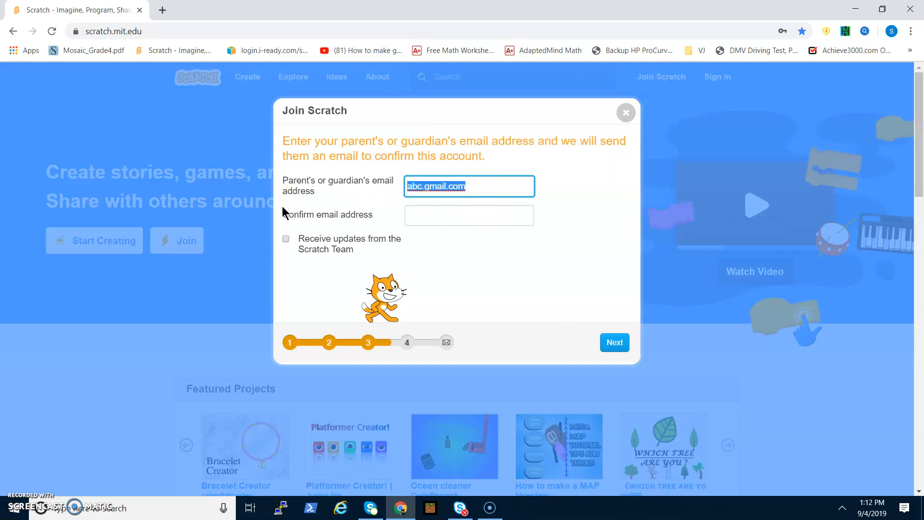
{"action": "type", "text": "abc.gmail.com"}
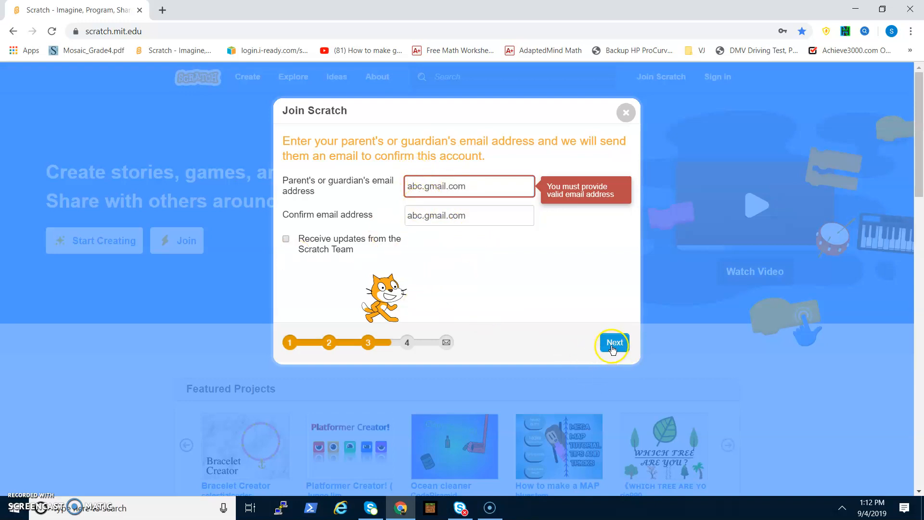
{"action": "mouse_move", "coordinate": [631, 131]}
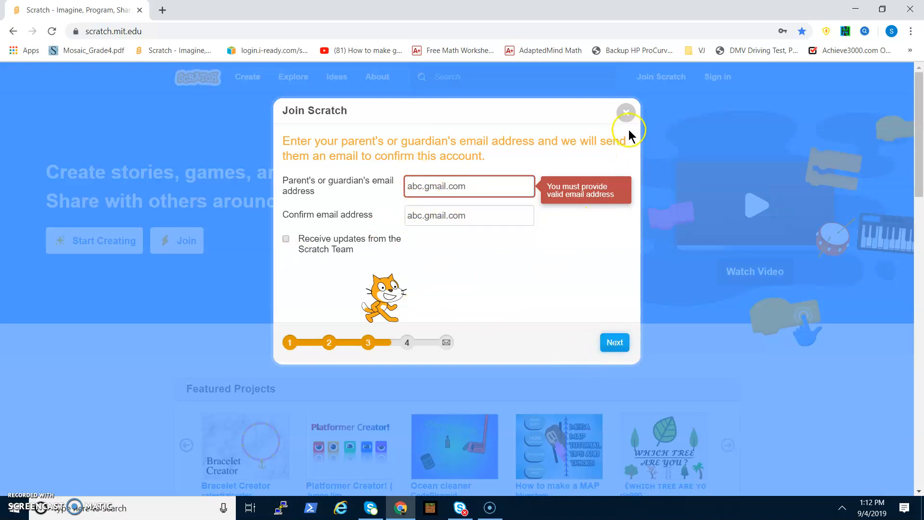
Decline saving the password, sign in to the existing account and go to My Stuff
{"action": "left_click", "coordinate": [626, 113]}
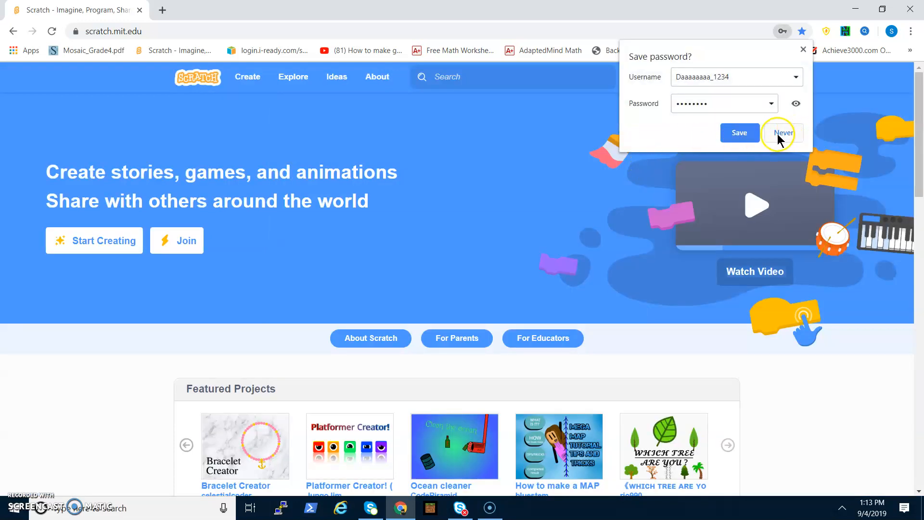
{"action": "left_click", "coordinate": [782, 132]}
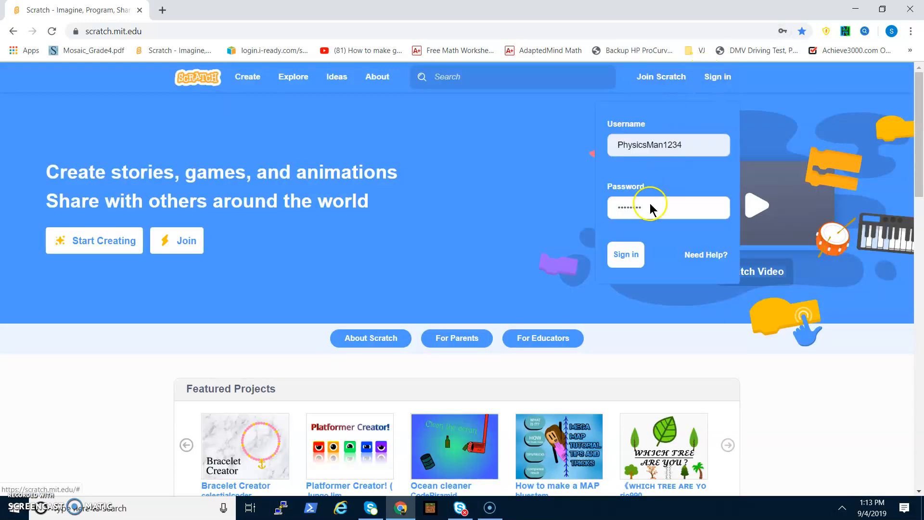
{"action": "left_click", "coordinate": [626, 254]}
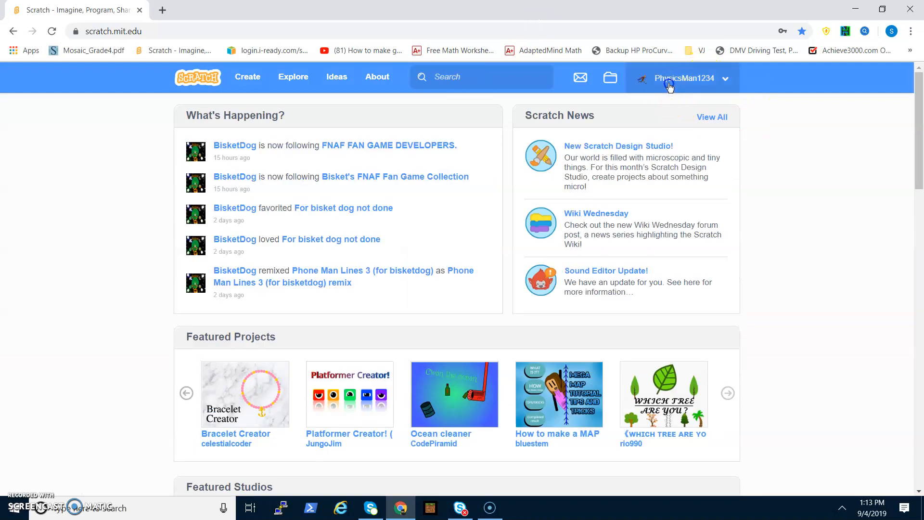
{"action": "left_click", "coordinate": [710, 78]}
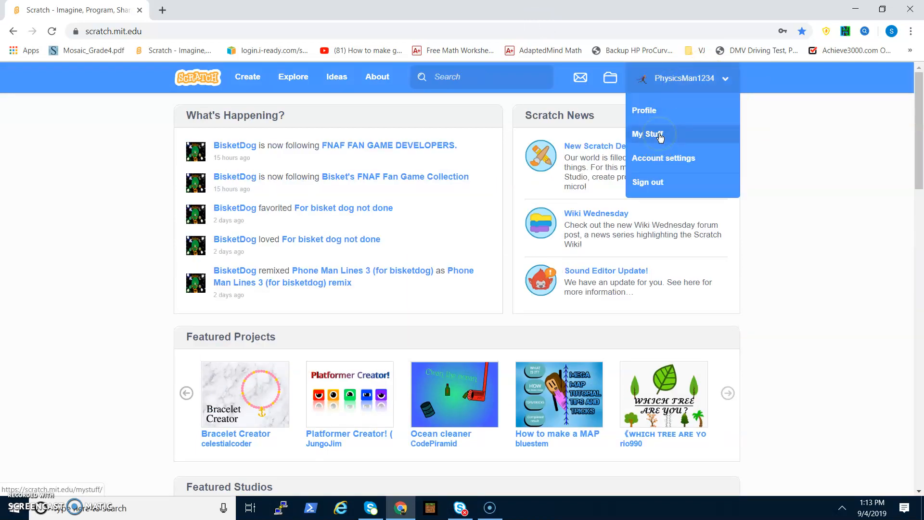
{"action": "left_click", "coordinate": [648, 134]}
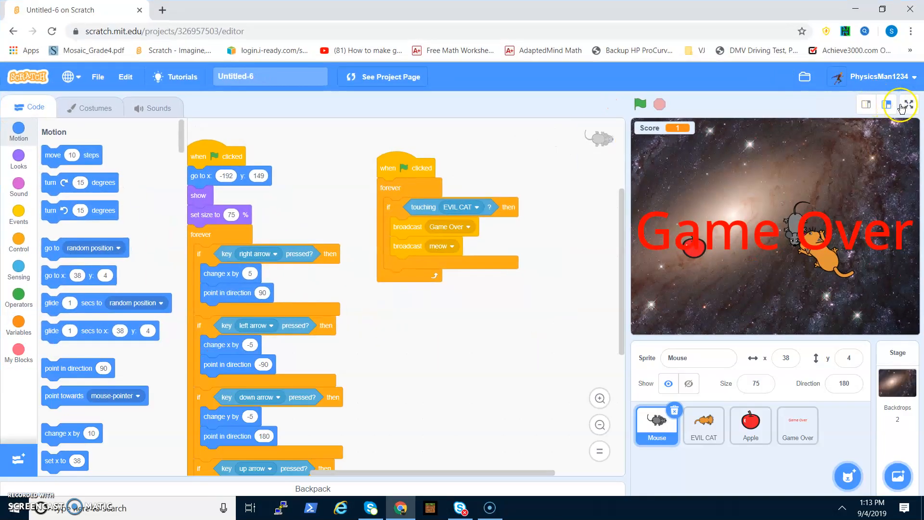
Replay the chase game full screen several times, then return to the editor
{"action": "left_click", "coordinate": [905, 104]}
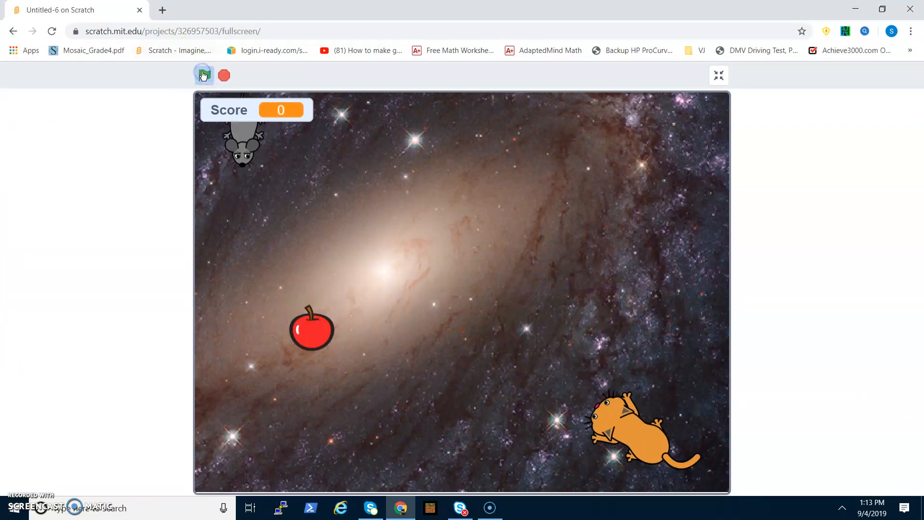
{"action": "left_click", "coordinate": [203, 75]}
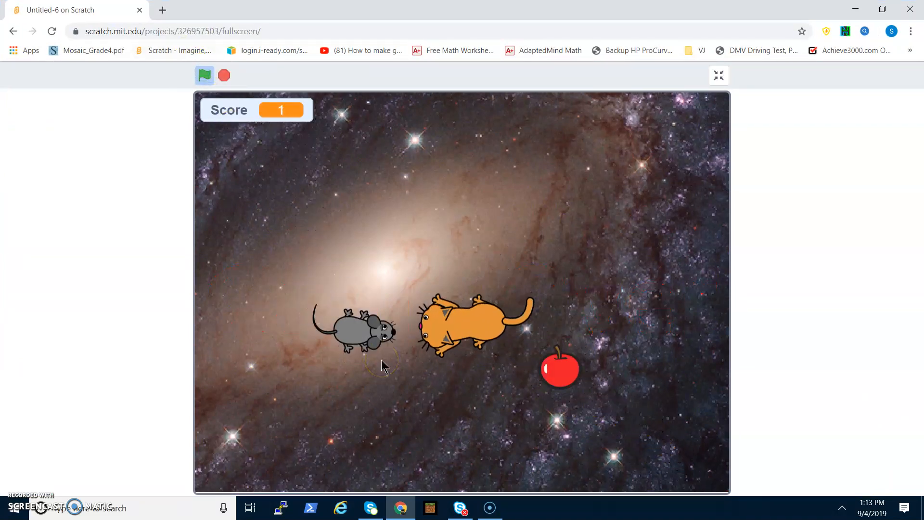
{"action": "left_click", "coordinate": [203, 75]}
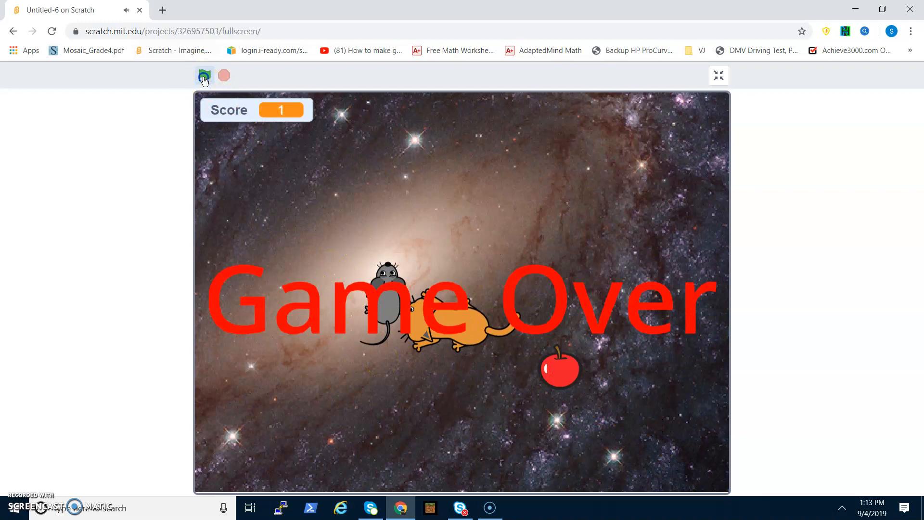
{"action": "left_click", "coordinate": [204, 75]}
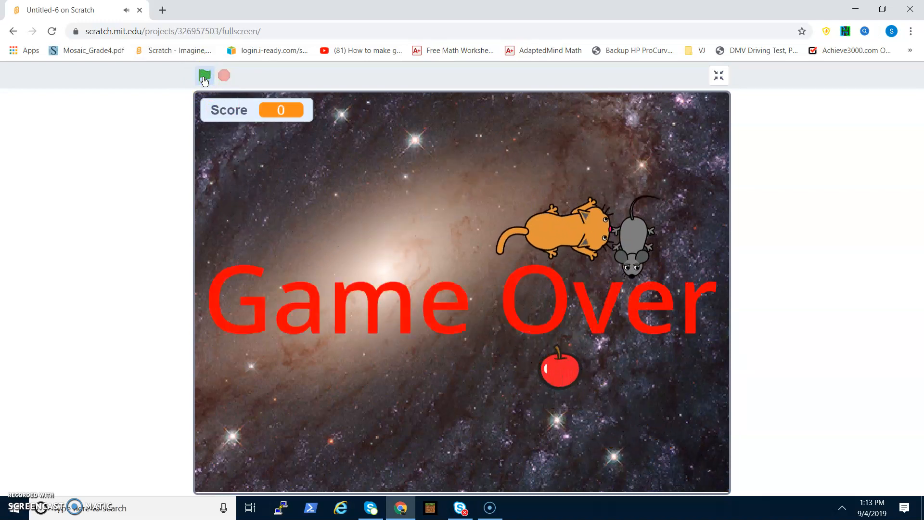
{"action": "left_click", "coordinate": [204, 75]}
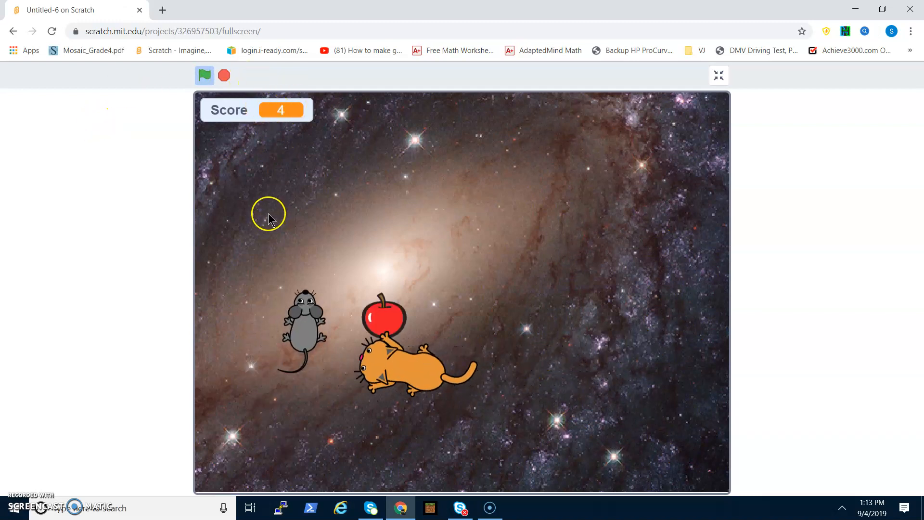
{"action": "left_click", "coordinate": [204, 76]}
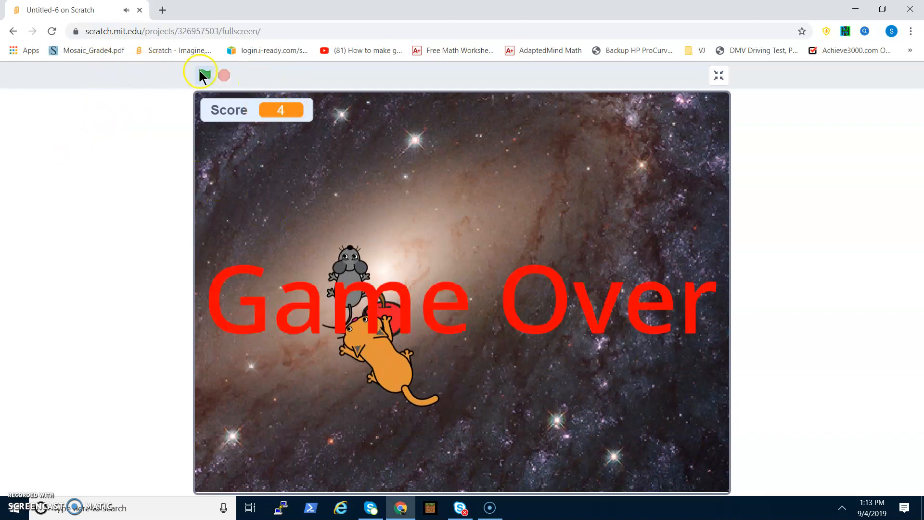
{"action": "left_click", "coordinate": [204, 75]}
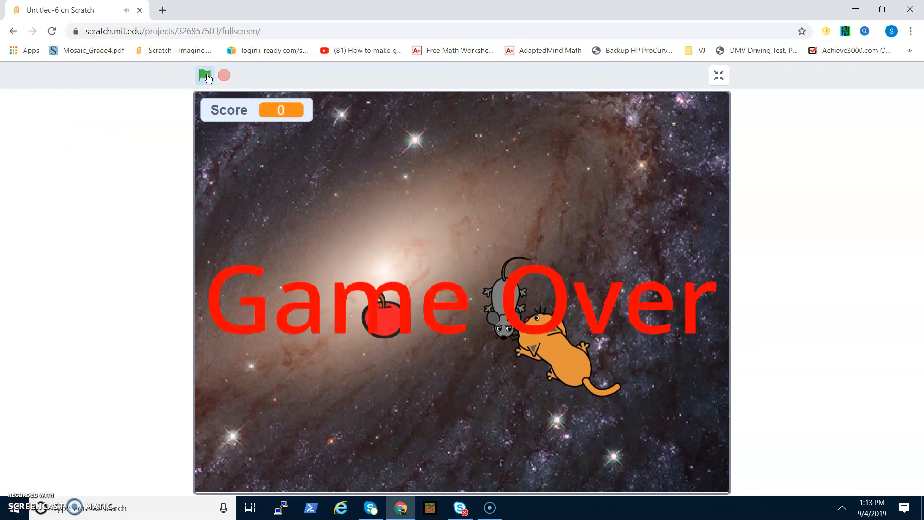
{"action": "left_click", "coordinate": [718, 75]}
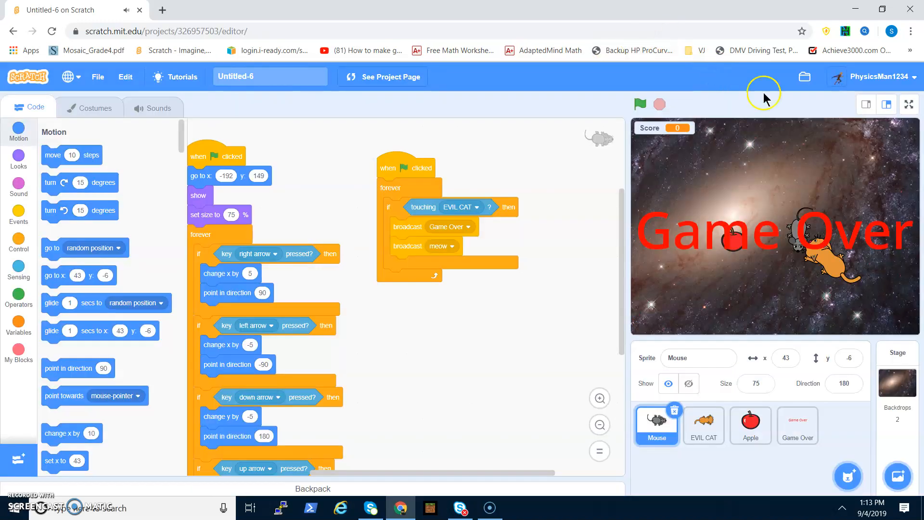
Create a new project with Beetle and Bat from the sprite library and remove the blank Sprite1
{"action": "left_click", "coordinate": [804, 77]}
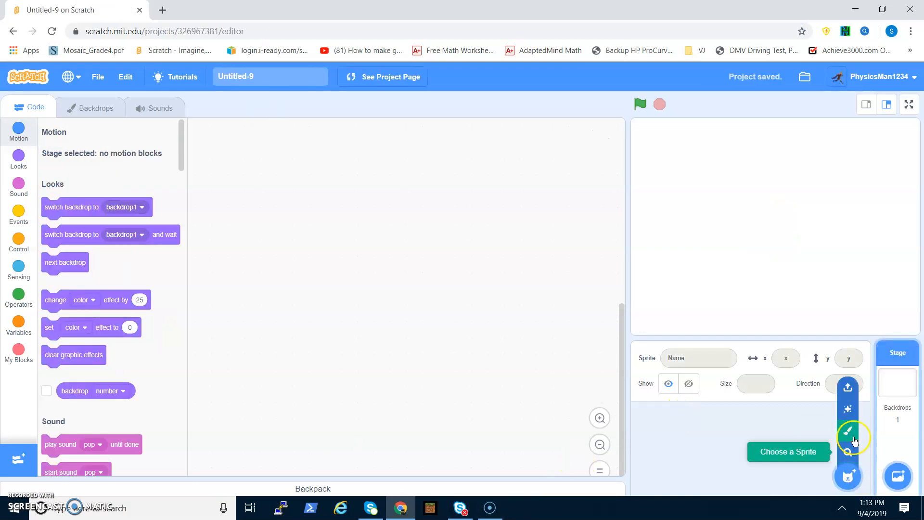
{"action": "left_click", "coordinate": [789, 451]}
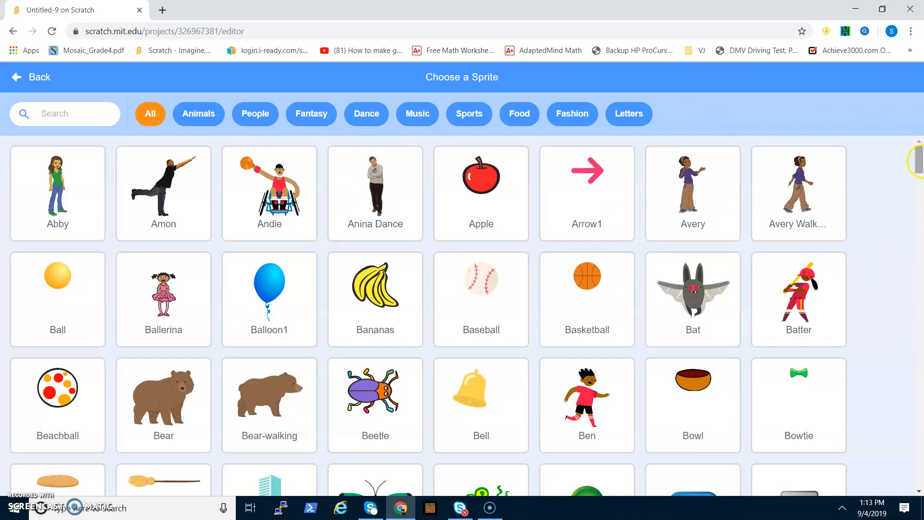
{"action": "scroll", "scroll_direction": "down", "scroll_amount": 3}
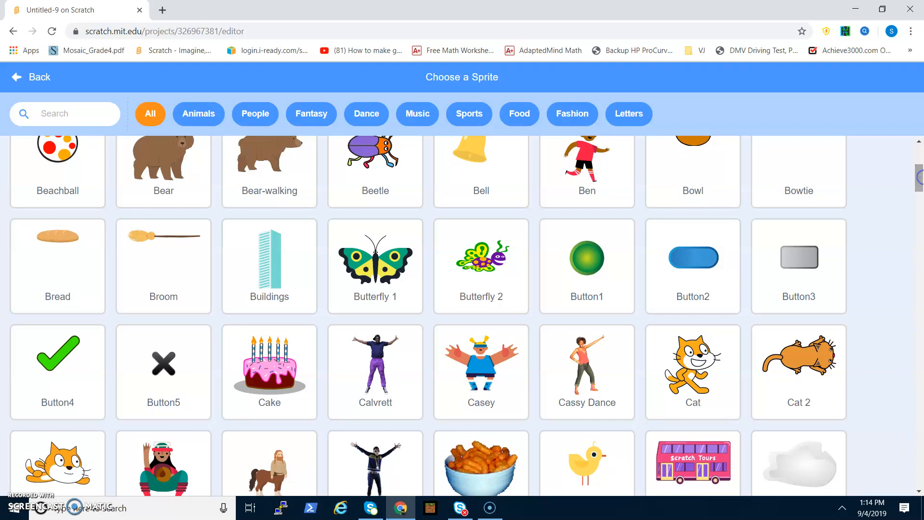
{"action": "left_click", "coordinate": [374, 153]}
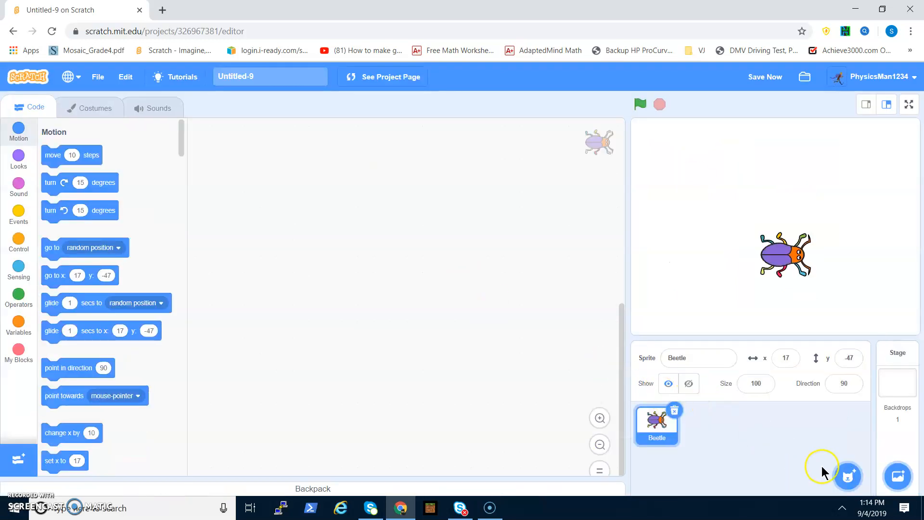
{"action": "left_click", "coordinate": [848, 476]}
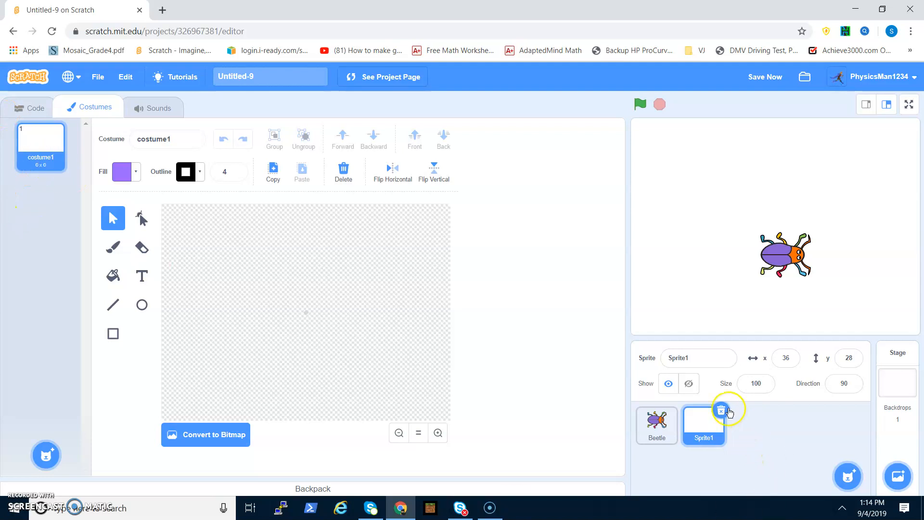
{"action": "left_click", "coordinate": [847, 477]}
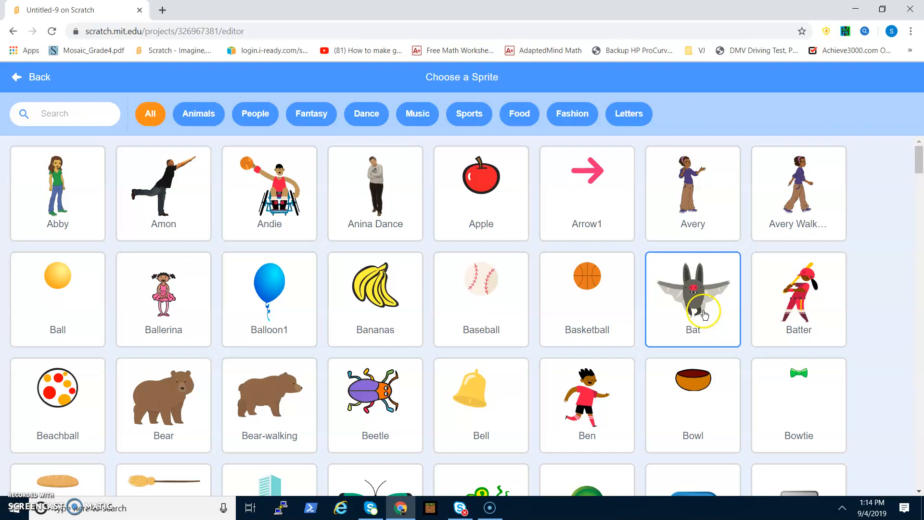
{"action": "left_click", "coordinate": [692, 298]}
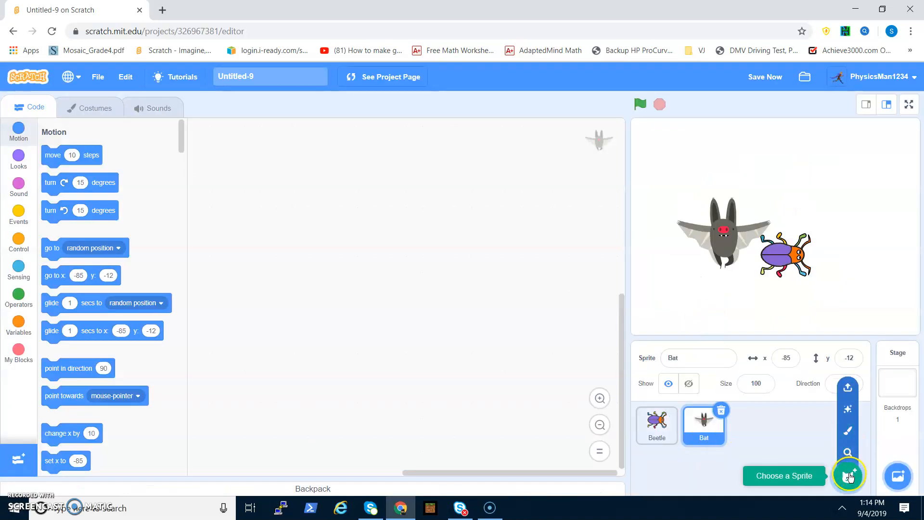
Add the Crystal sprite and choose its purple crystal-b costume
{"action": "left_click", "coordinate": [849, 476]}
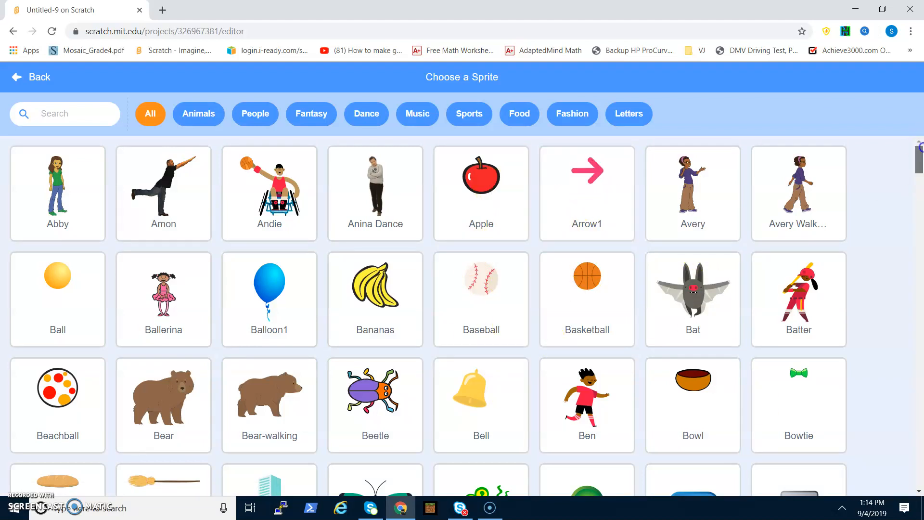
{"action": "scroll", "scroll_direction": "down", "scroll_amount": 3}
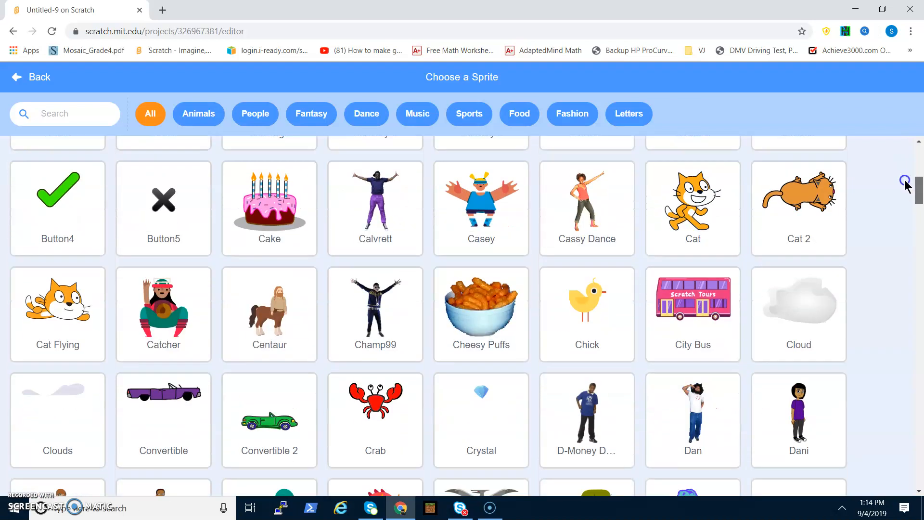
{"action": "scroll", "scroll_direction": "down", "scroll_amount": 3}
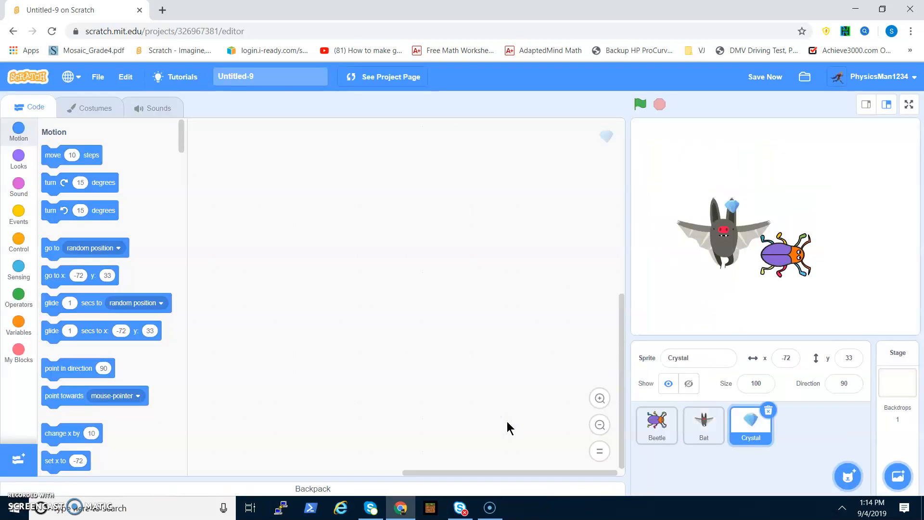
{"action": "left_click", "coordinate": [95, 107]}
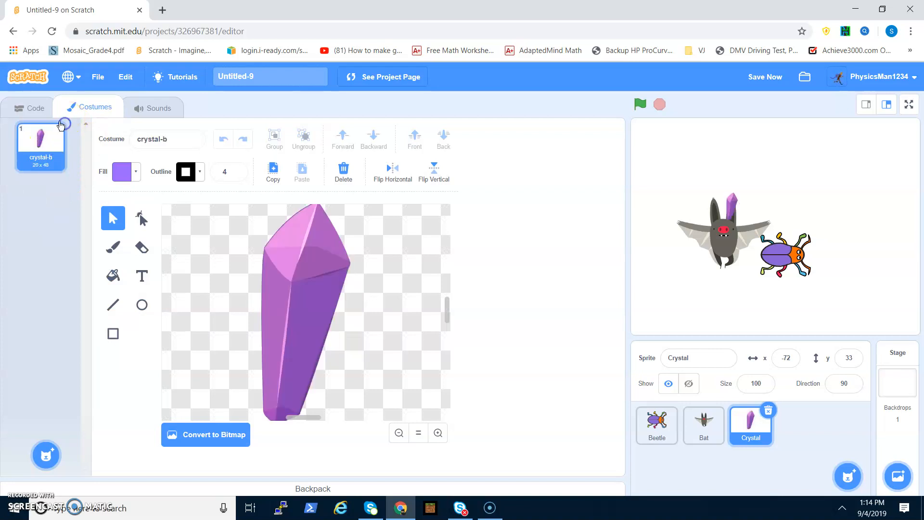
{"action": "left_click", "coordinate": [34, 107]}
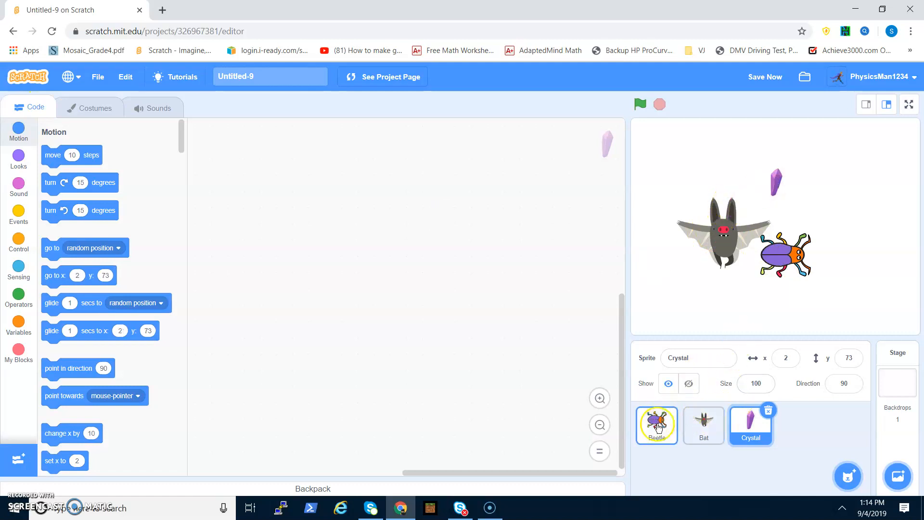
{"action": "left_click", "coordinate": [657, 425]}
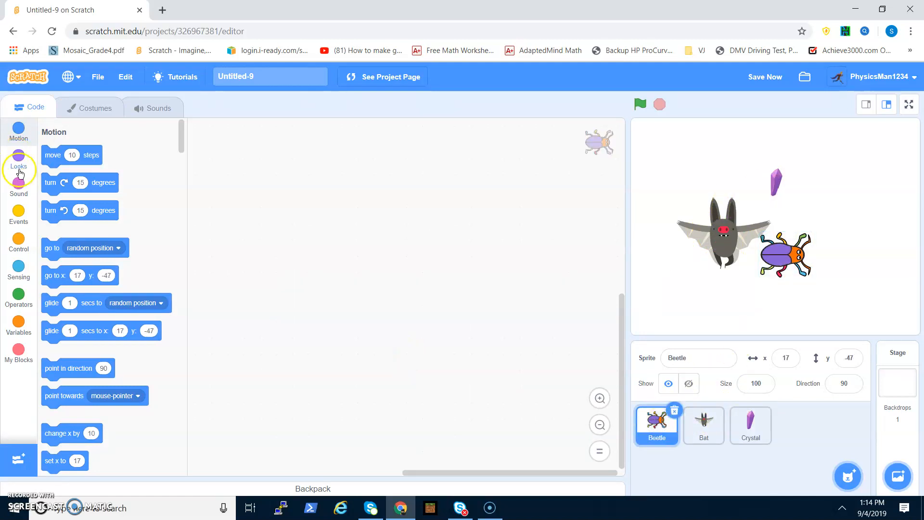
Give Beetle a green-flag script with set size 75%, and copy it to Bat at 80%
{"action": "left_click", "coordinate": [18, 212]}
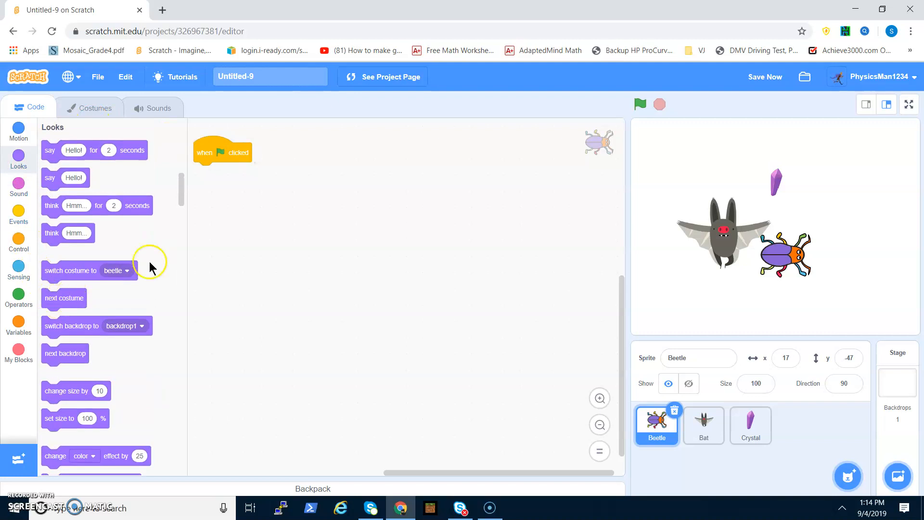
{"action": "left_click_drag", "start_coordinate": [75, 418], "coordinate": [228, 172]}
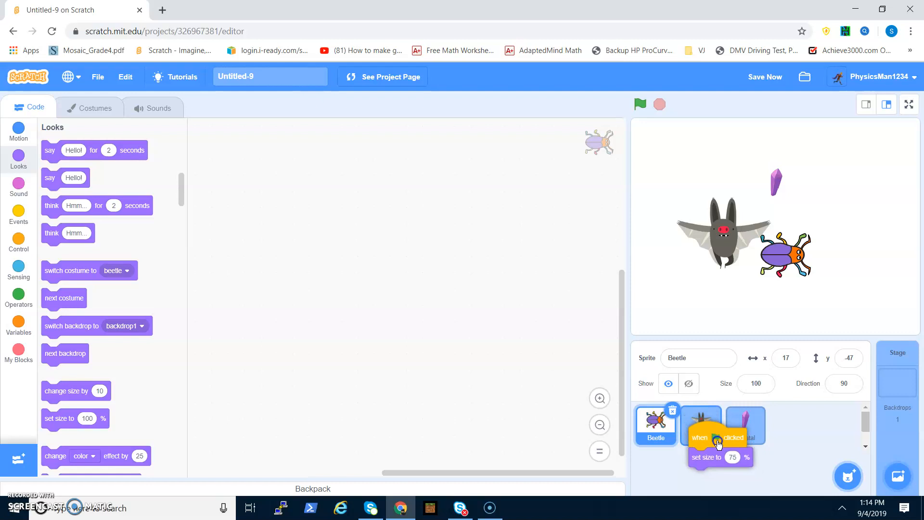
{"action": "left_click", "coordinate": [703, 424]}
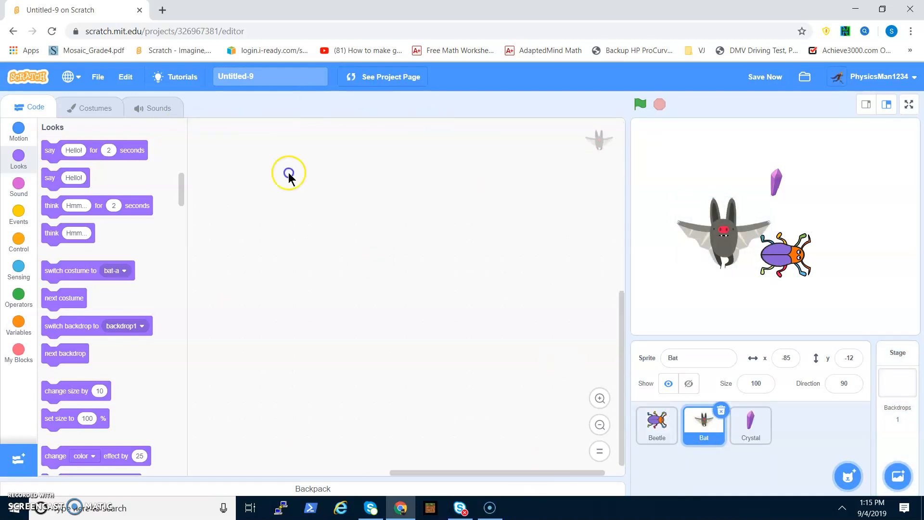
{"action": "left_click", "coordinate": [656, 426]}
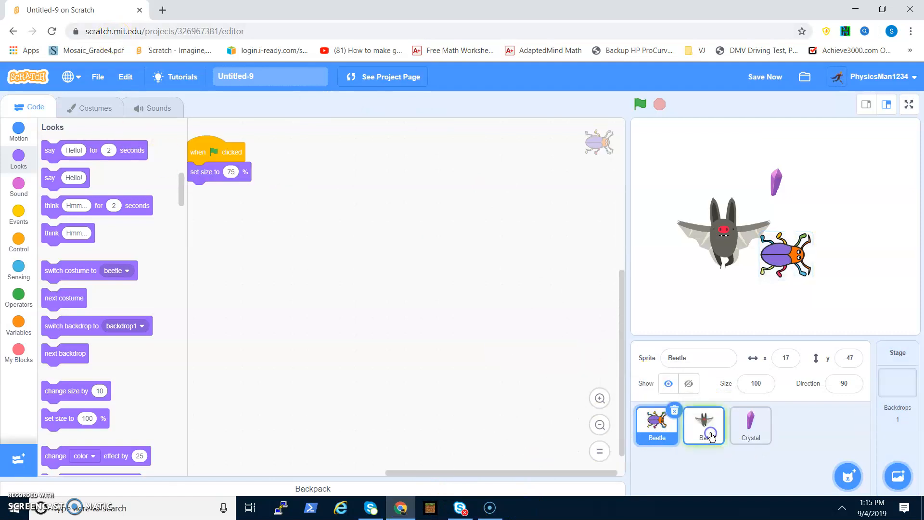
{"action": "left_click", "coordinate": [703, 425]}
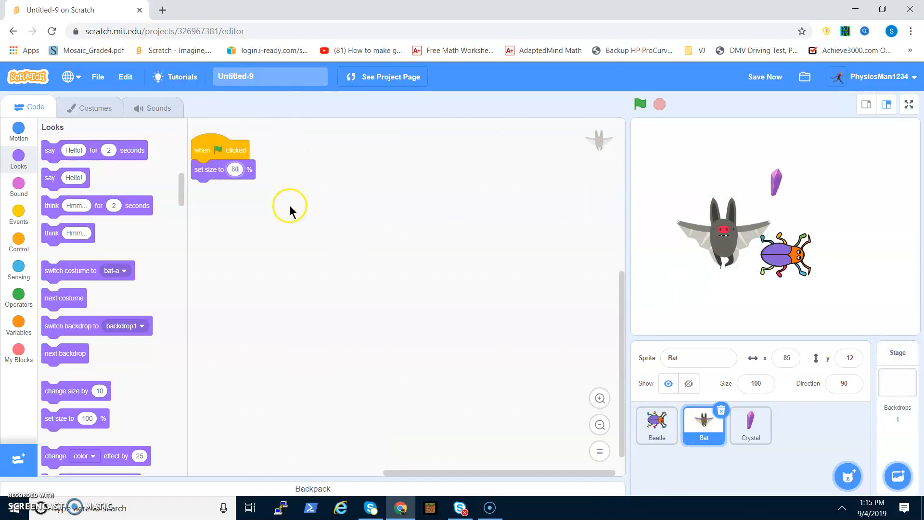
{"action": "left_click", "coordinate": [656, 425]}
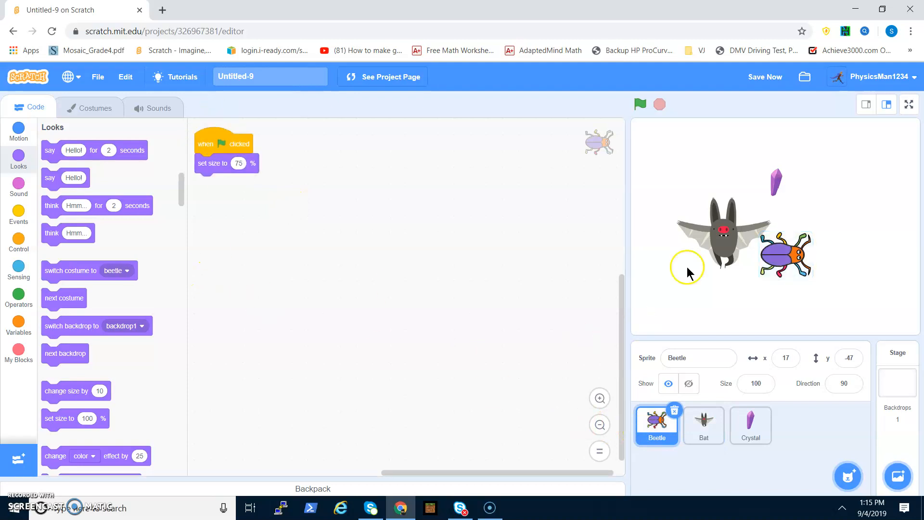
Add a forever loop to Beetle with duplicated if-key-pressed checks for right, left and up arrows
{"action": "left_click", "coordinate": [18, 241]}
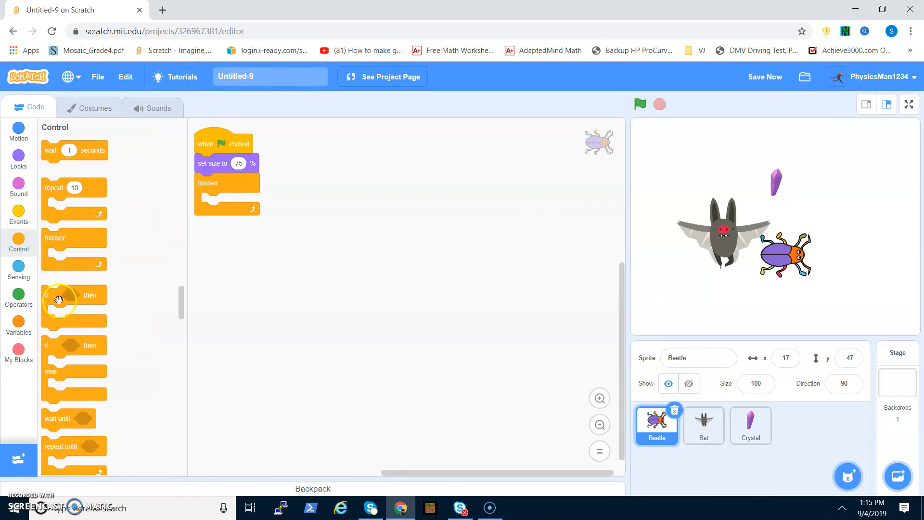
{"action": "left_click", "coordinate": [19, 270]}
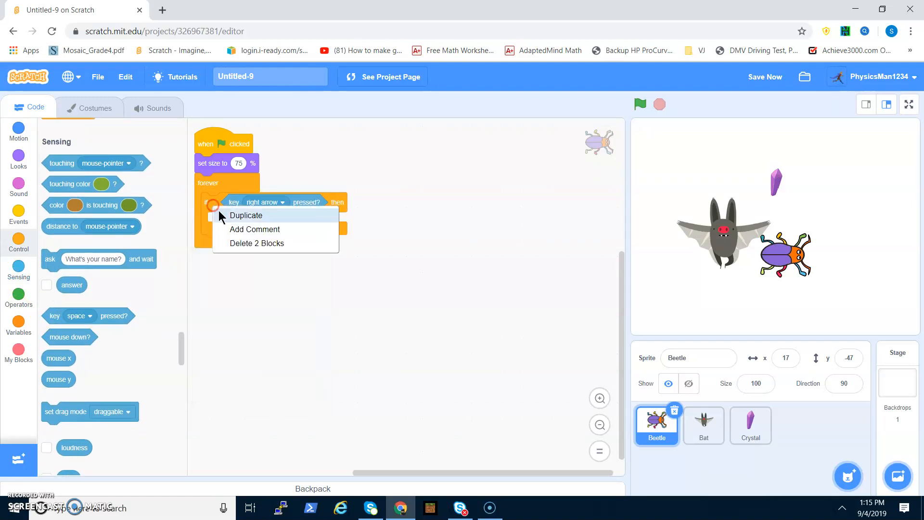
{"action": "left_click", "coordinate": [246, 215]}
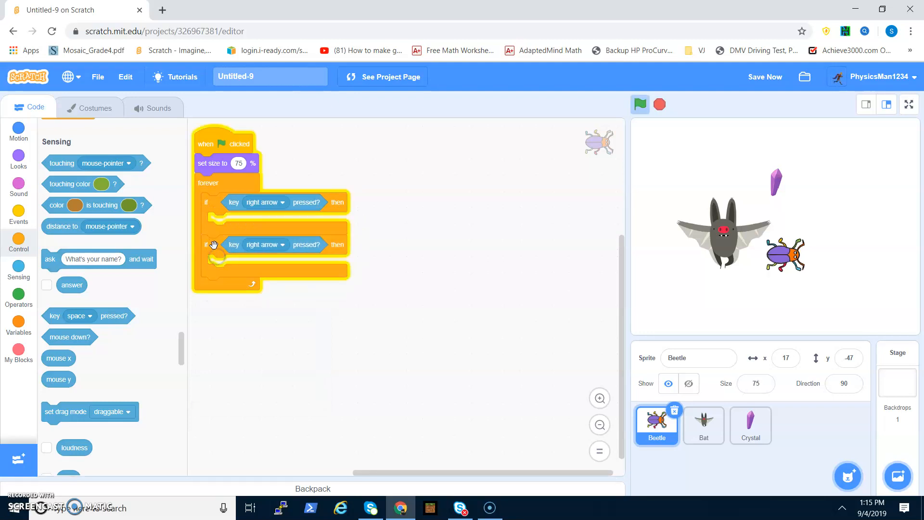
{"action": "left_click_drag", "start_coordinate": [215, 244], "coordinate": [382, 278]}
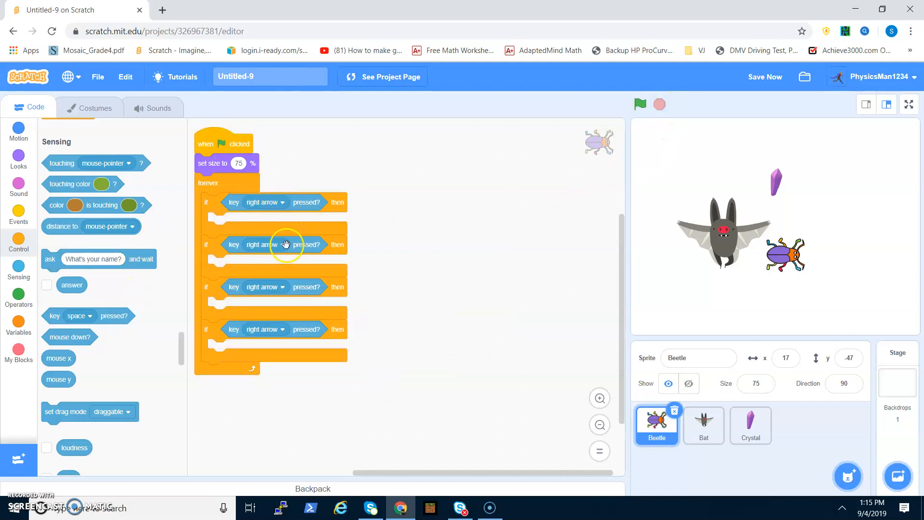
{"action": "left_click", "coordinate": [263, 244]}
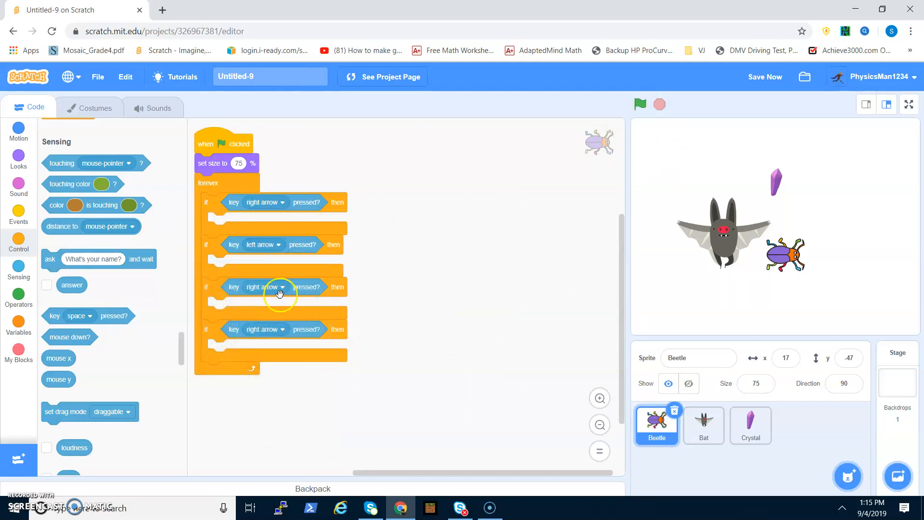
{"action": "left_click", "coordinate": [271, 286]}
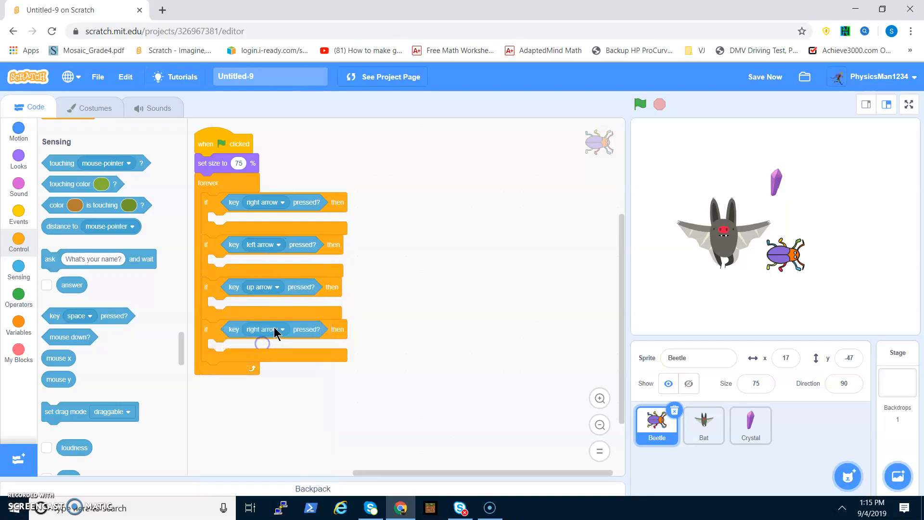
Set the fourth check to down arrow and move Beetle by 5 and -5 in the arrow branches
{"action": "left_click", "coordinate": [265, 329]}
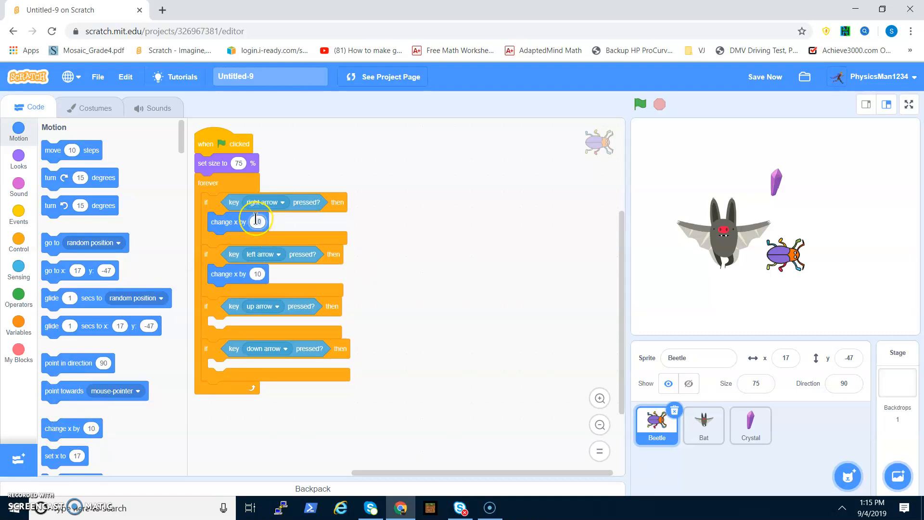
{"action": "left_click", "coordinate": [763, 77]}
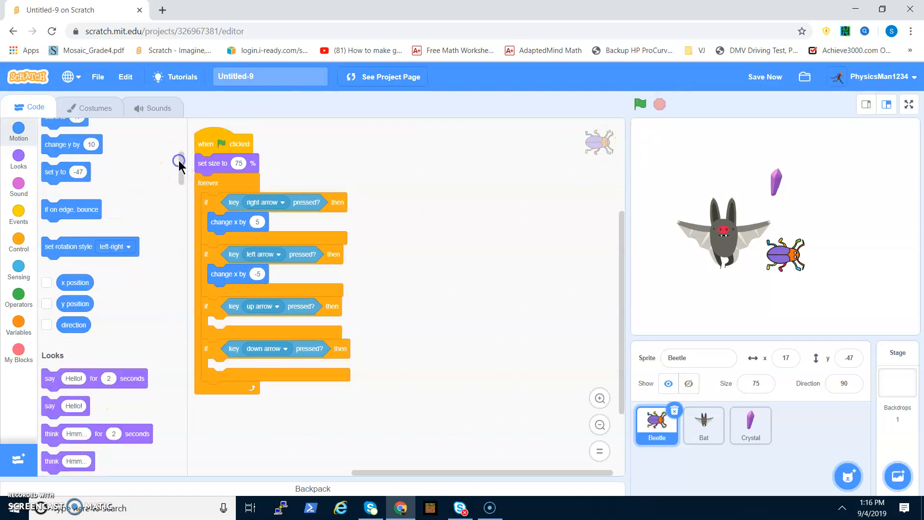
{"action": "left_click_drag", "start_coordinate": [61, 145], "coordinate": [227, 321]}
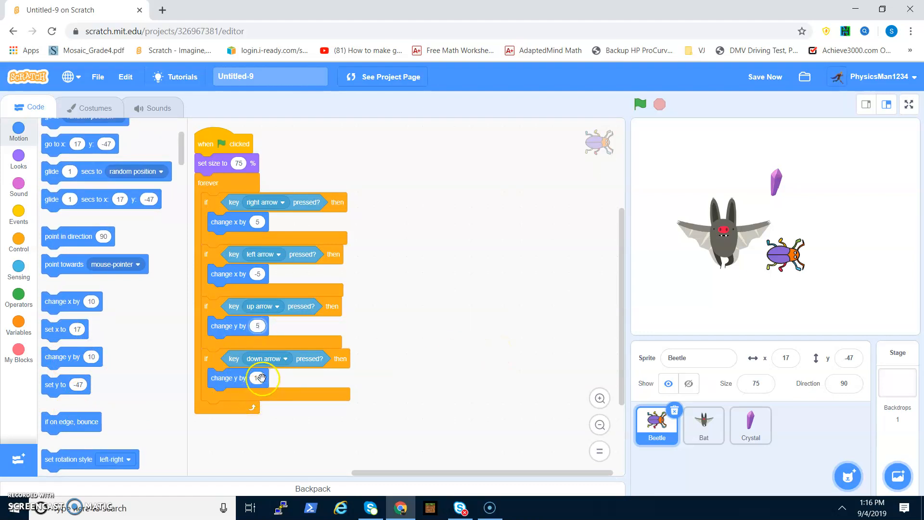
{"action": "type", "text": "-5"}
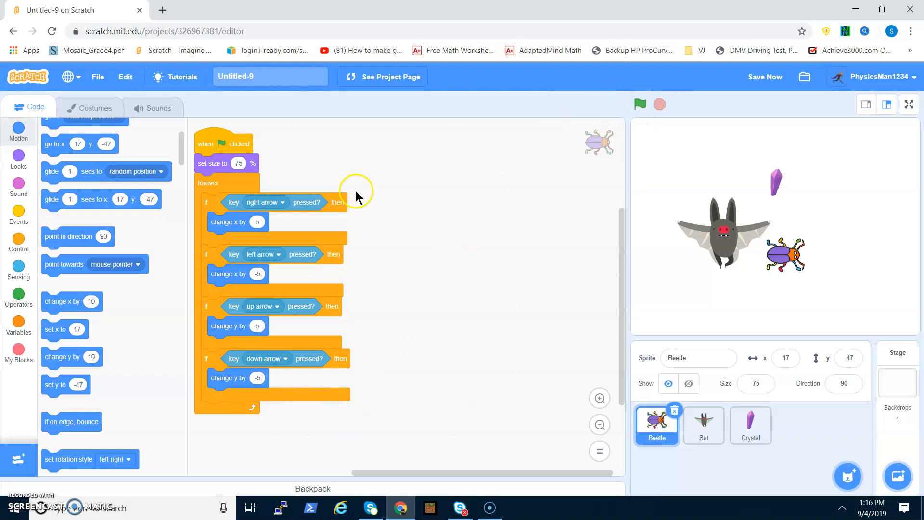
Point Beetle in direction 90, -90, 0 and 180 for the right, left, up and down branches
{"action": "left_click_drag", "start_coordinate": [70, 237], "coordinate": [239, 238]}
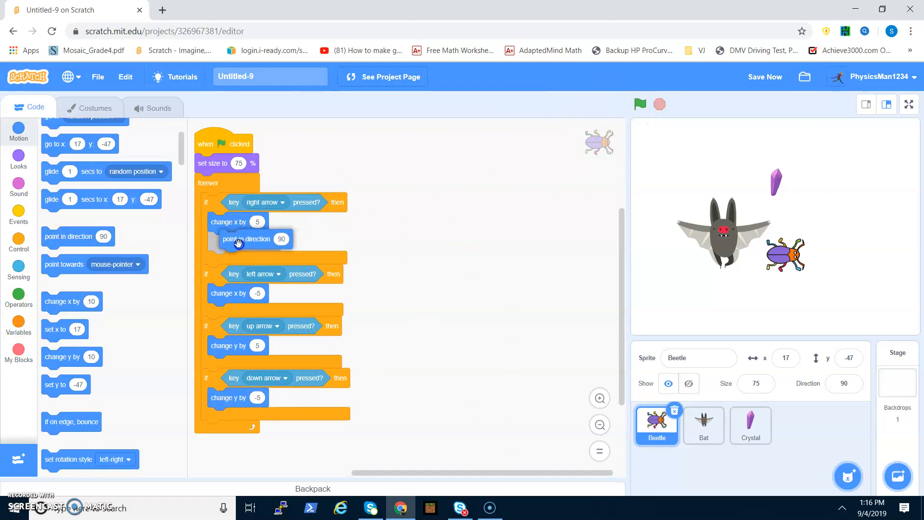
{"action": "left_click_drag", "start_coordinate": [239, 239], "coordinate": [243, 317]}
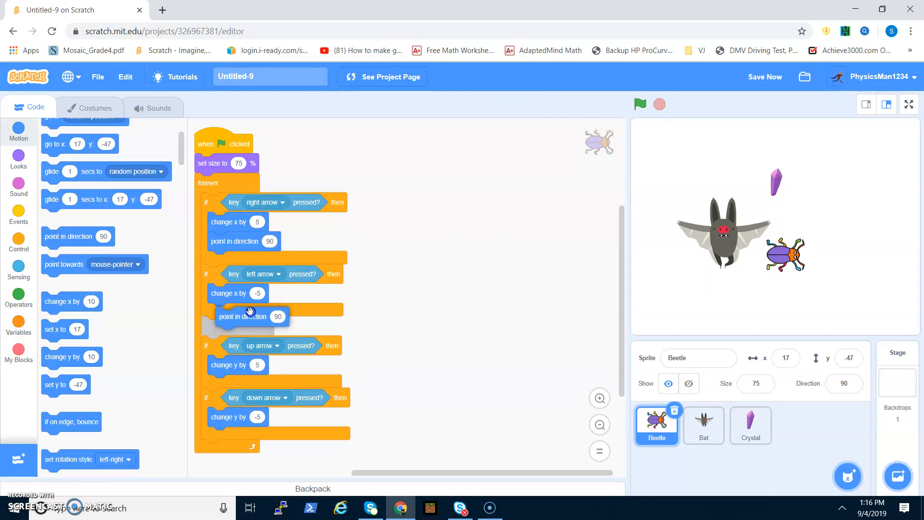
{"action": "left_click", "coordinate": [277, 312]}
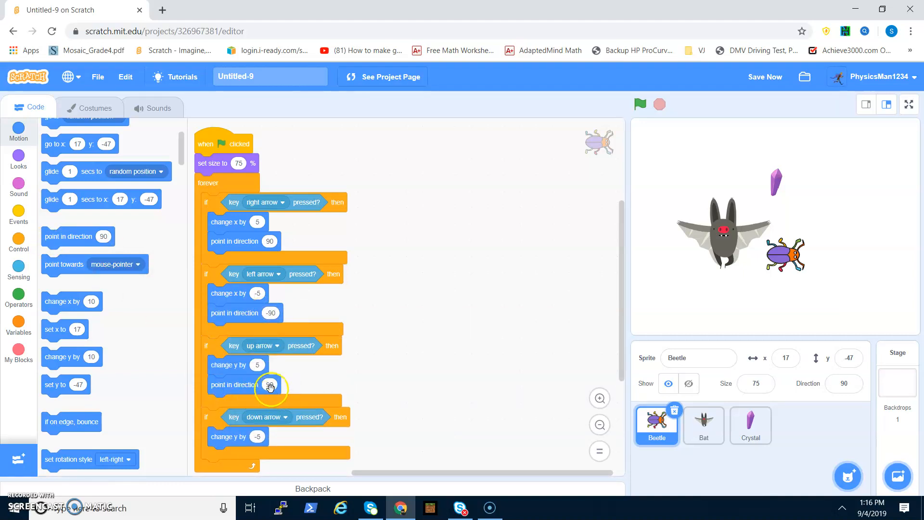
{"action": "left_click", "coordinate": [270, 384]}
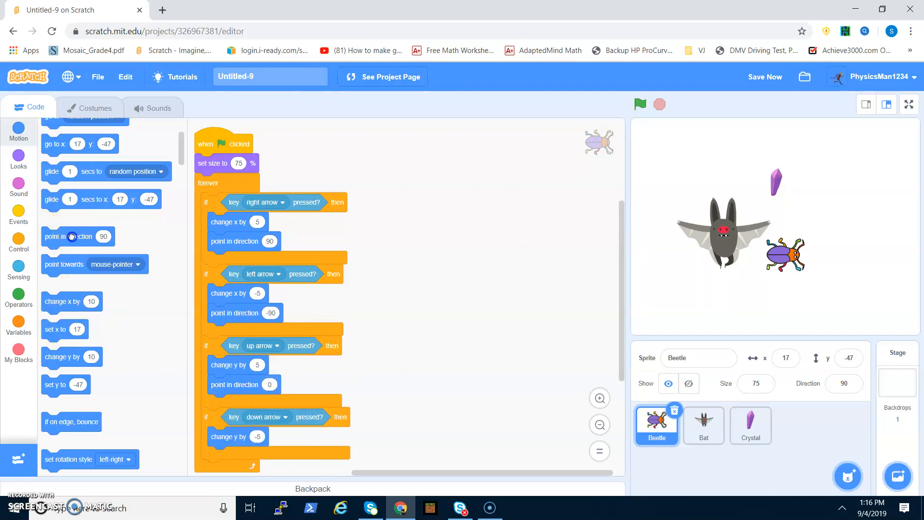
{"action": "left_click", "coordinate": [269, 456]}
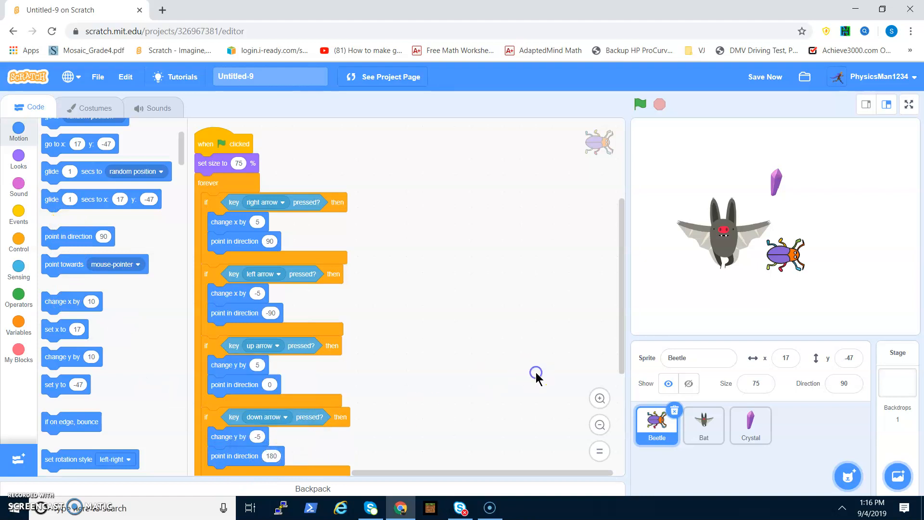
Run the game full screen and steer the Beetle with the arrow keys
{"action": "left_click", "coordinate": [908, 104]}
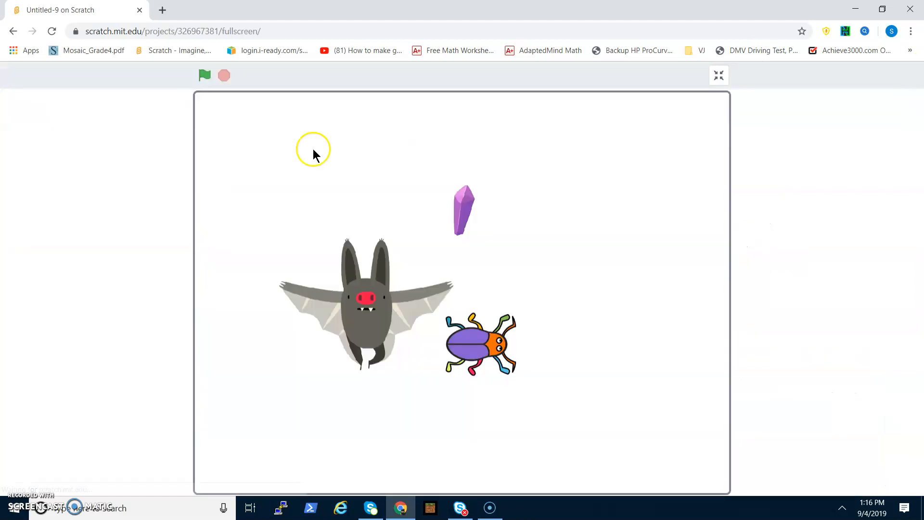
{"action": "left_click", "coordinate": [204, 75]}
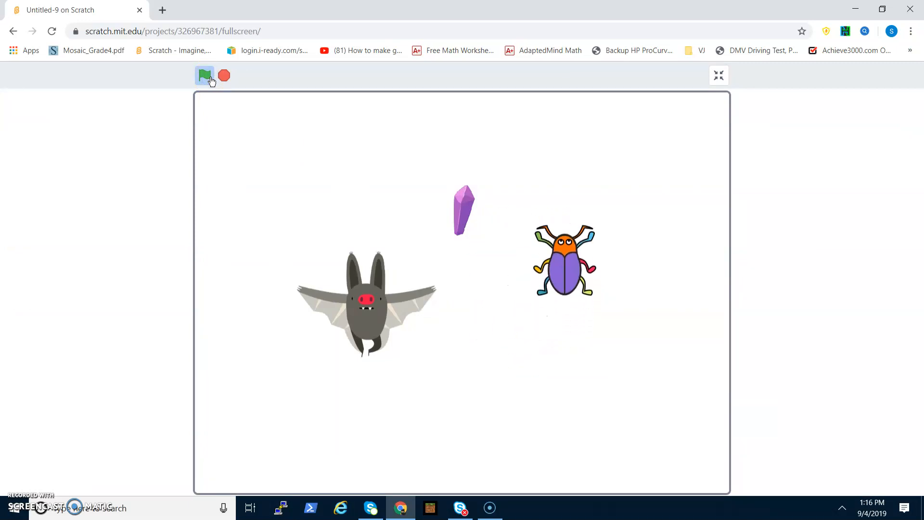
{"action": "left_click", "coordinate": [204, 75]}
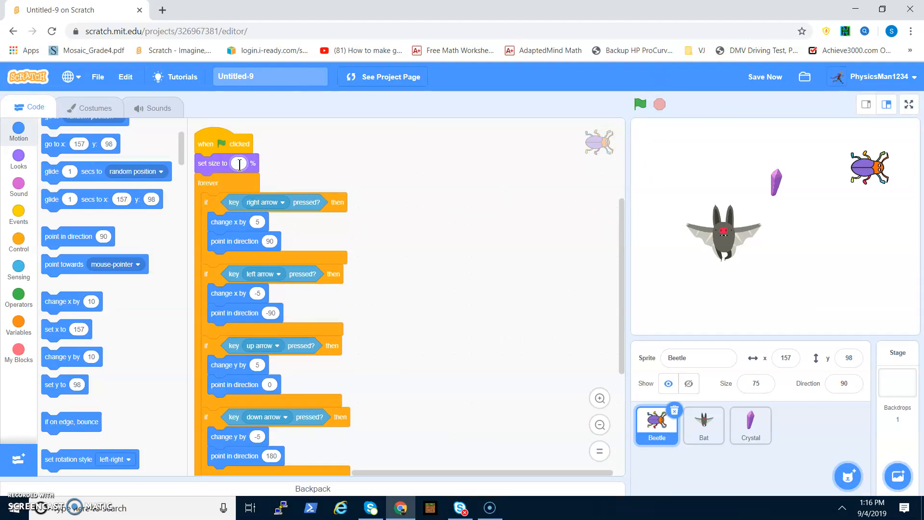
Lower Beetle's start size to 60% and Bat's to 70% and confirm on the stage
{"action": "left_click", "coordinate": [639, 104]}
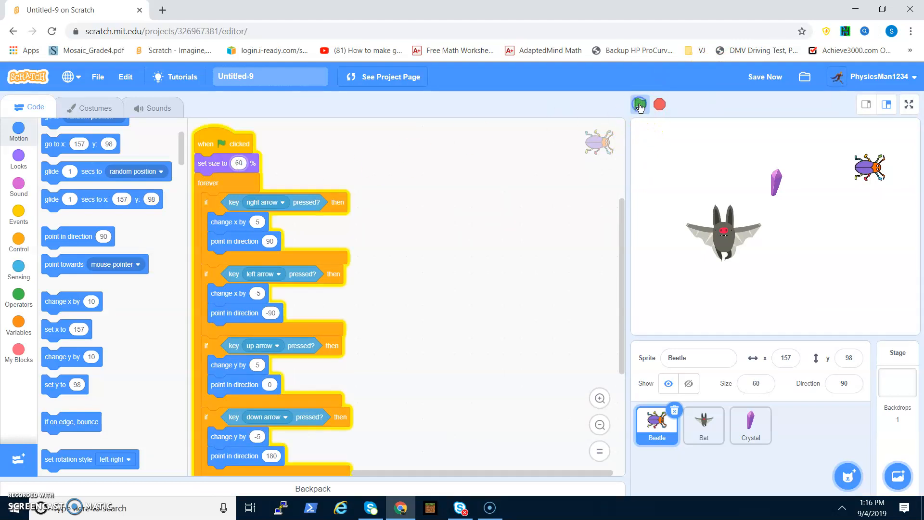
{"action": "left_click", "coordinate": [640, 104]}
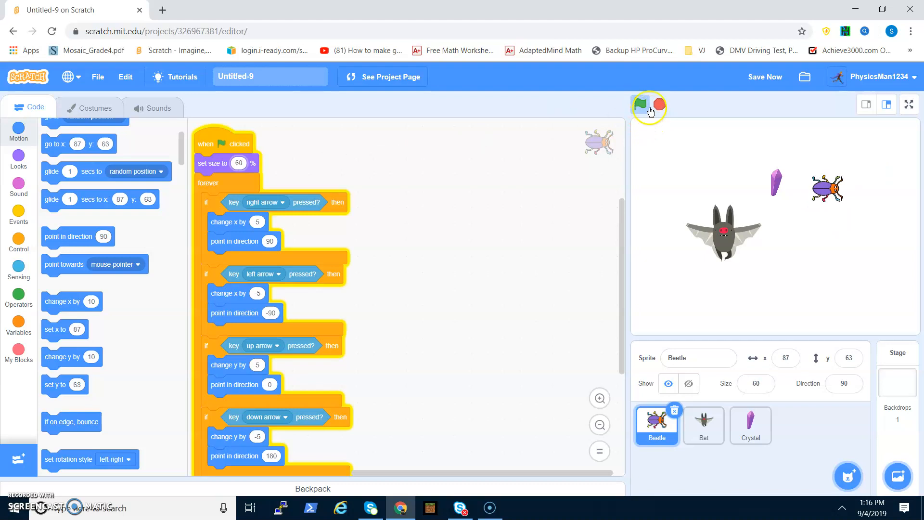
{"action": "left_click", "coordinate": [703, 425]}
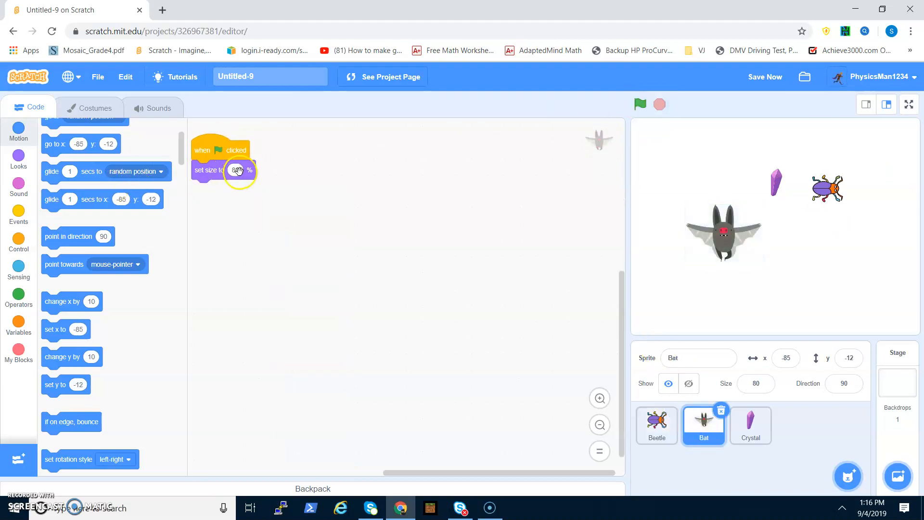
{"action": "type", "text": "70"}
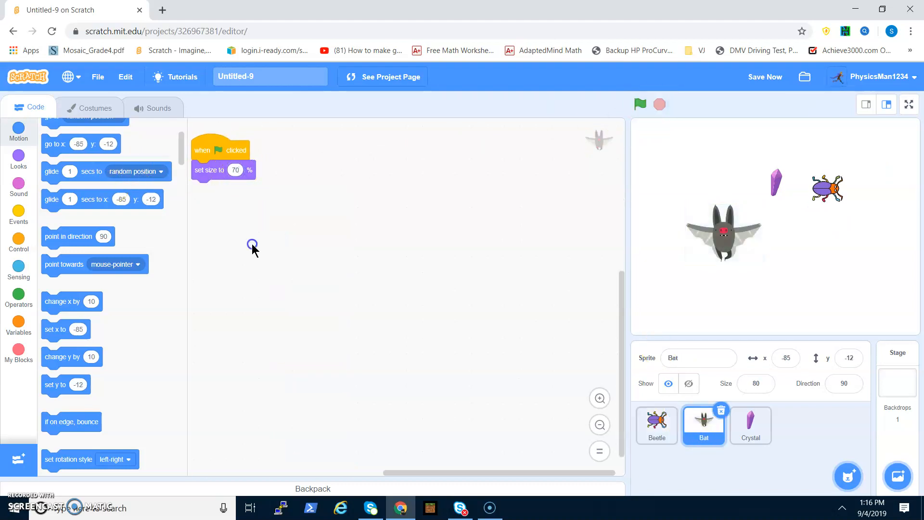
{"action": "left_click", "coordinate": [640, 104]}
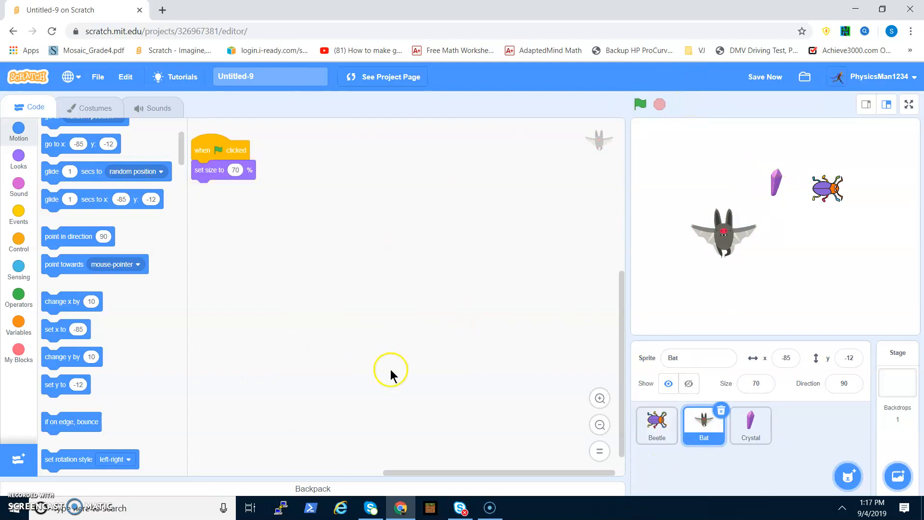
{"action": "left_click", "coordinate": [19, 214]}
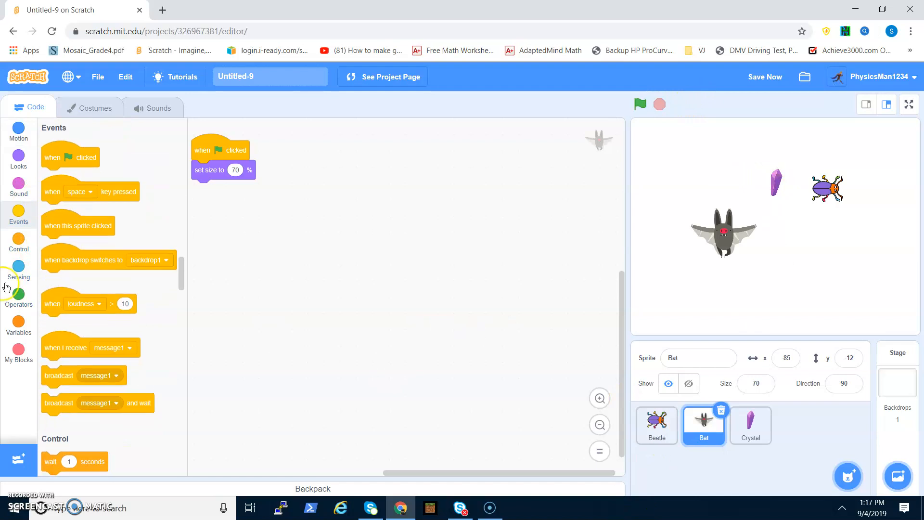
{"action": "left_click", "coordinate": [656, 424]}
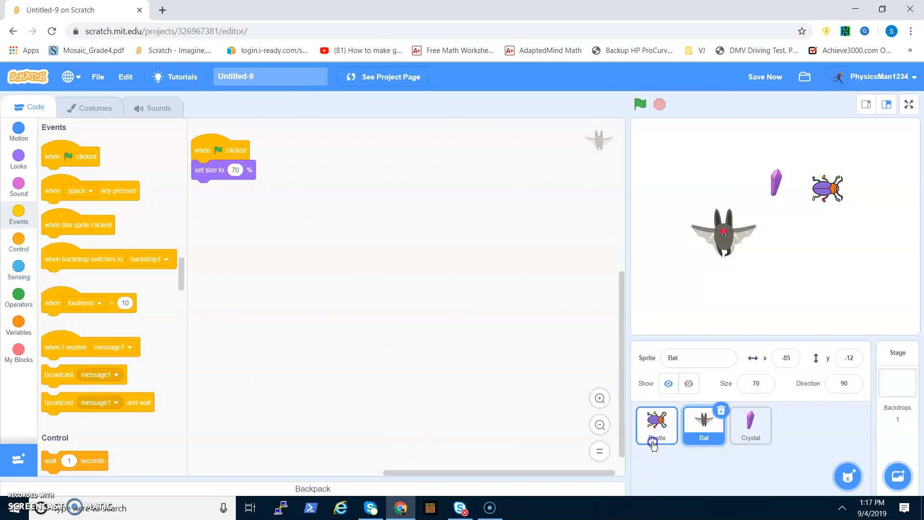
Have the Beetle show and go to x: -211 y: 155 when the flag is clicked
{"action": "left_click", "coordinate": [655, 426]}
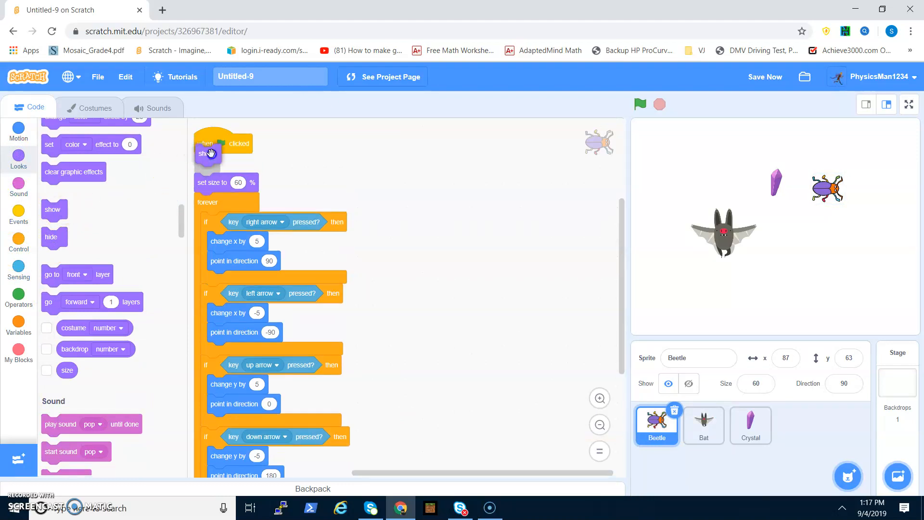
{"action": "left_click_drag", "start_coordinate": [827, 187], "coordinate": [696, 151]}
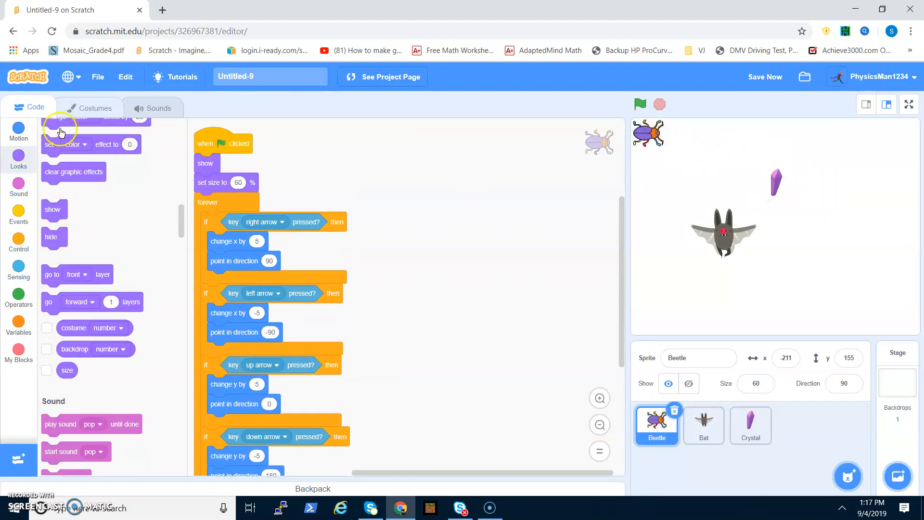
{"action": "left_click", "coordinate": [19, 131]}
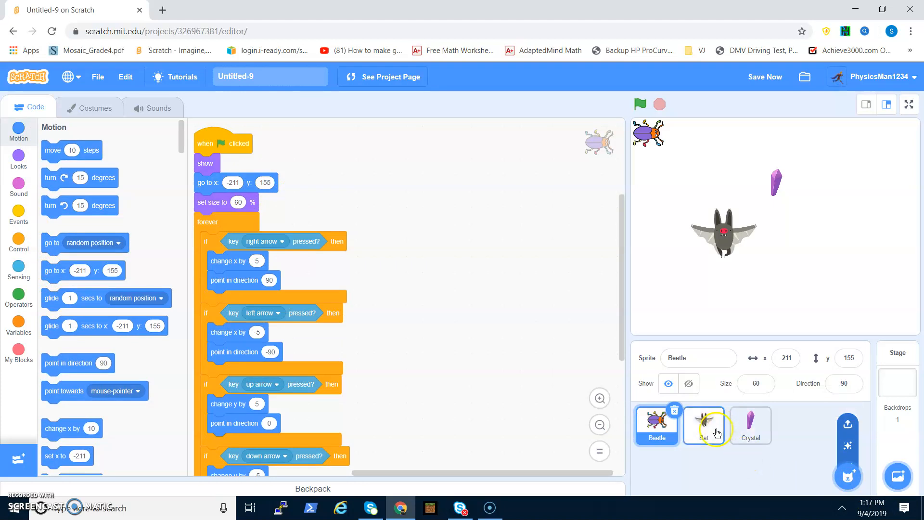
Have the Bat go to x: 193 y: -151 and show when the flag is clicked
{"action": "left_click", "coordinate": [703, 425]}
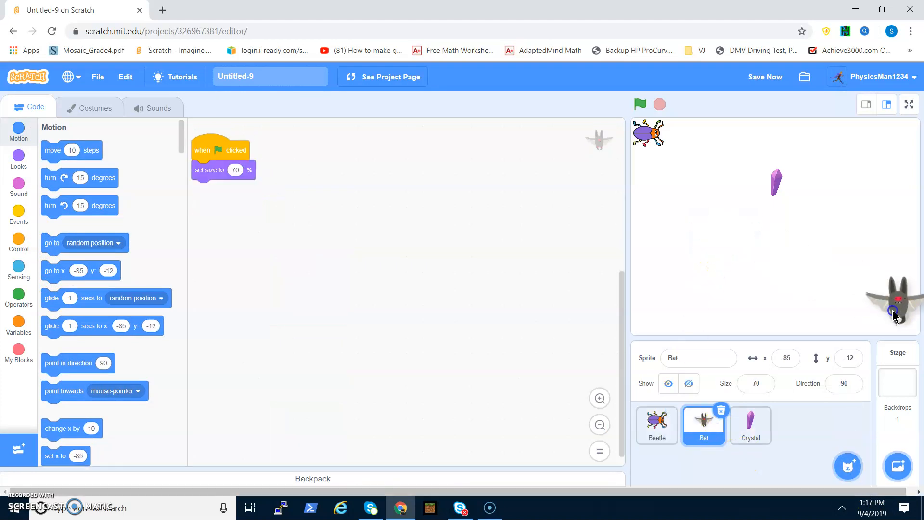
{"action": "left_click_drag", "start_coordinate": [894, 312], "coordinate": [887, 327]}
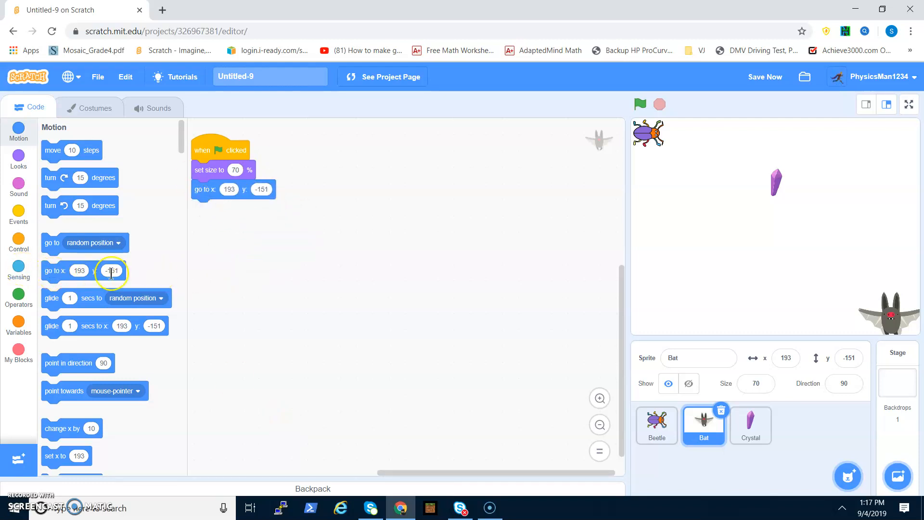
{"action": "left_click", "coordinate": [18, 159]}
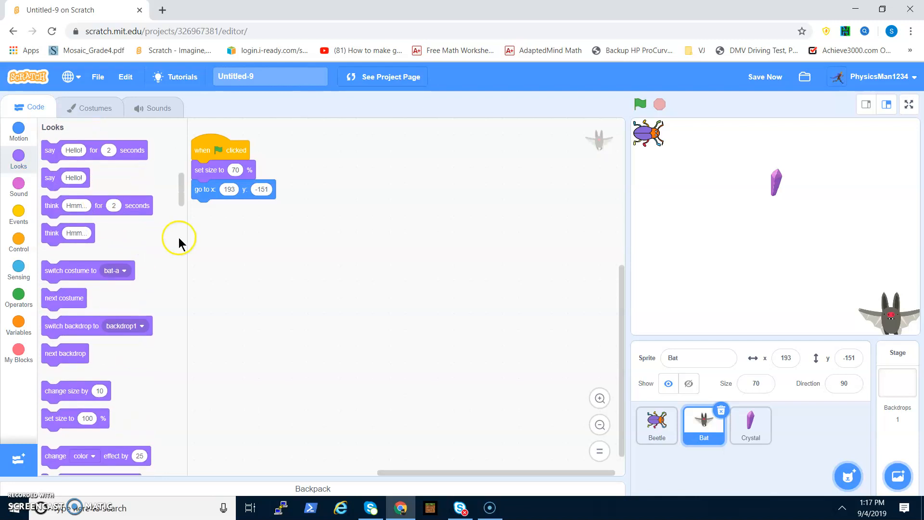
{"action": "scroll", "scroll_direction": "down", "scroll_amount": 3}
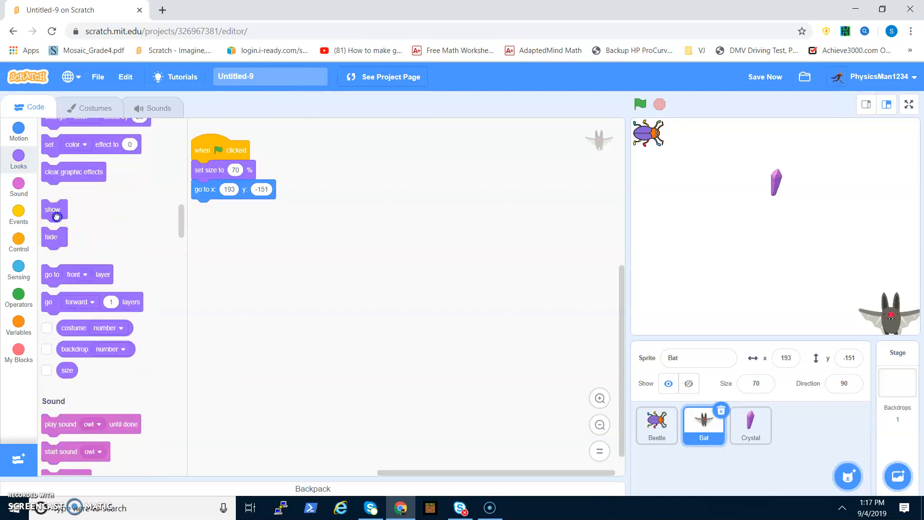
{"action": "left_click_drag", "start_coordinate": [52, 209], "coordinate": [202, 209]}
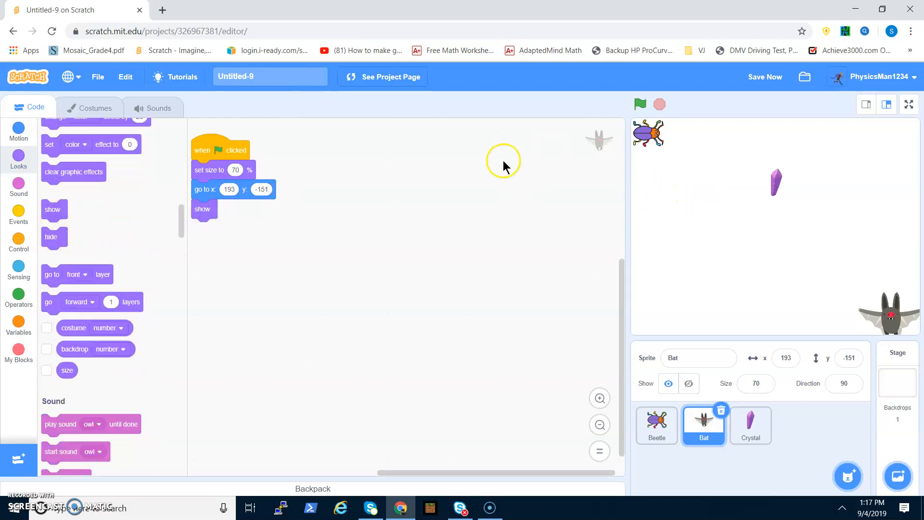
{"action": "left_click", "coordinate": [18, 239]}
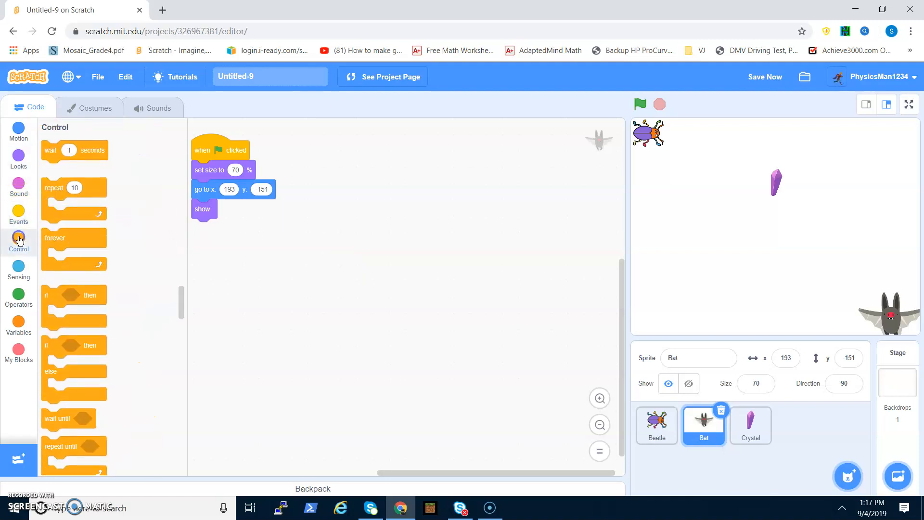
Add a forever loop pointing the Bat towards the Beetle and moving 3 steps, then run the game
{"action": "left_click_drag", "start_coordinate": [73, 237], "coordinate": [224, 228]}
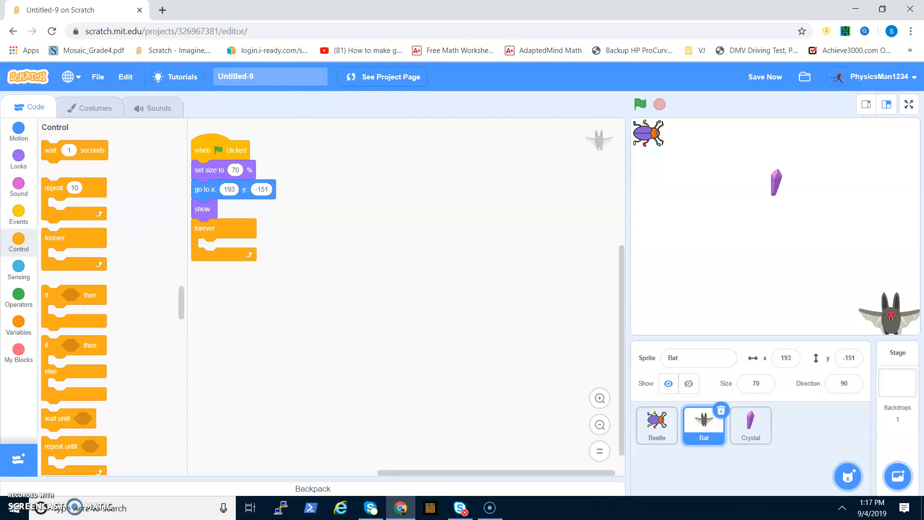
{"action": "left_click", "coordinate": [18, 131]}
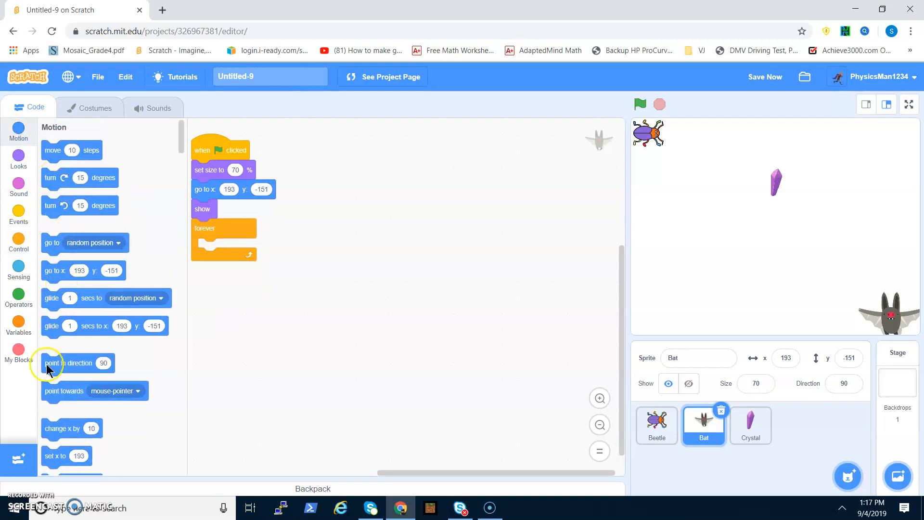
{"action": "left_click_drag", "start_coordinate": [89, 391], "coordinate": [242, 247]}
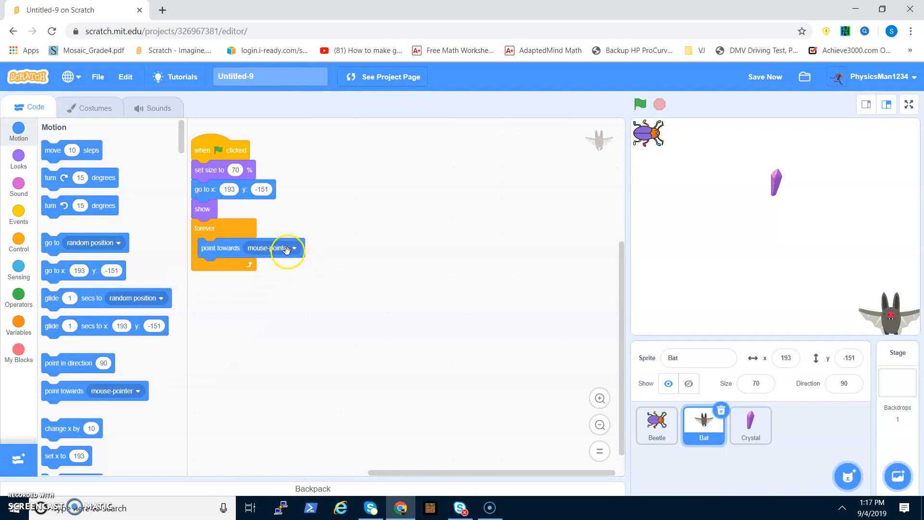
{"action": "left_click", "coordinate": [288, 247]}
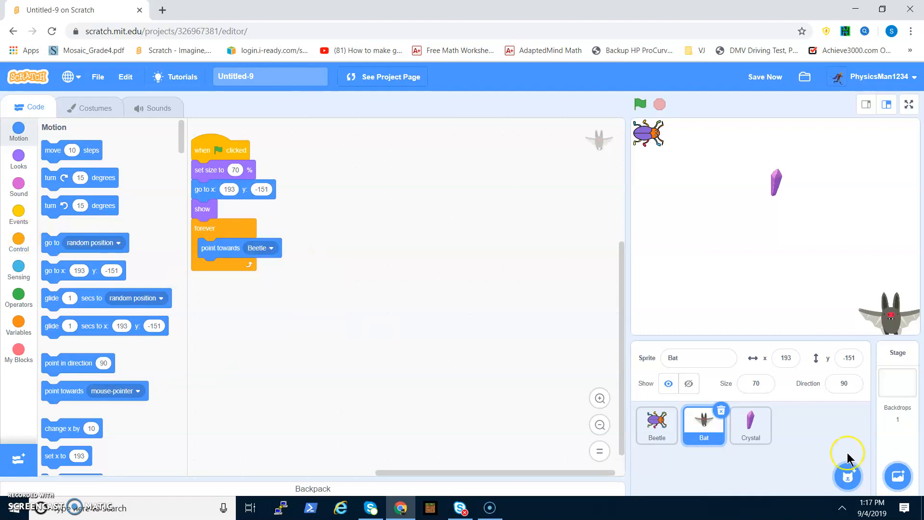
{"action": "mouse_move", "coordinate": [56, 302]}
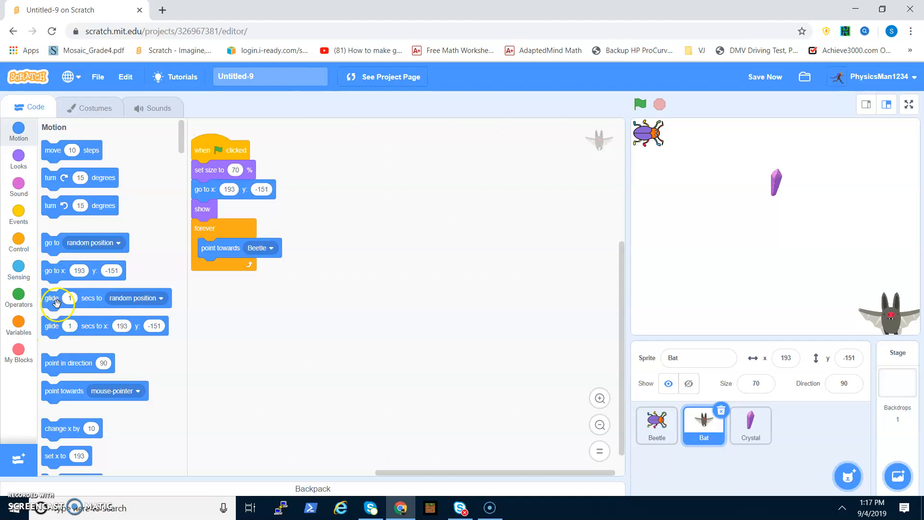
{"action": "mouse_move", "coordinate": [107, 295]}
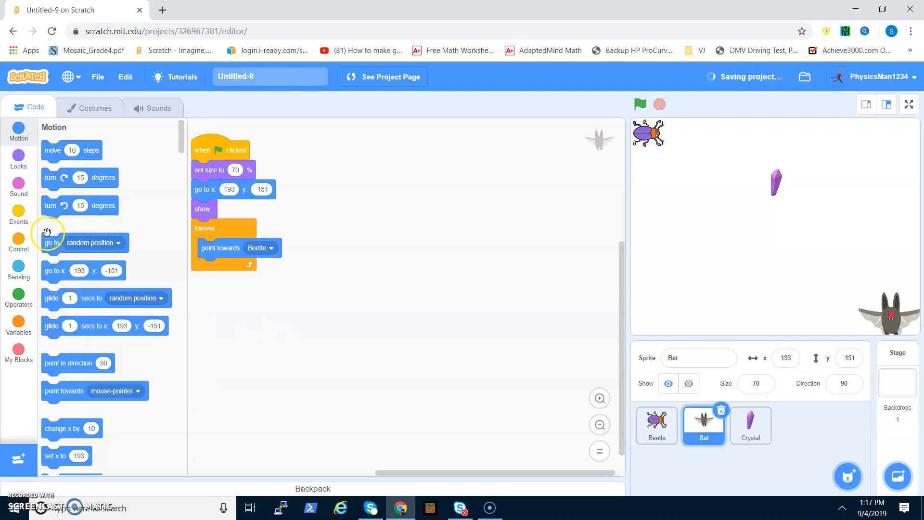
{"action": "left_click_drag", "start_coordinate": [71, 150], "coordinate": [231, 266]}
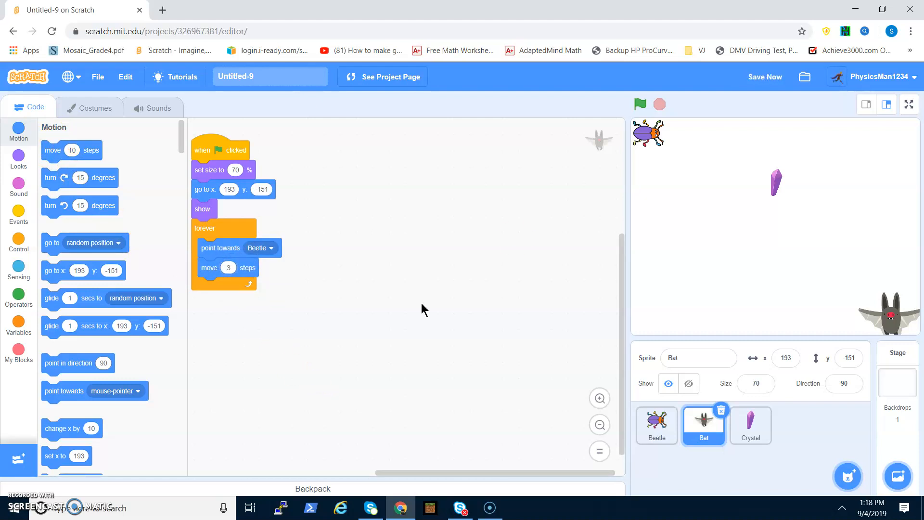
{"action": "left_click", "coordinate": [640, 104]}
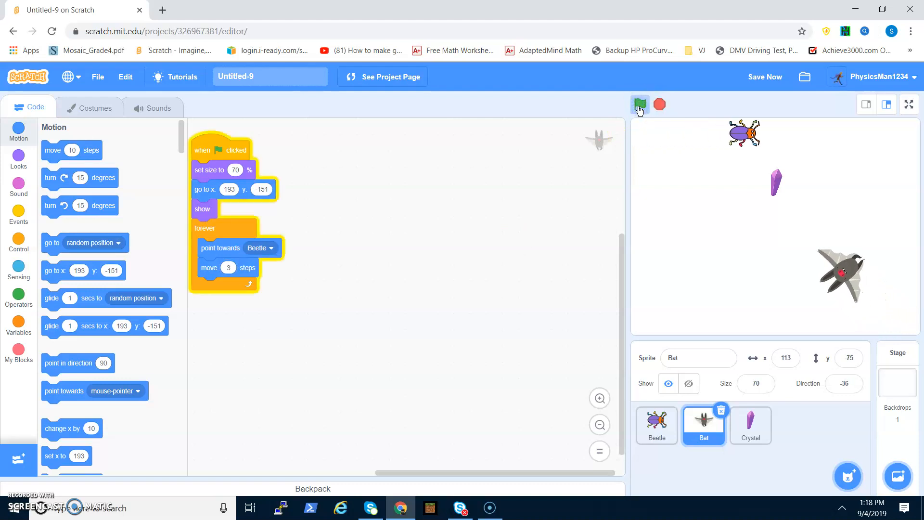
Restart and stop the chase test, then locate a rotation style block for the Bat
{"action": "left_click", "coordinate": [640, 104]}
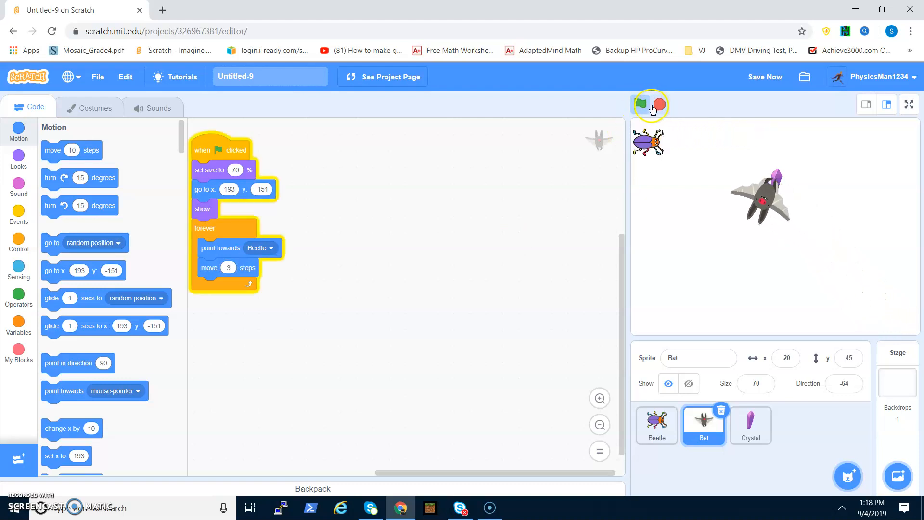
{"action": "left_click", "coordinate": [640, 104]}
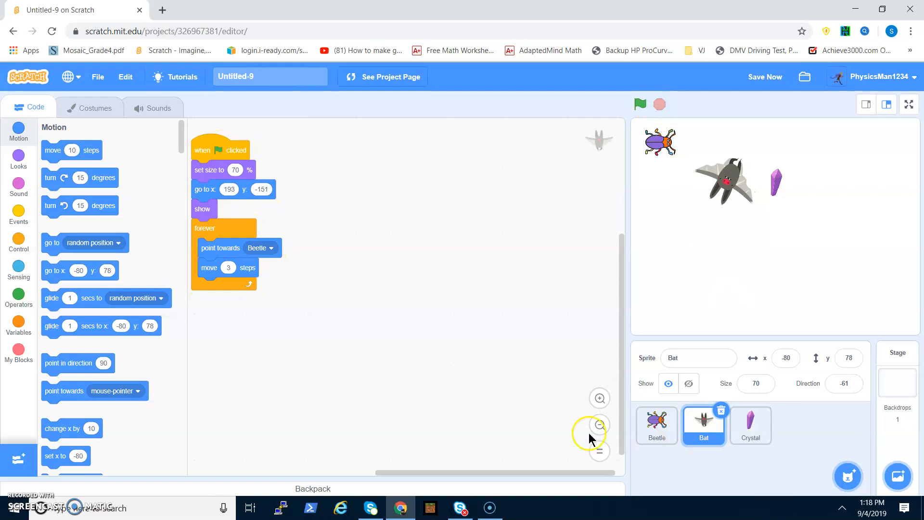
{"action": "left_click", "coordinate": [845, 383]}
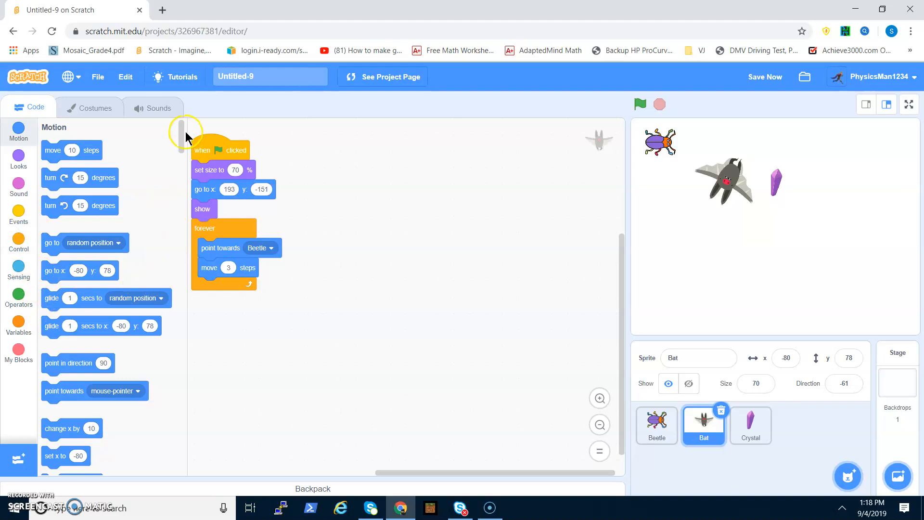
{"action": "scroll", "scroll_direction": "down", "scroll_amount": 3}
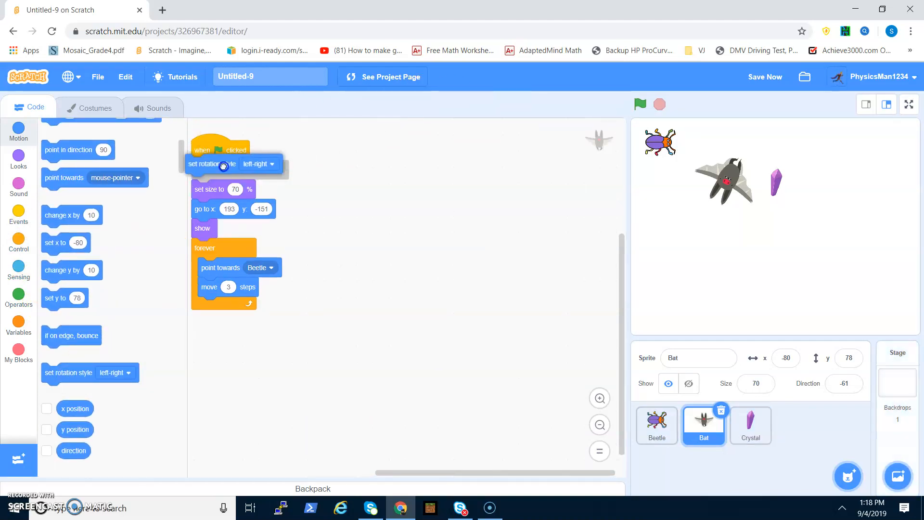
Set the Bat's rotation style to don't rotate, test the chase, and view its costumes
{"action": "left_click", "coordinate": [256, 163]}
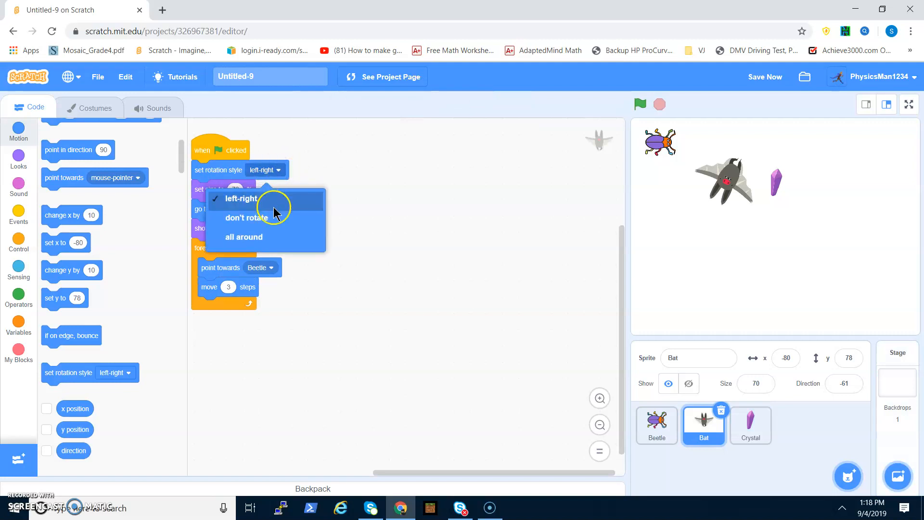
{"action": "left_click", "coordinate": [246, 218]}
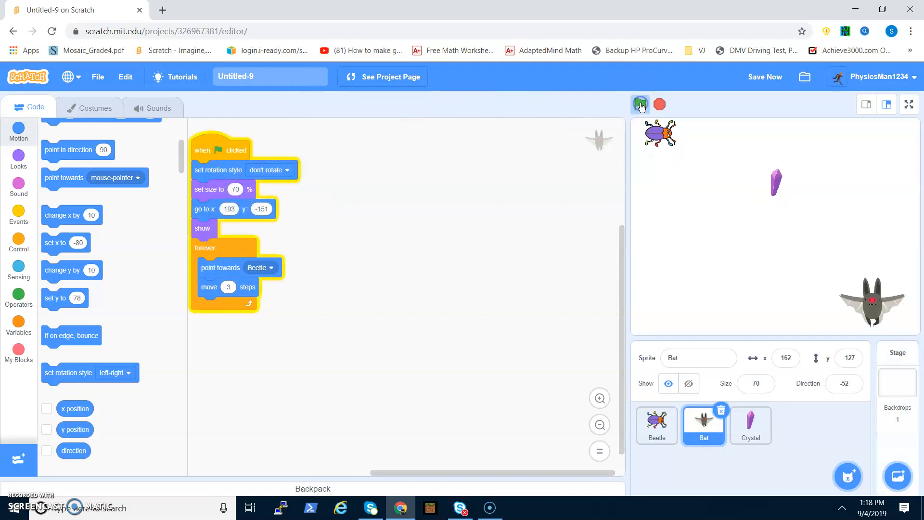
{"action": "left_click", "coordinate": [640, 104]}
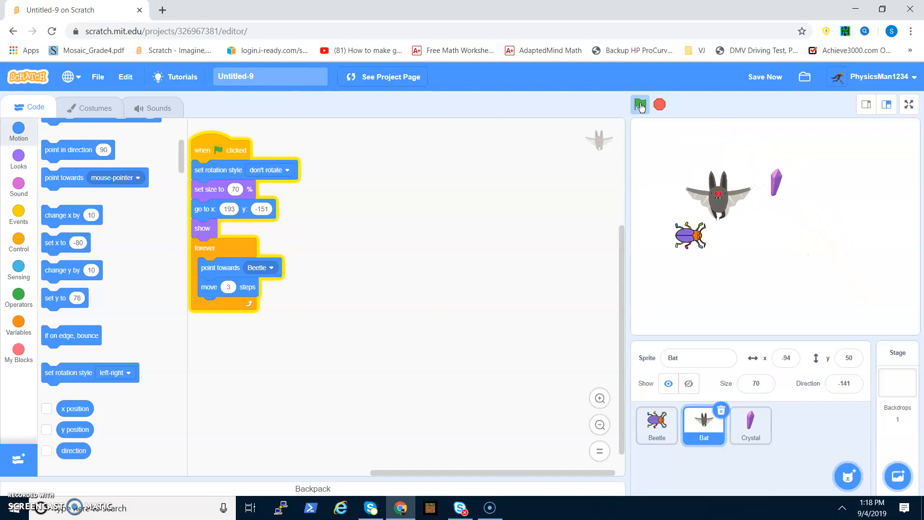
{"action": "left_click", "coordinate": [640, 104]}
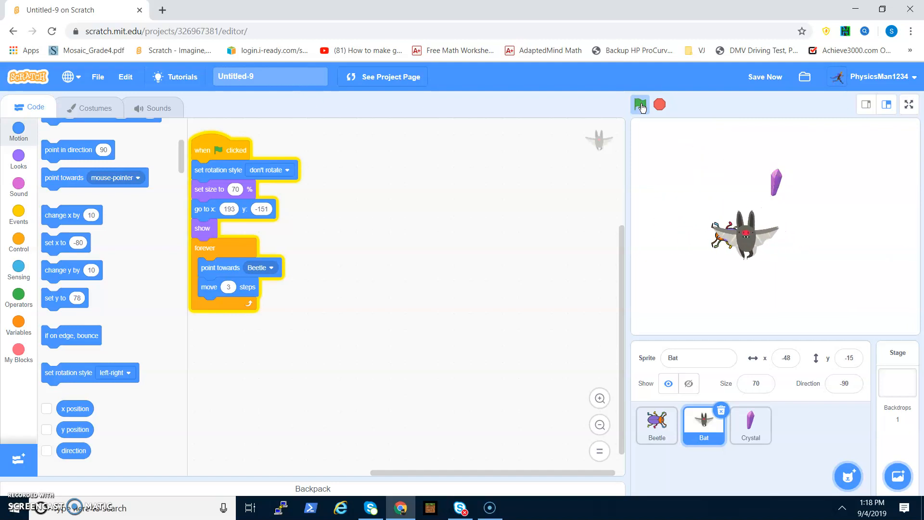
{"action": "left_click", "coordinate": [641, 104]}
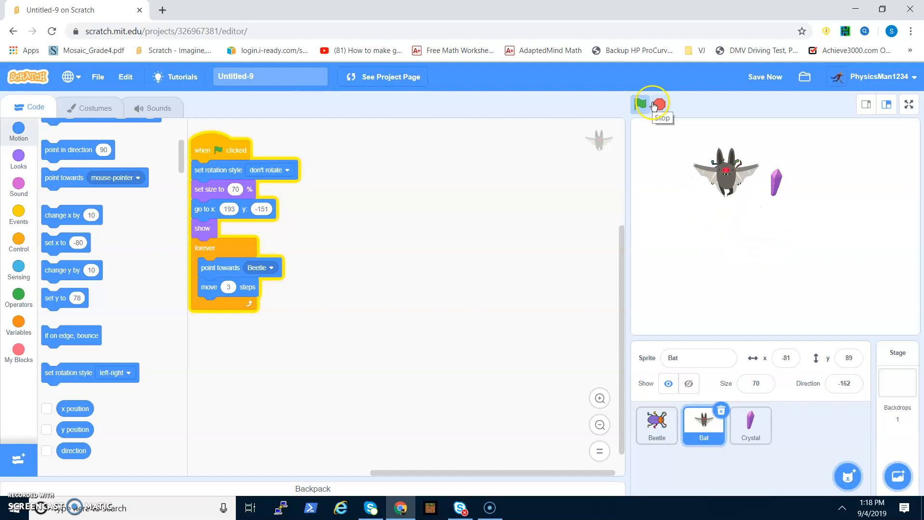
{"action": "left_click", "coordinate": [641, 104]}
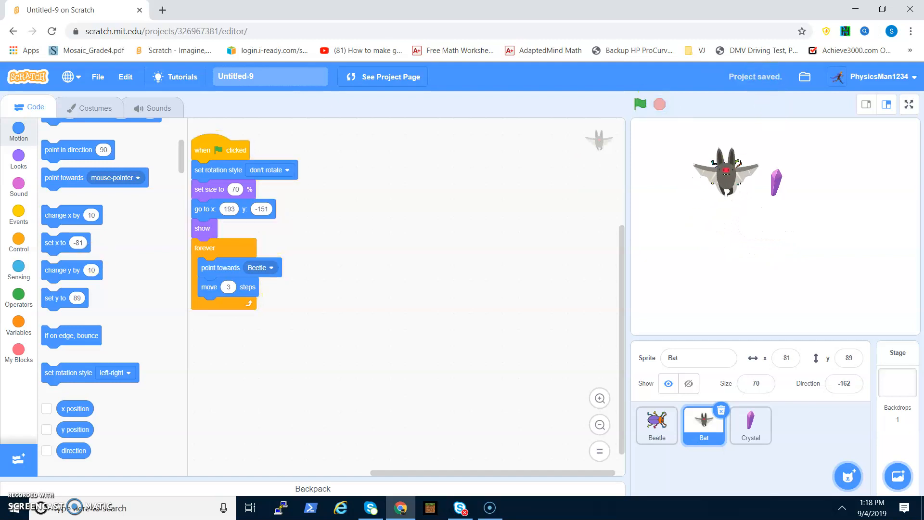
{"action": "left_click", "coordinate": [91, 108]}
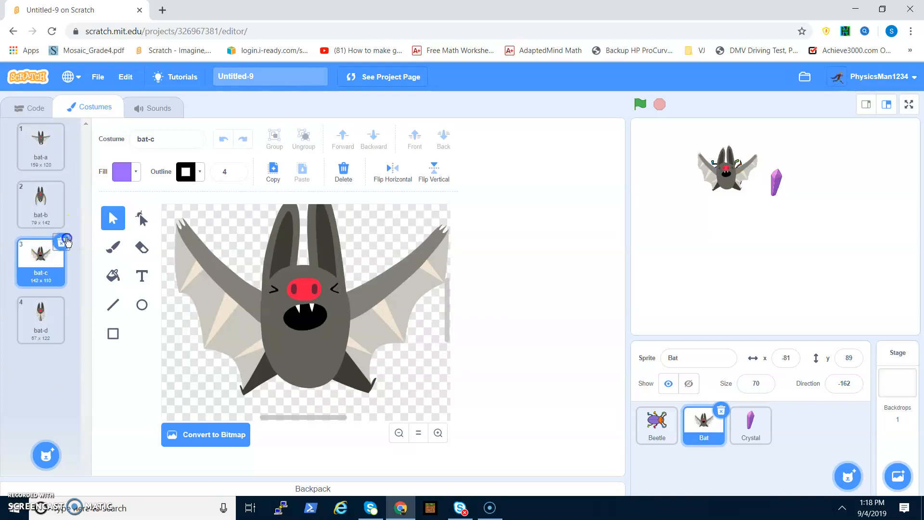
Add 'next costume' and a 'wait 1 seconds' block inside the Bat's forever loop
{"action": "left_click", "coordinate": [28, 107]}
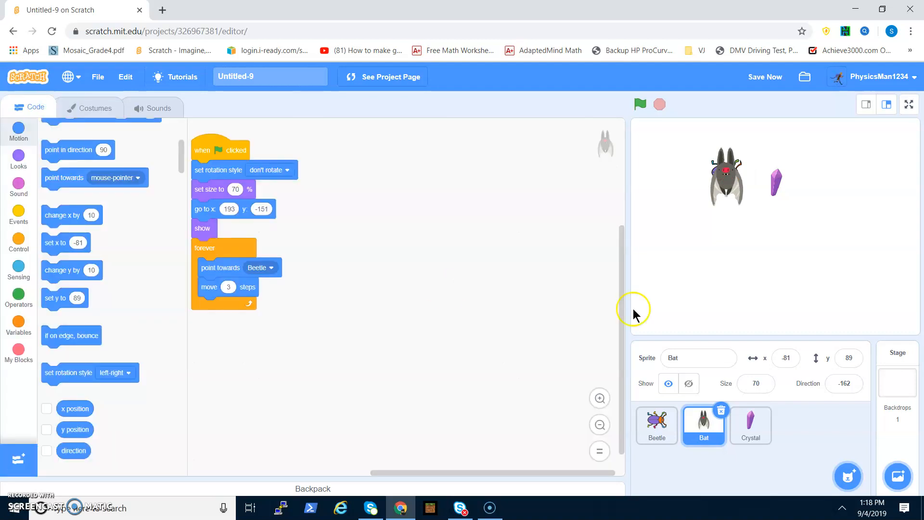
{"action": "mouse_move", "coordinate": [18, 157]}
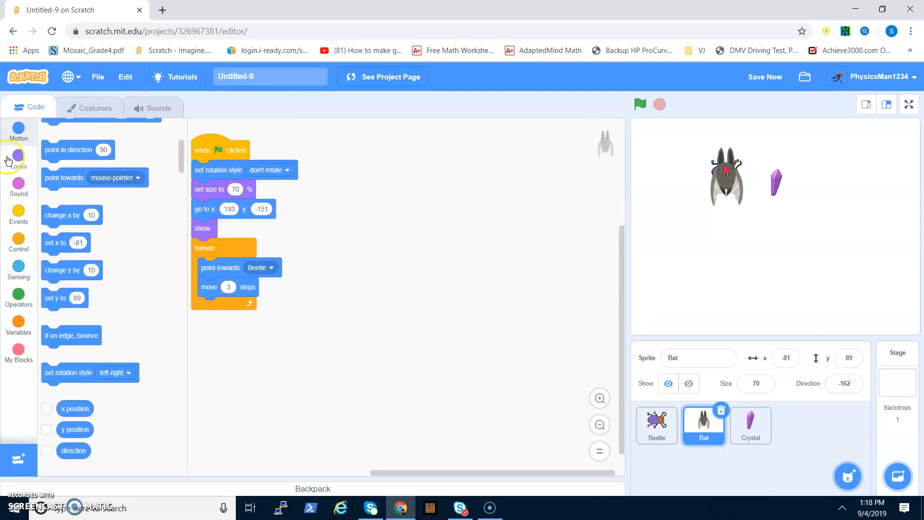
{"action": "left_click", "coordinate": [18, 158]}
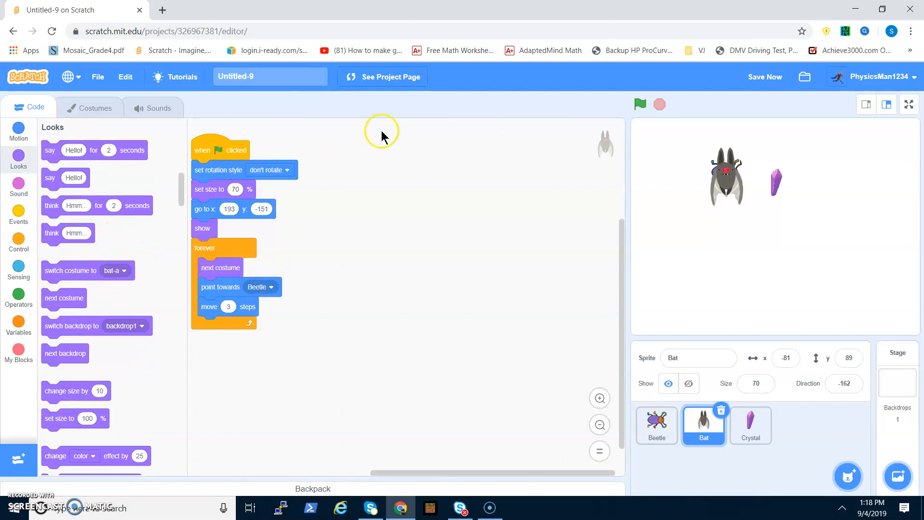
{"action": "left_click", "coordinate": [639, 104]}
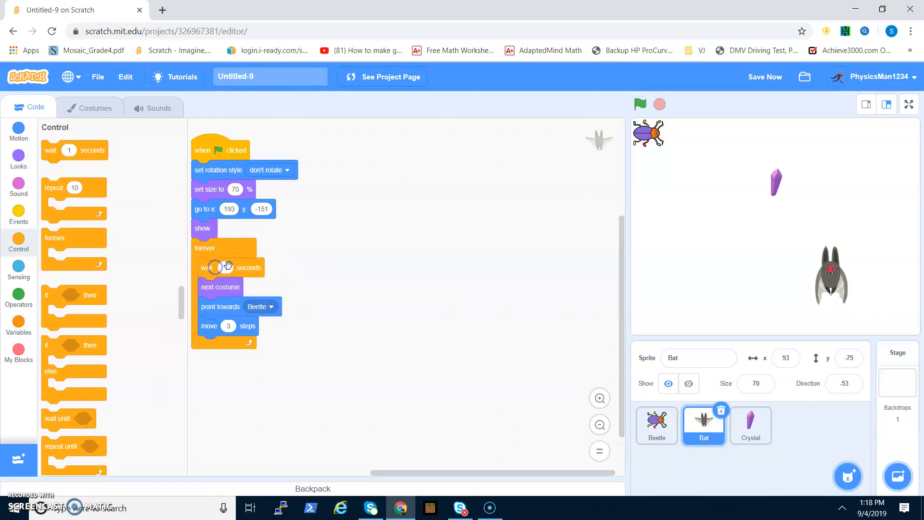
Change the Bat's wait to 0.1 seconds and test the flapping in a run
{"action": "left_click", "coordinate": [226, 266]}
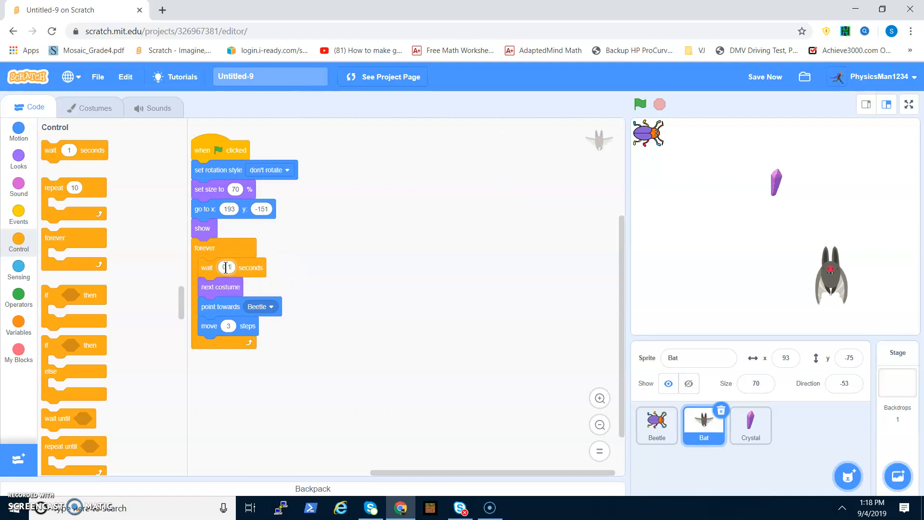
{"action": "left_click", "coordinate": [640, 104]}
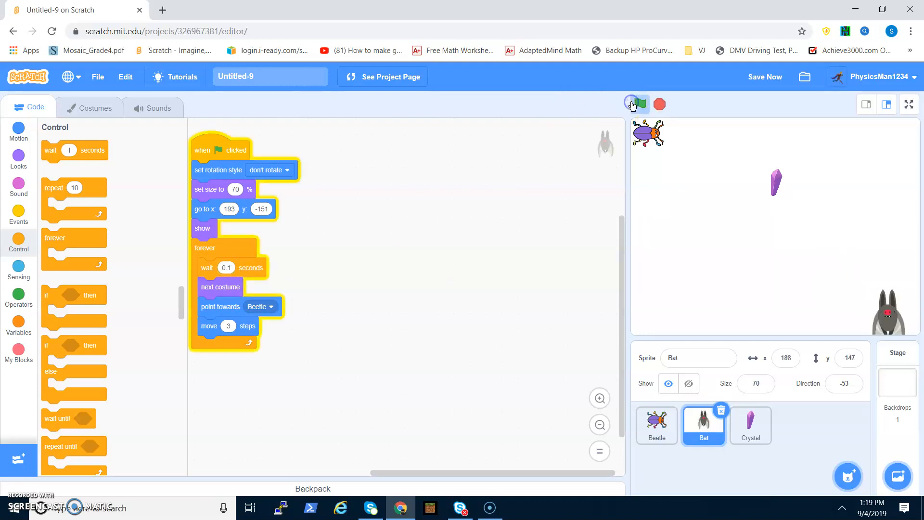
{"action": "left_click", "coordinate": [637, 104]}
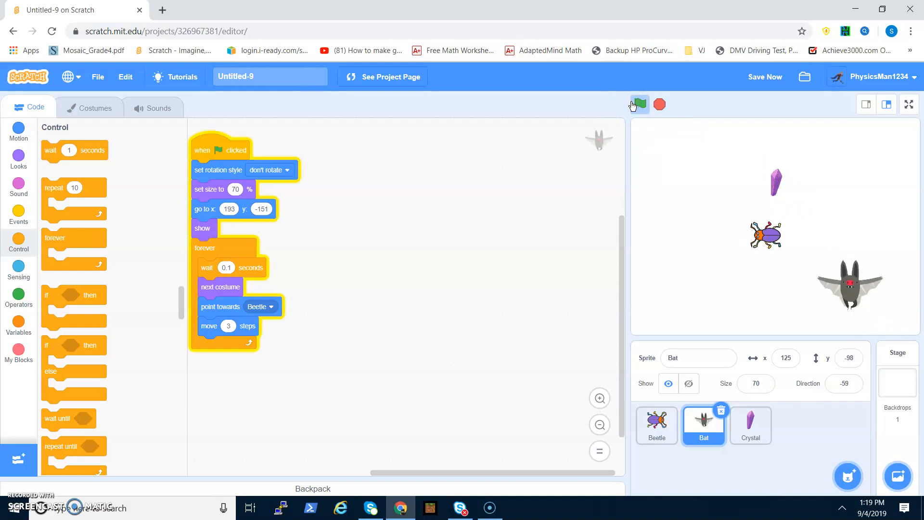
{"action": "left_click", "coordinate": [638, 104]}
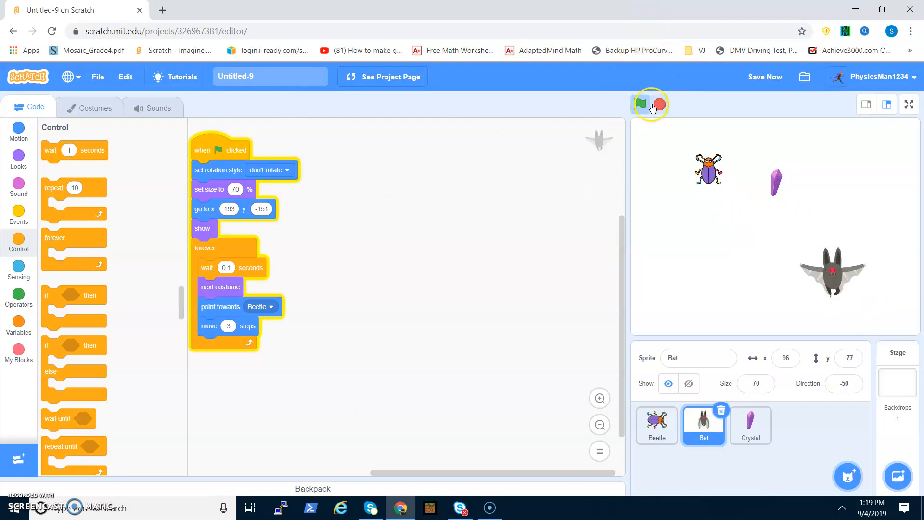
{"action": "left_click", "coordinate": [639, 104]}
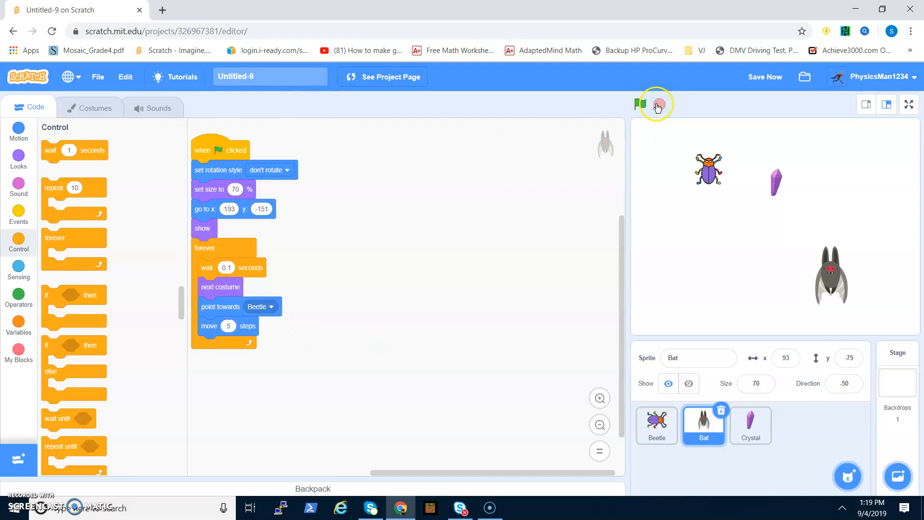
Run and stop the game with the Bat moving 5 steps, then save the project
{"action": "left_click", "coordinate": [640, 104]}
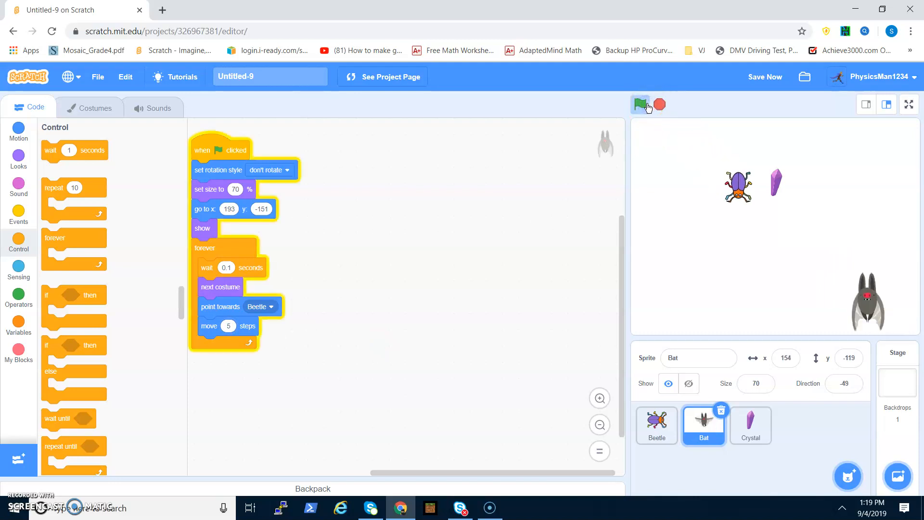
{"action": "left_click", "coordinate": [640, 104]}
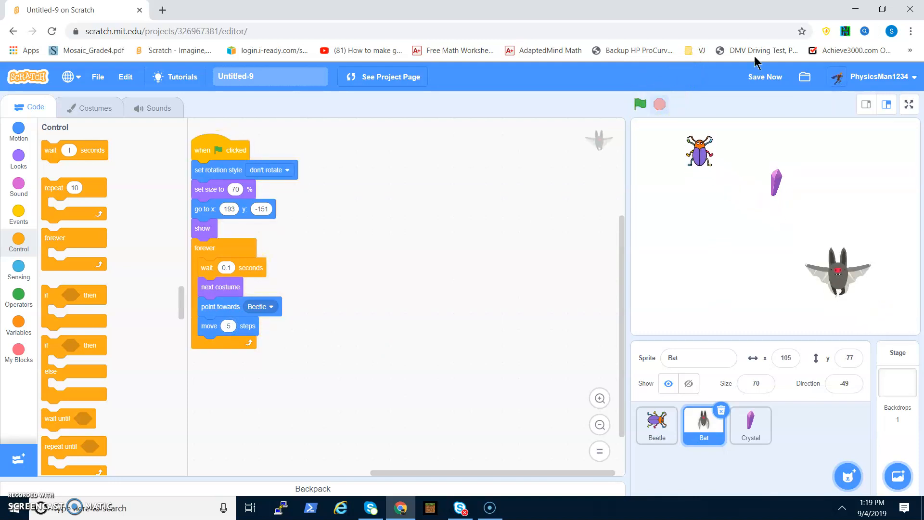
{"action": "left_click", "coordinate": [765, 77]}
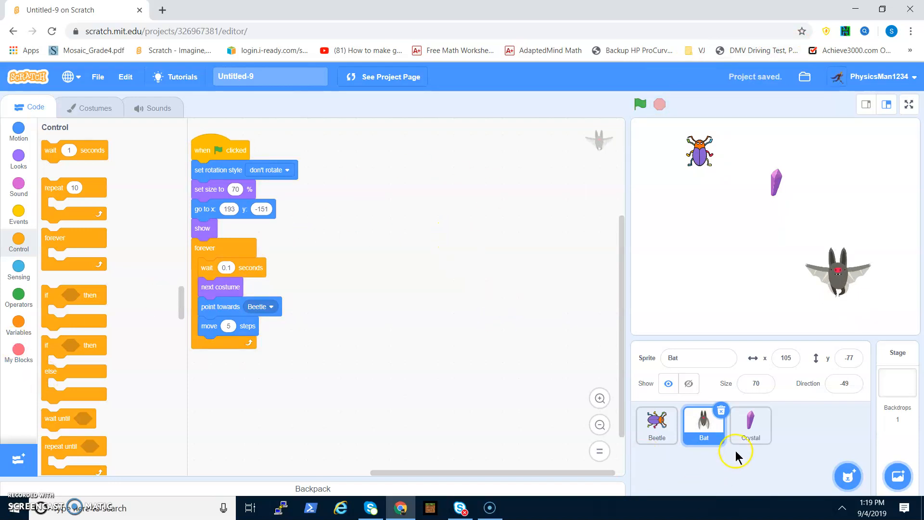
{"action": "left_click", "coordinate": [655, 426]}
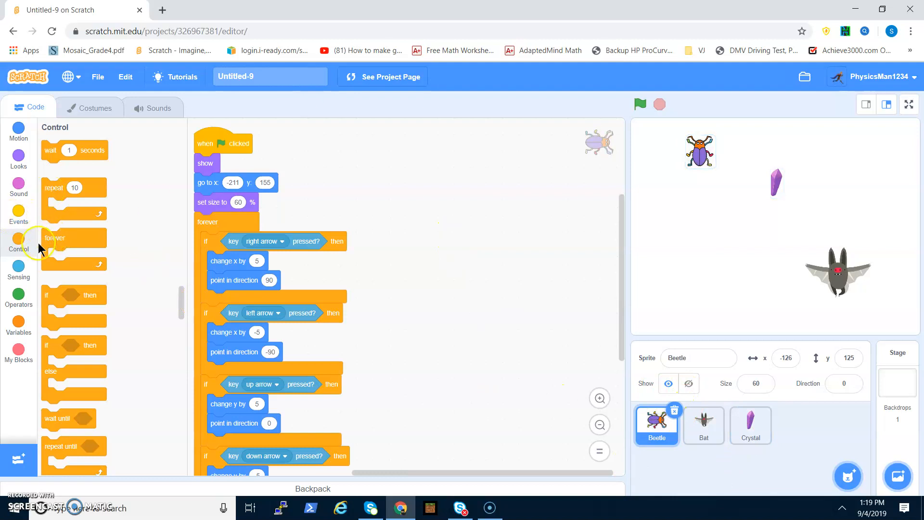
Build a Beetle flag script: forever, if touching Crystal, broadcast message1
{"action": "left_click", "coordinate": [19, 215]}
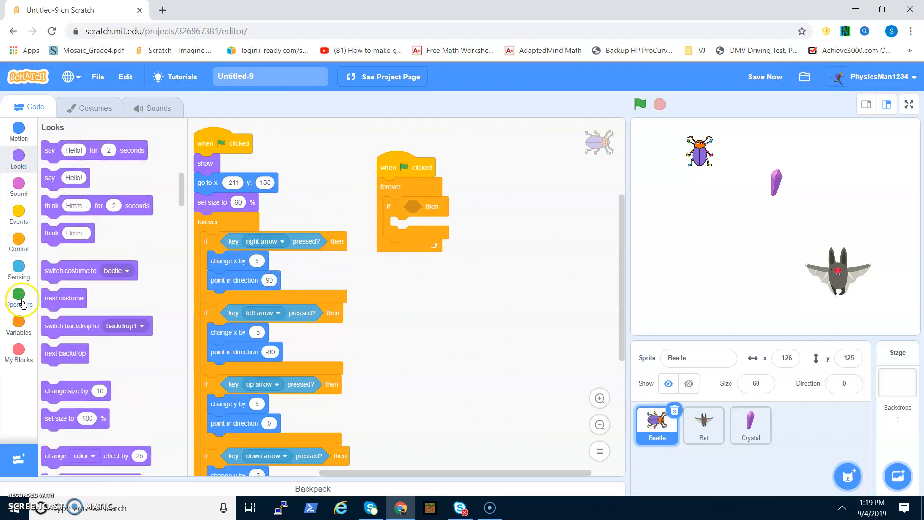
{"action": "left_click", "coordinate": [18, 269]}
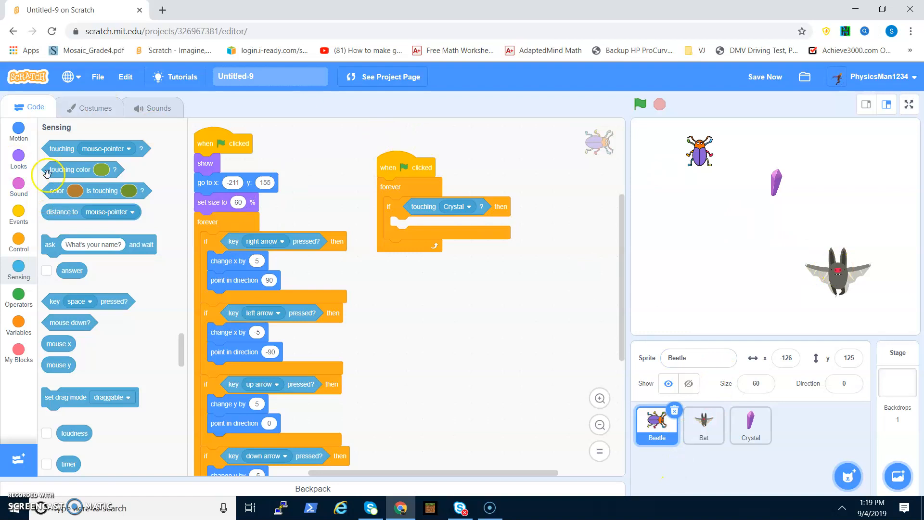
{"action": "left_click", "coordinate": [18, 216]}
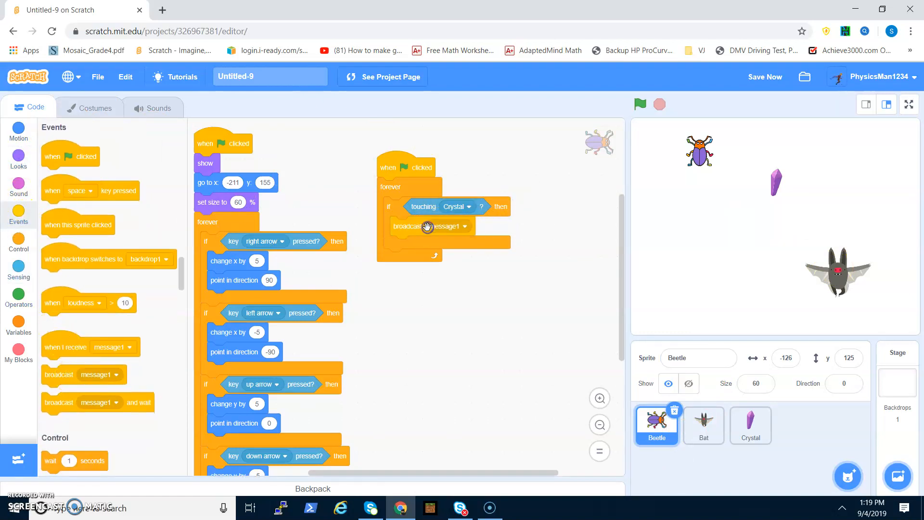
Create a new broadcast message named Random Position for the Beetle's Crystal check
{"action": "left_click", "coordinate": [449, 226]}
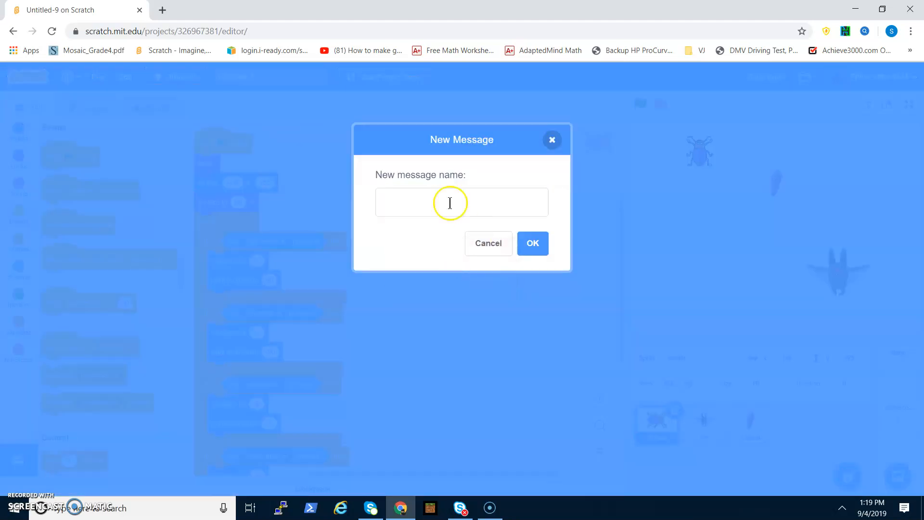
{"action": "type", "text": "R"}
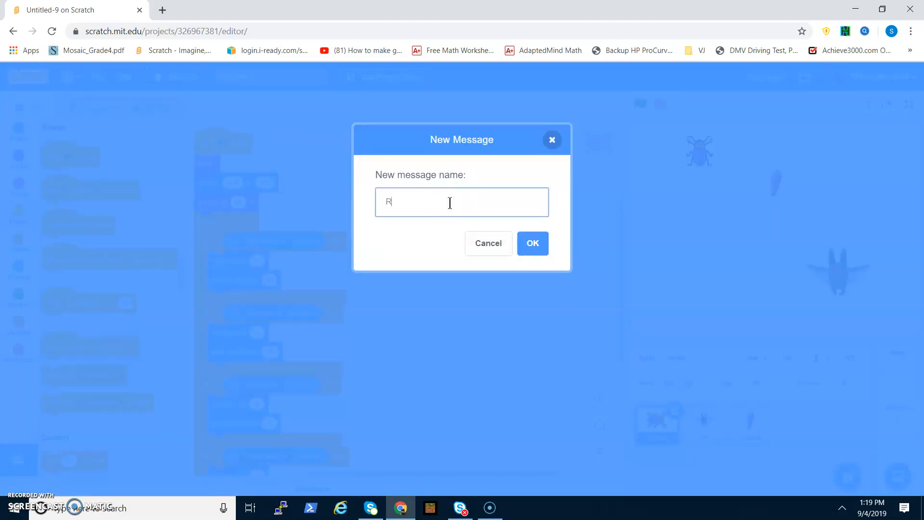
{"action": "type", "text": "andom Position"}
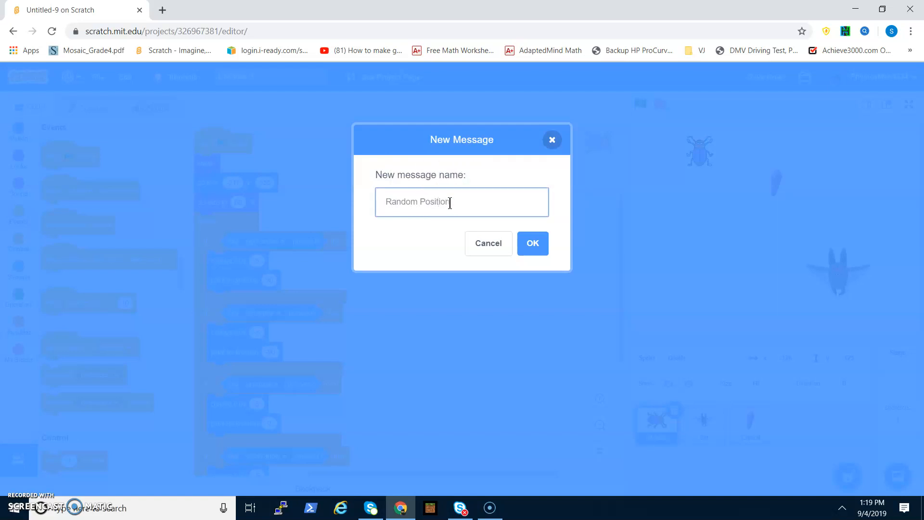
{"action": "left_click", "coordinate": [531, 243]}
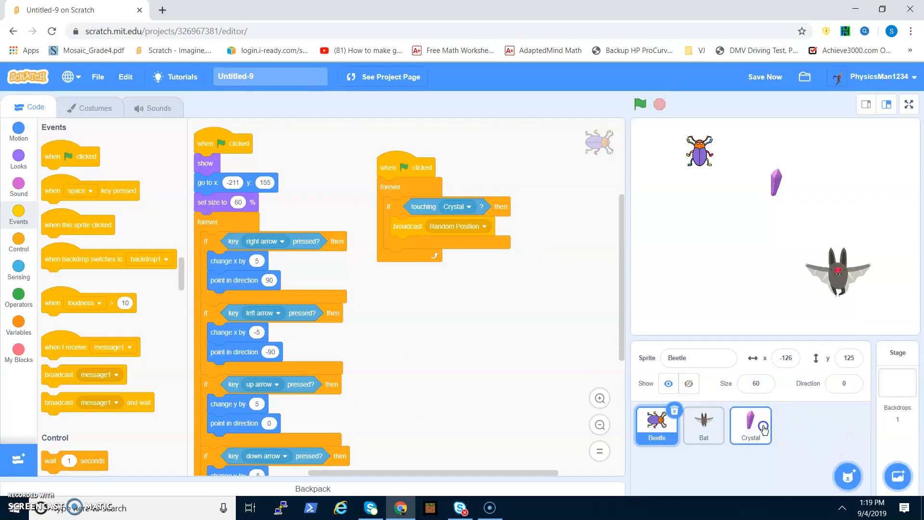
Give the Crystal a 'when I receive Random Position' script going to random position, then run the game
{"action": "left_click", "coordinate": [750, 425]}
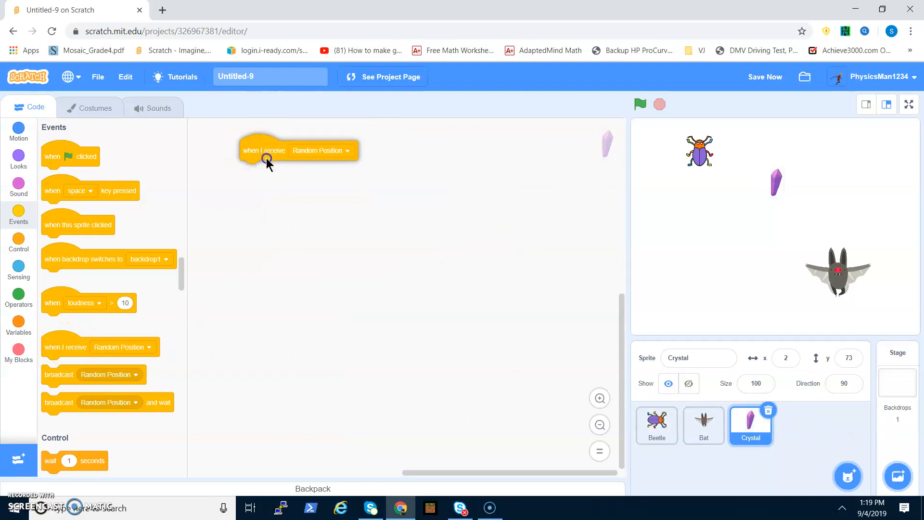
{"action": "left_click", "coordinate": [19, 158]}
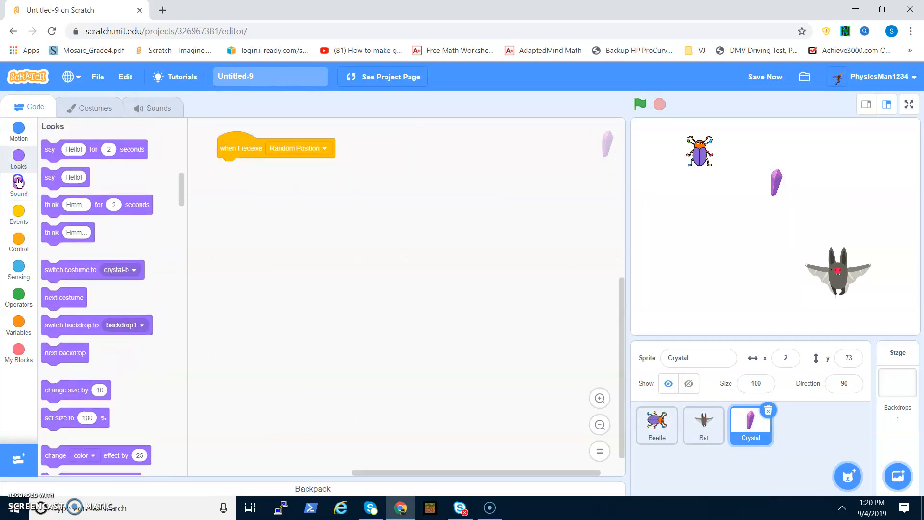
{"action": "scroll", "scroll_direction": "down", "scroll_amount": 3}
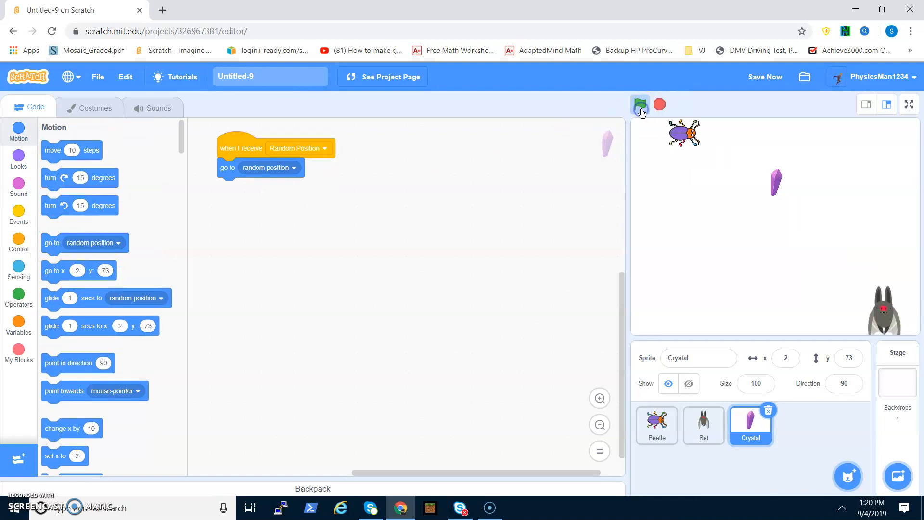
{"action": "left_click", "coordinate": [640, 104]}
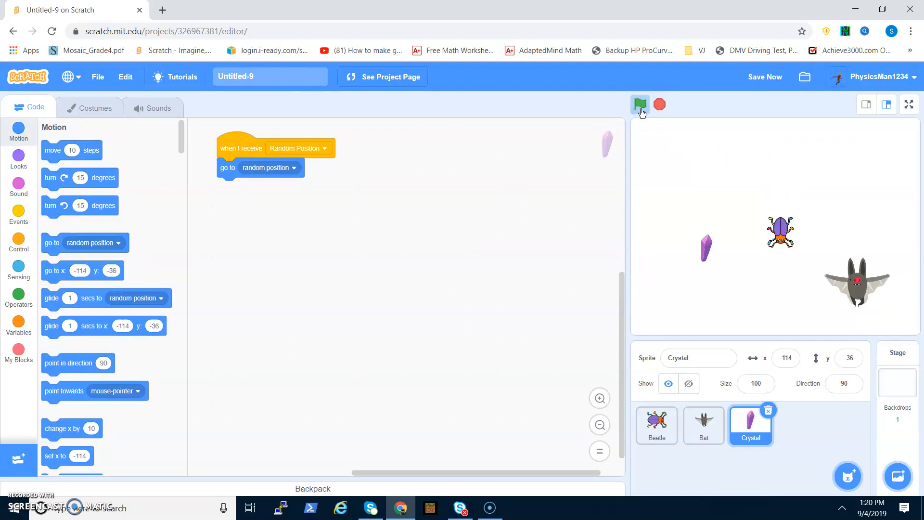
{"action": "left_click", "coordinate": [639, 104]}
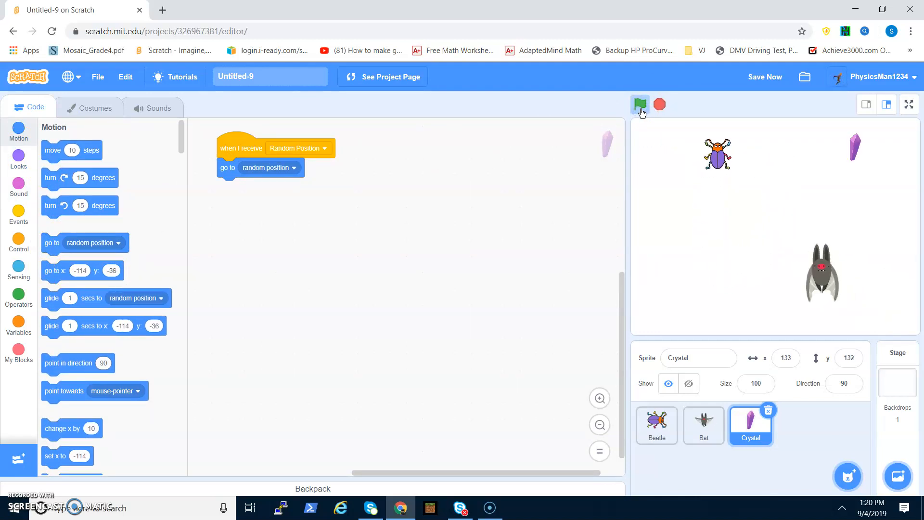
Stop the test run and create a new variable named Score
{"action": "left_click", "coordinate": [641, 104]}
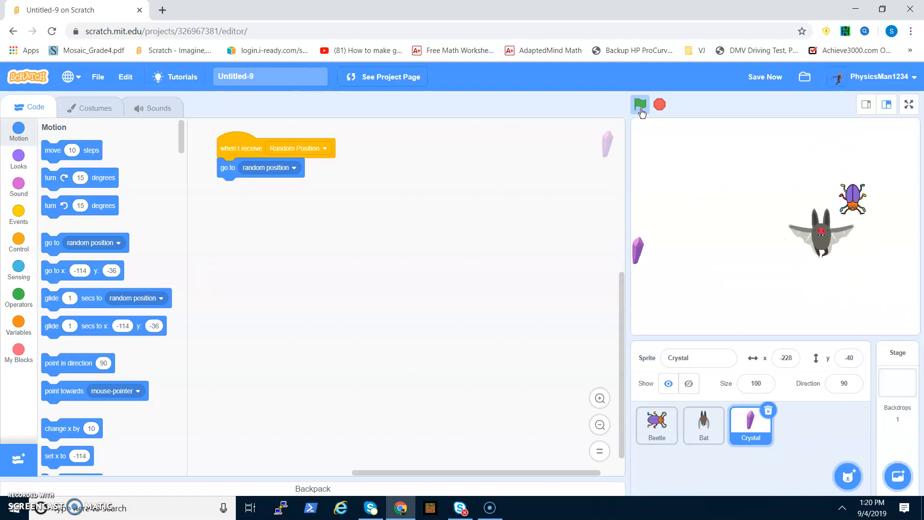
{"action": "left_click", "coordinate": [640, 104]}
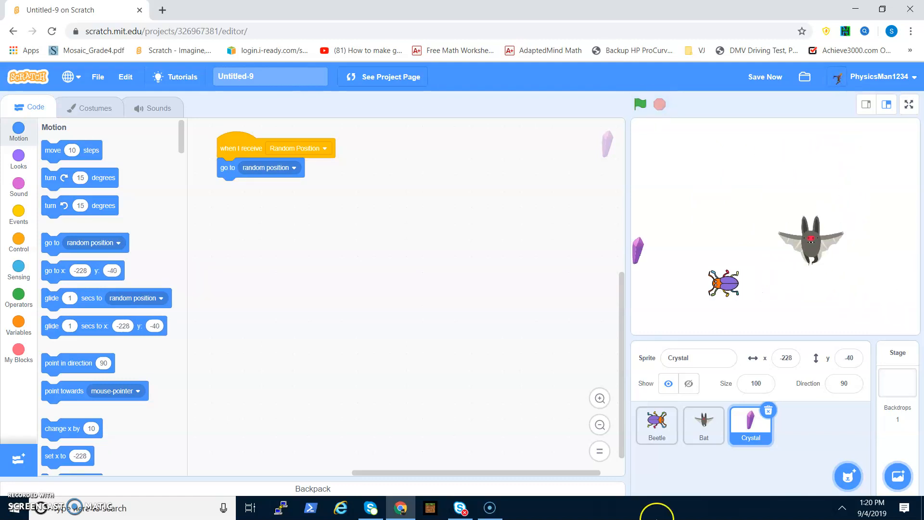
{"action": "left_click", "coordinate": [18, 322]}
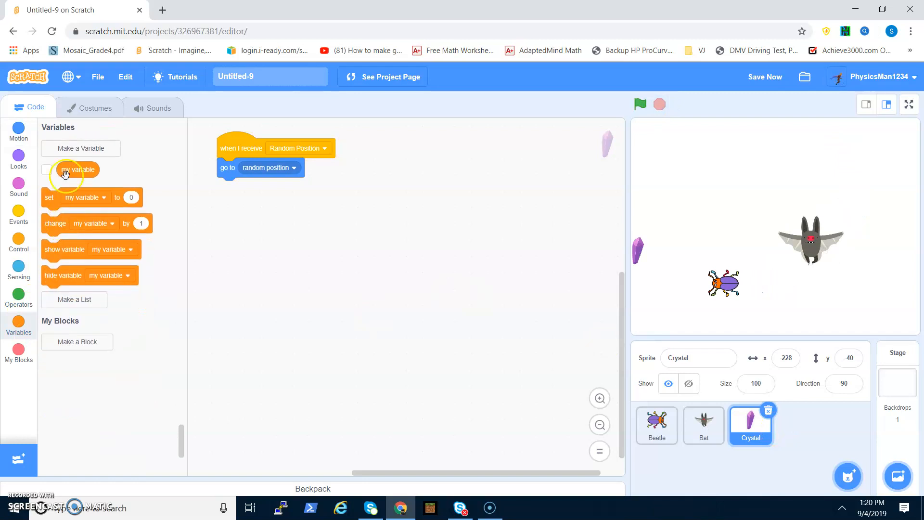
{"action": "right_click", "coordinate": [77, 170]}
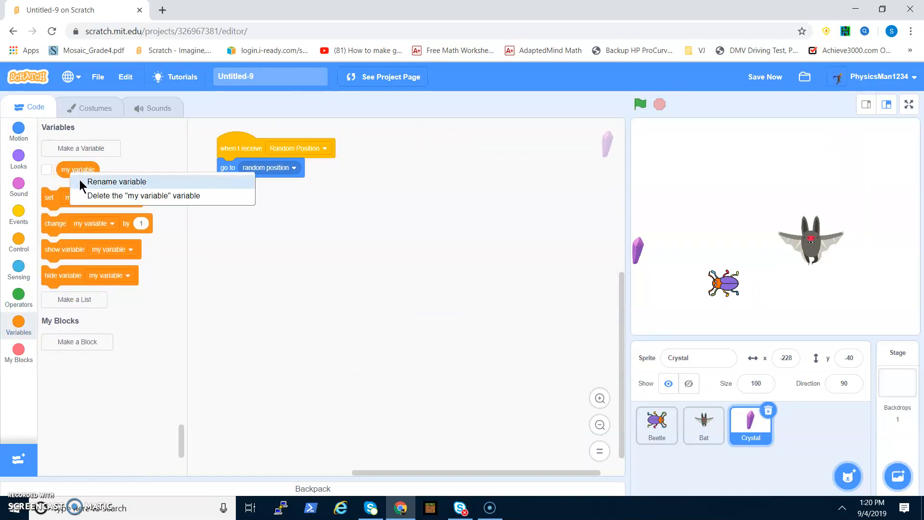
{"action": "left_click", "coordinate": [81, 148]}
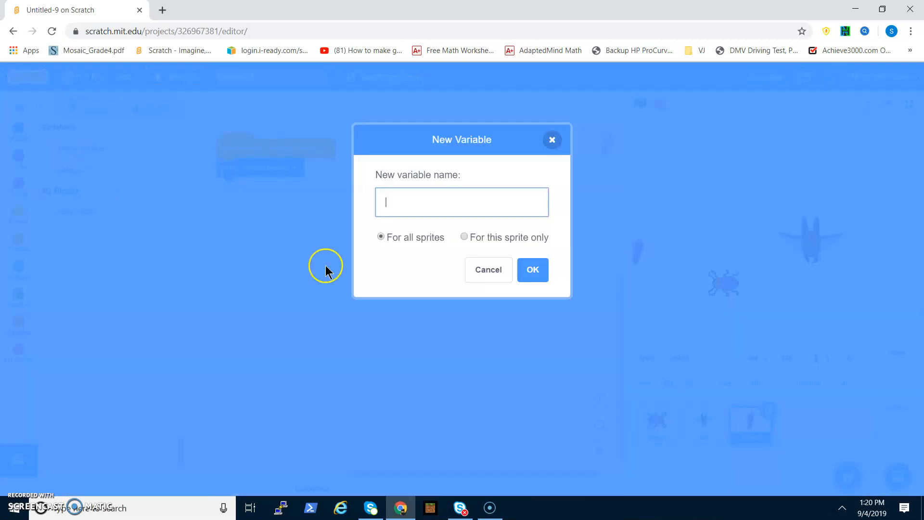
{"action": "type", "text": "S"}
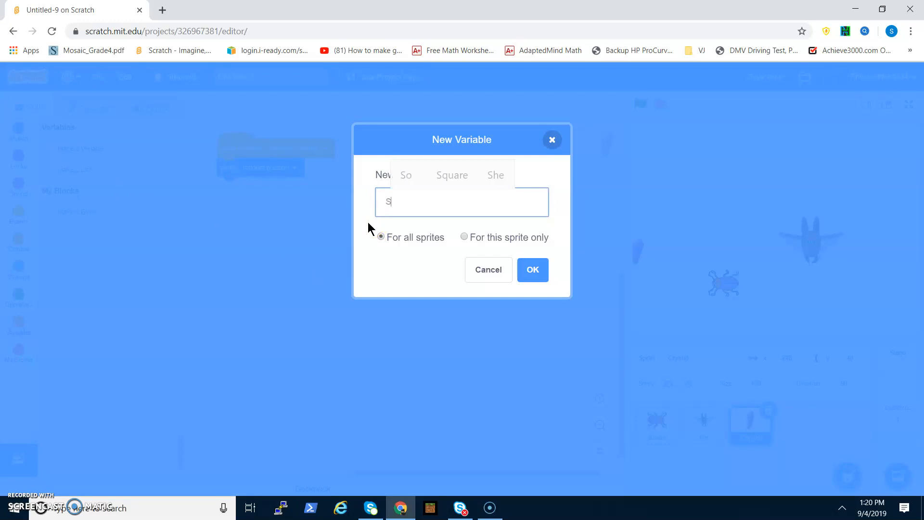
{"action": "type", "text": "cor"}
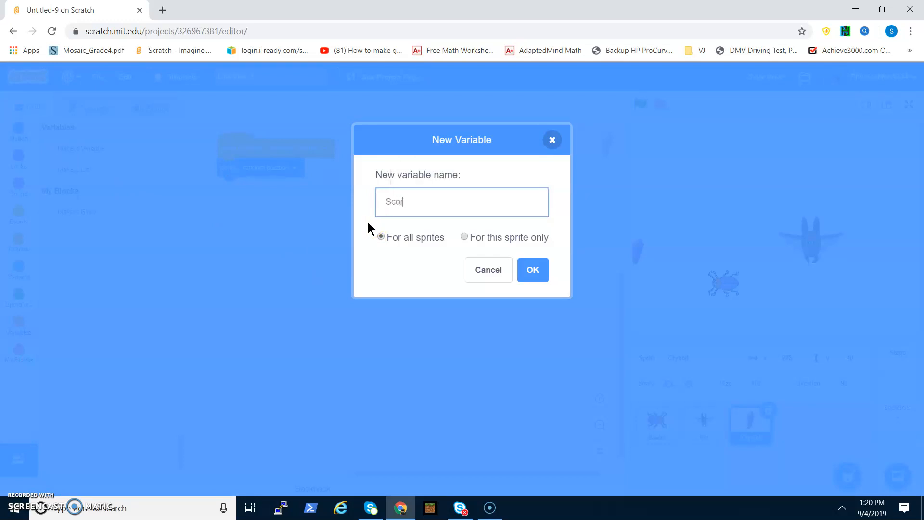
{"action": "left_click", "coordinate": [532, 269]}
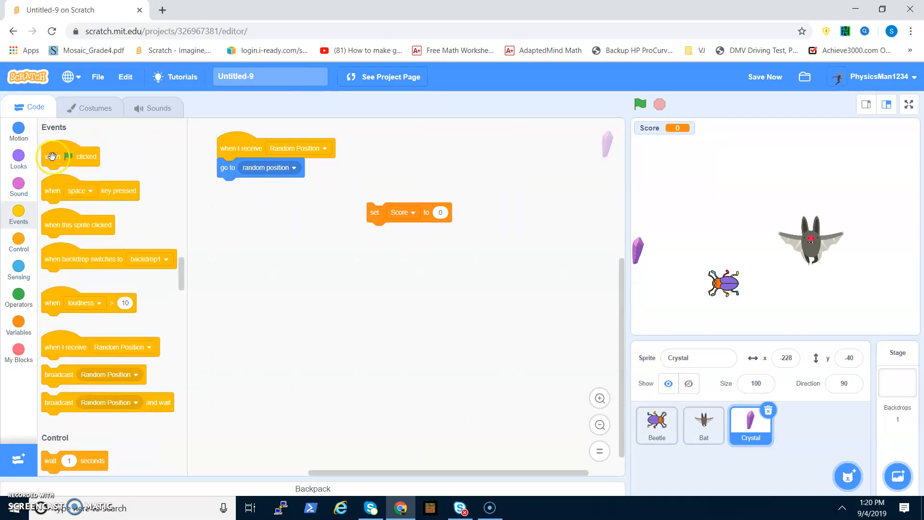
Make Score reset to 0 on the green flag and rise by 1 per crystal, testing it up to 2
{"action": "left_click_drag", "start_coordinate": [69, 156], "coordinate": [396, 190]}
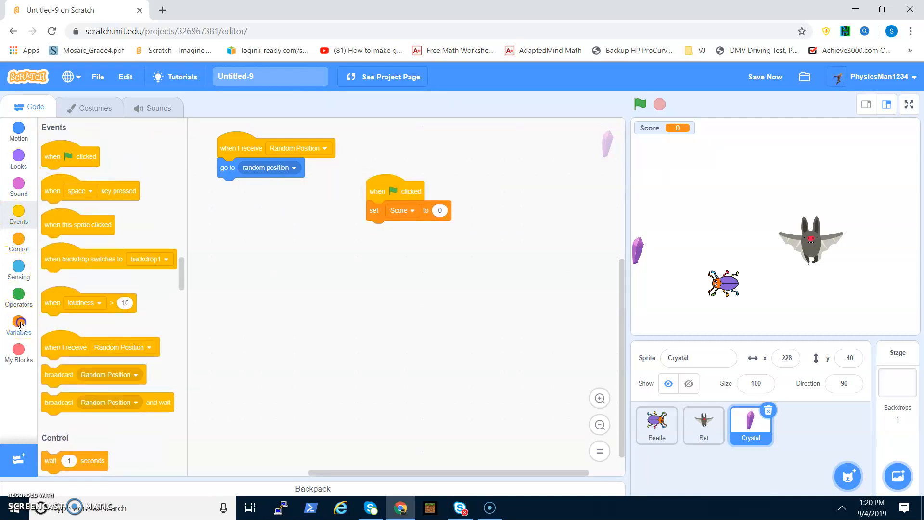
{"action": "left_click", "coordinate": [18, 324]}
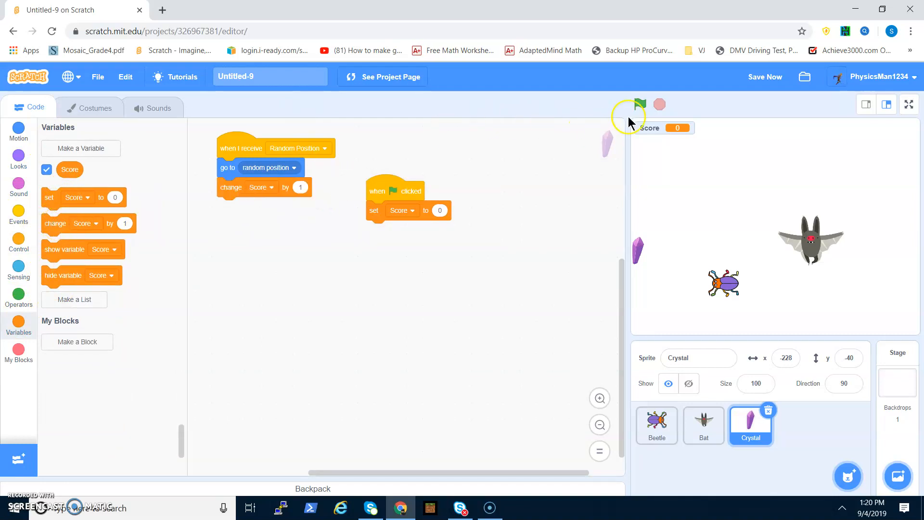
{"action": "left_click", "coordinate": [639, 104]}
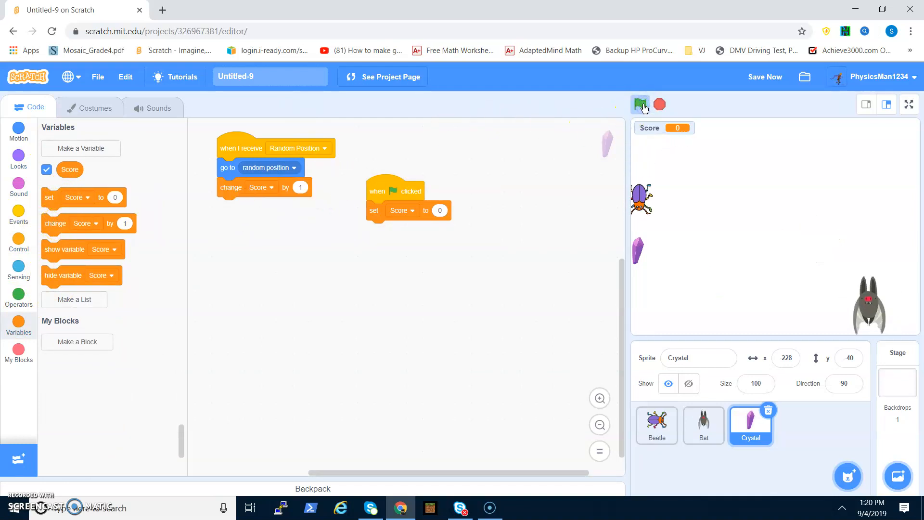
{"action": "left_click", "coordinate": [640, 104]}
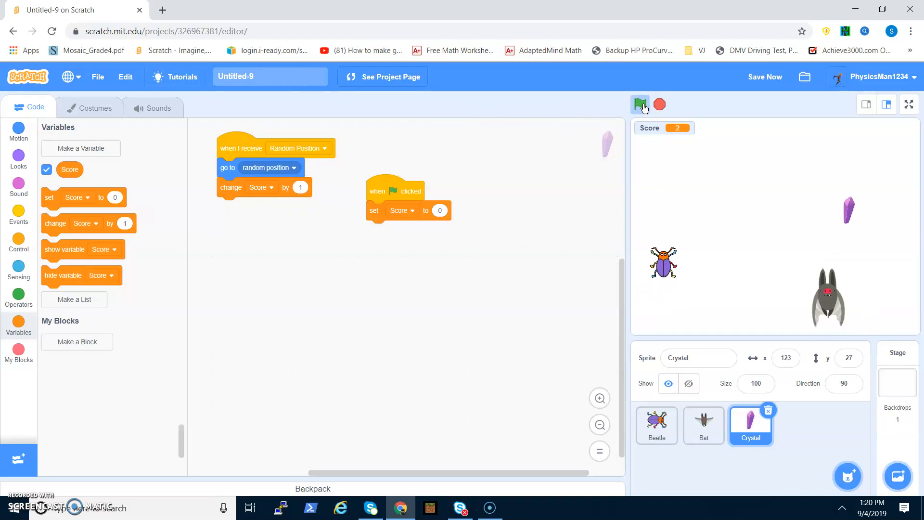
{"action": "left_click", "coordinate": [640, 104]}
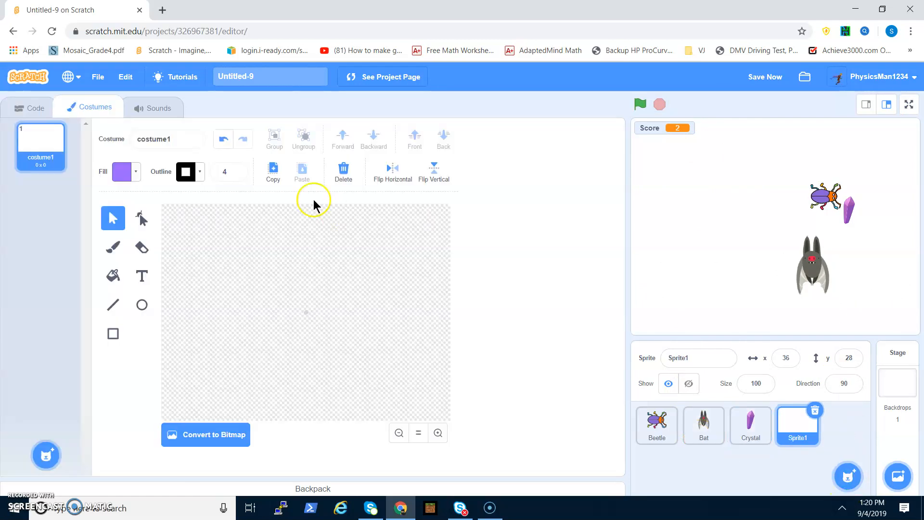
Rename the new blank sprite to Game Over
{"action": "left_click", "coordinate": [699, 358]}
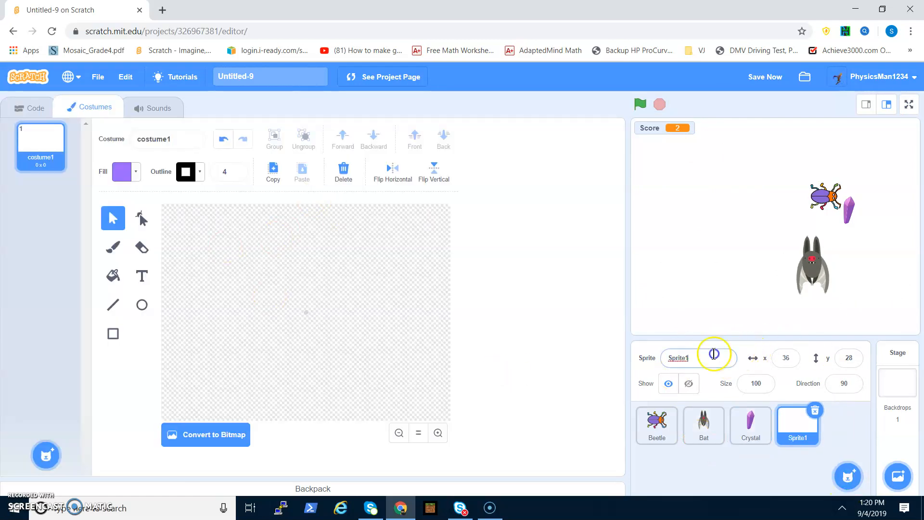
{"action": "type", "text": "Game"}
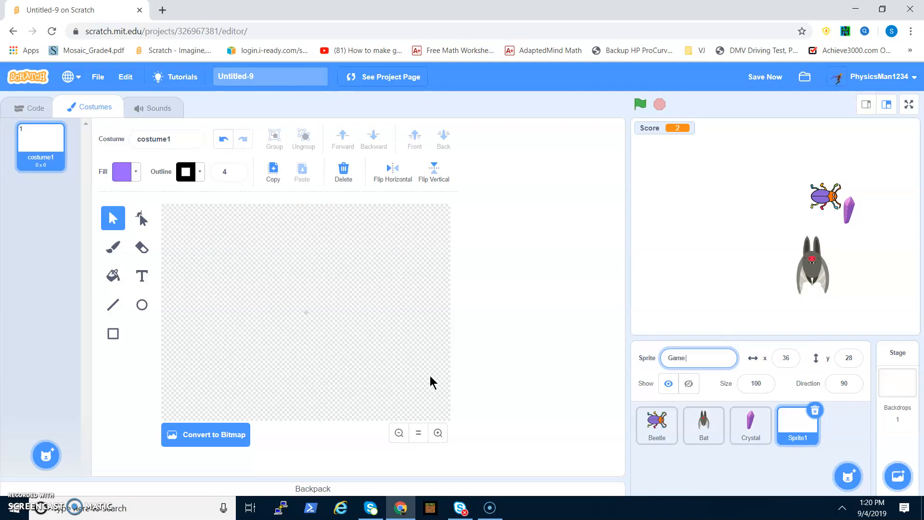
{"action": "type", "text": "Over"}
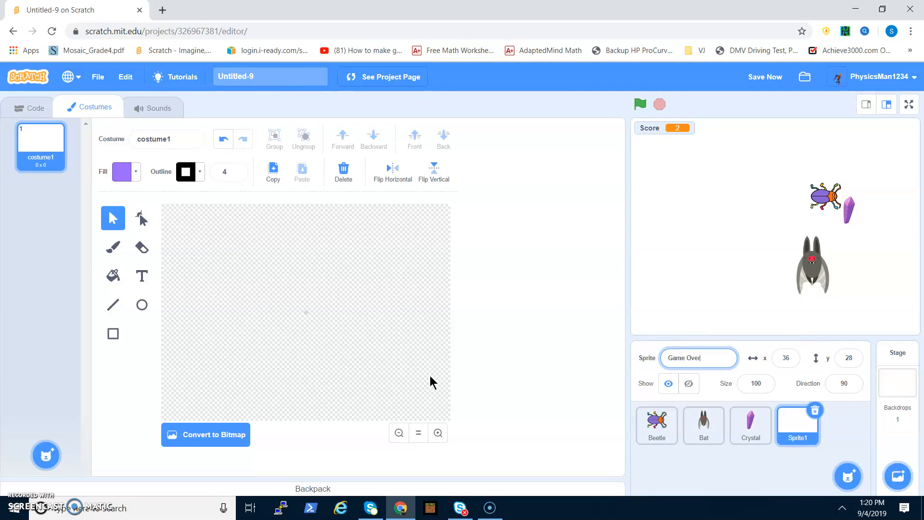
Write red 'Game Over' text in the costume and enlarge it to fill the canvas centre
{"action": "left_click", "coordinate": [122, 171]}
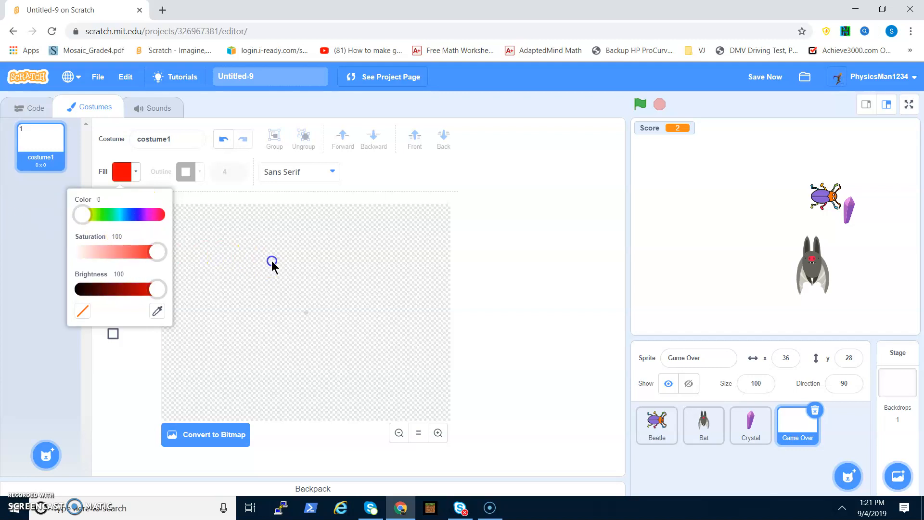
{"action": "left_click", "coordinate": [141, 275]}
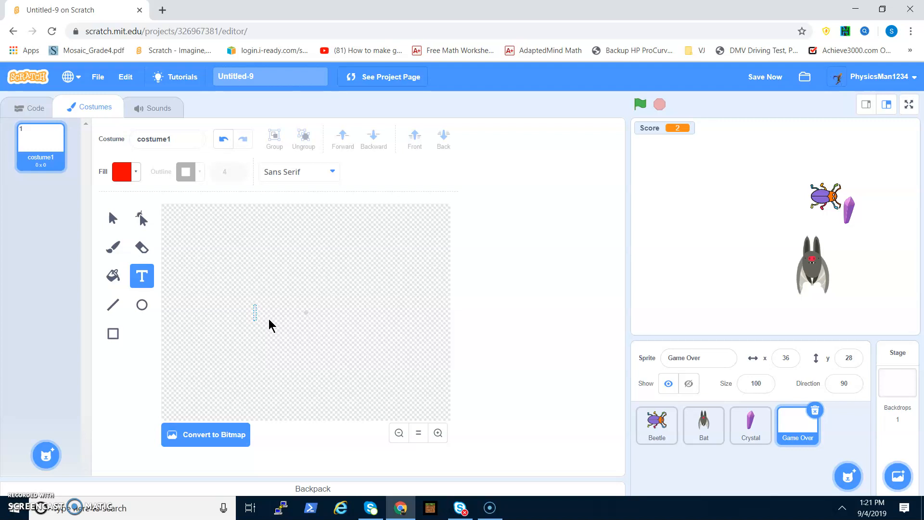
{"action": "type", "text": "Game Over"}
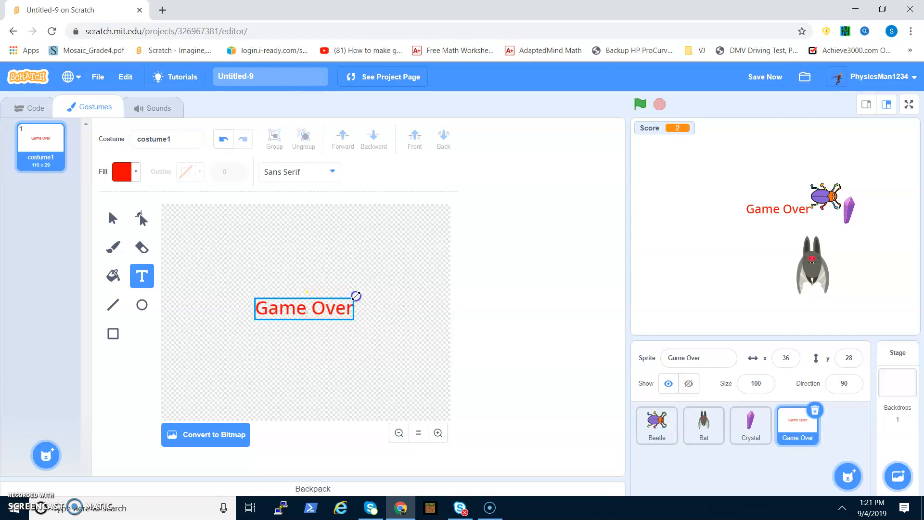
{"action": "left_click_drag", "start_coordinate": [355, 295], "coordinate": [394, 280]}
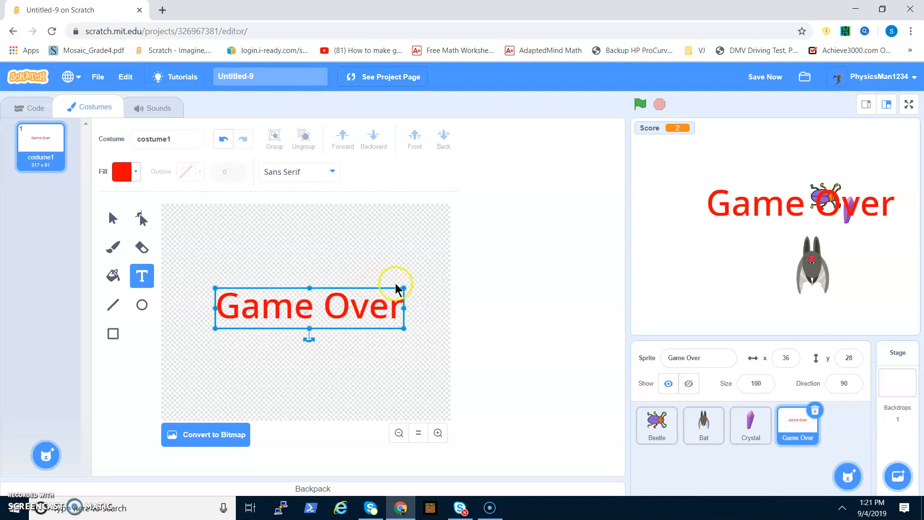
{"action": "left_click_drag", "start_coordinate": [395, 286], "coordinate": [469, 229]}
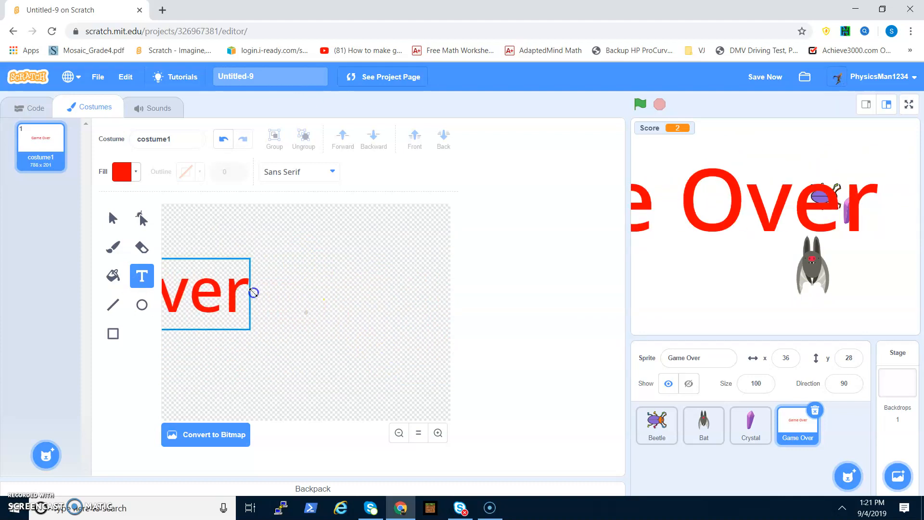
{"action": "left_click_drag", "start_coordinate": [253, 293], "coordinate": [416, 251]}
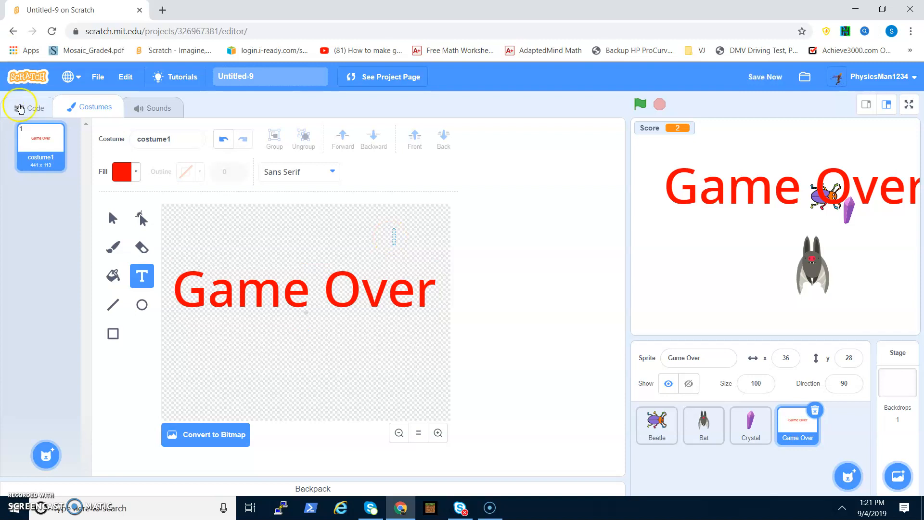
Give the Bat a forever loop that checks whether it is touching the Beetle
{"action": "left_click", "coordinate": [28, 107]}
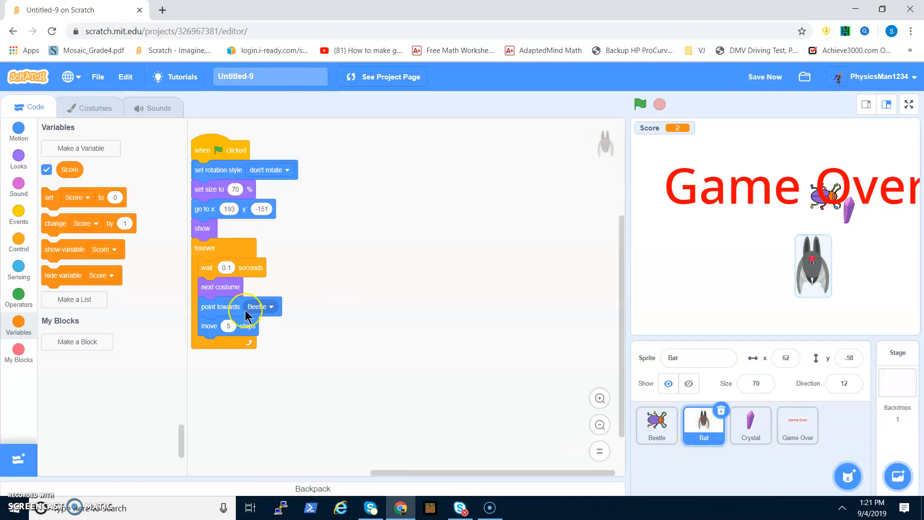
{"action": "left_click", "coordinate": [18, 216]}
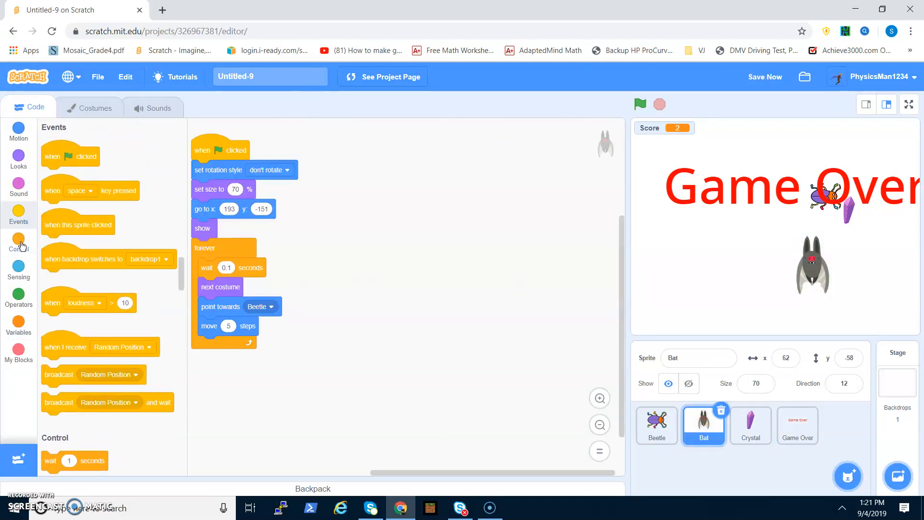
{"action": "left_click", "coordinate": [18, 243]}
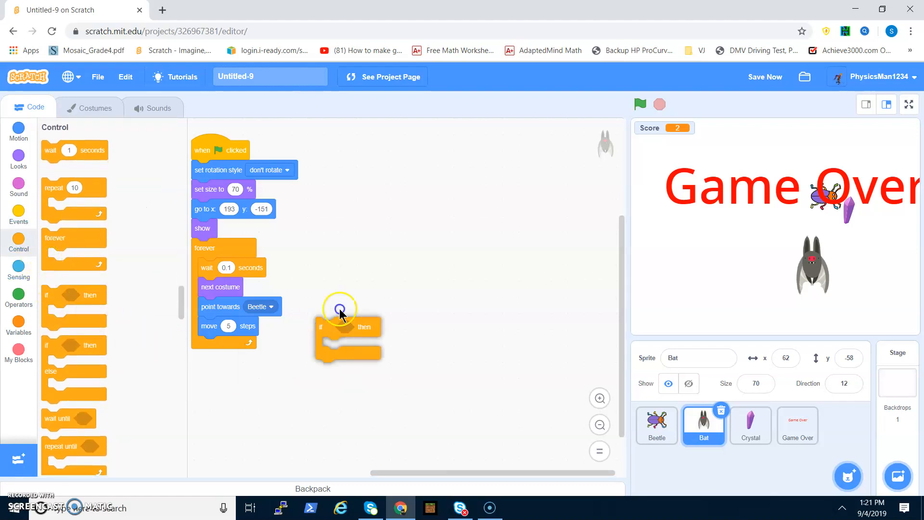
{"action": "left_click_drag", "start_coordinate": [339, 328], "coordinate": [395, 300]}
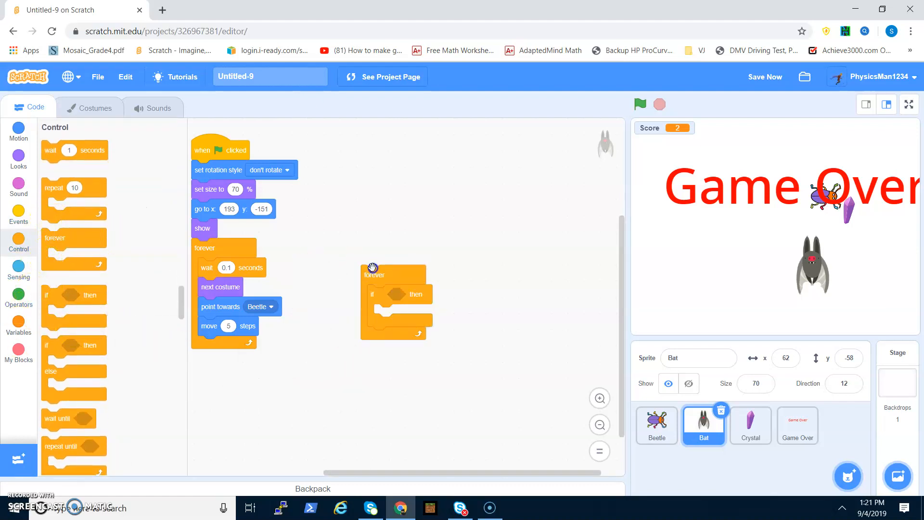
{"action": "left_click", "coordinate": [18, 272]}
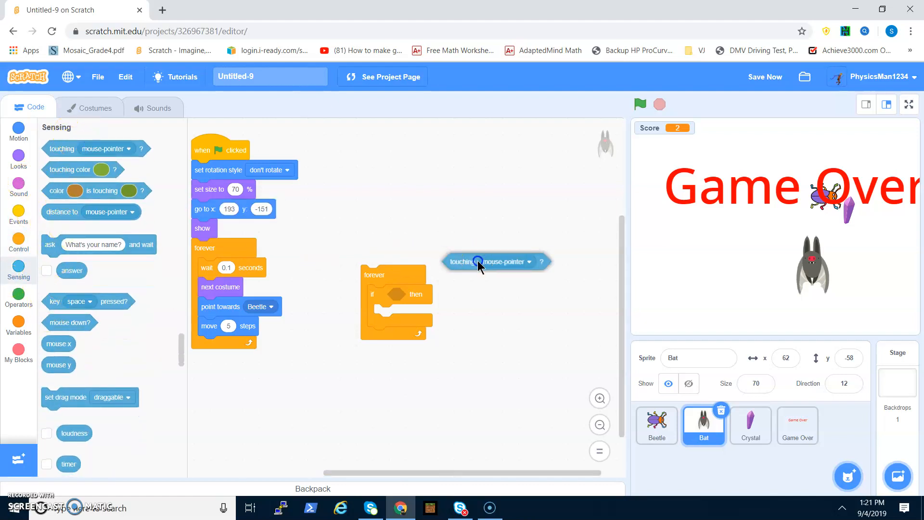
{"action": "left_click", "coordinate": [451, 295]}
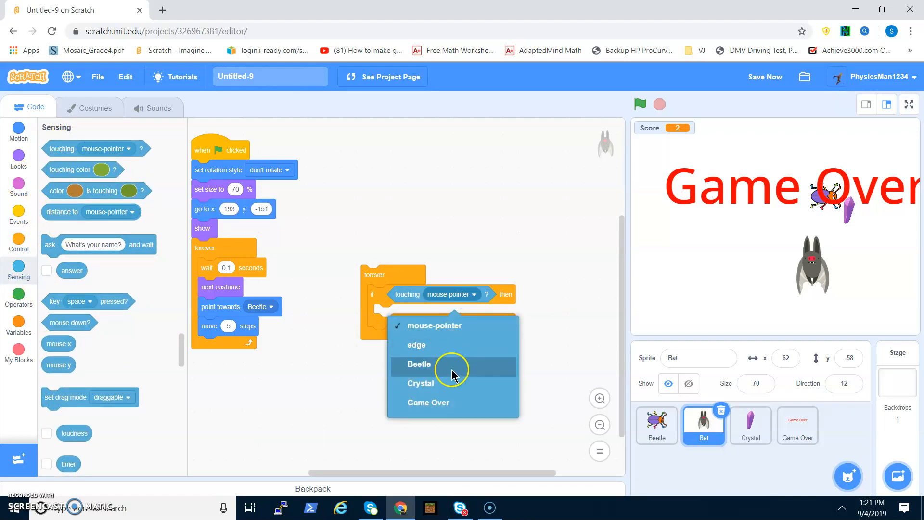
{"action": "left_click", "coordinate": [419, 364]}
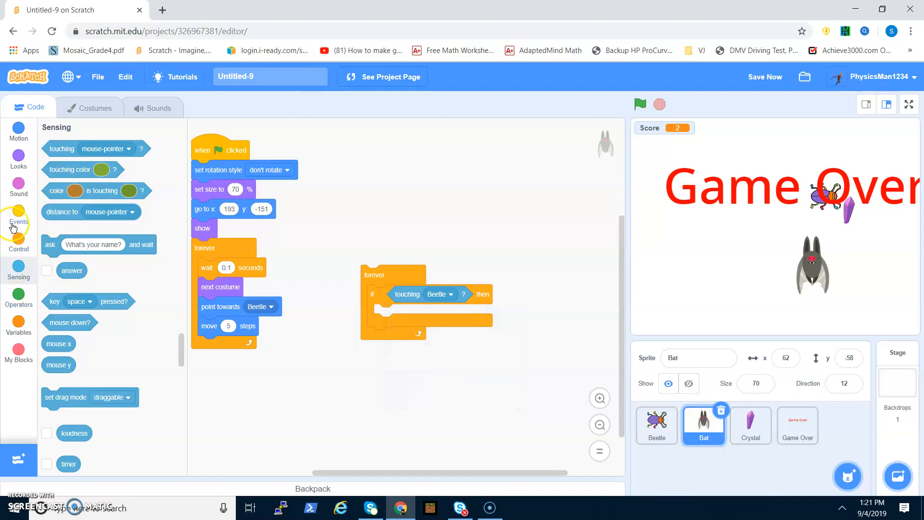
Broadcast a new Game Over message from that check, then select the Game Over sprite
{"action": "left_click", "coordinate": [18, 218]}
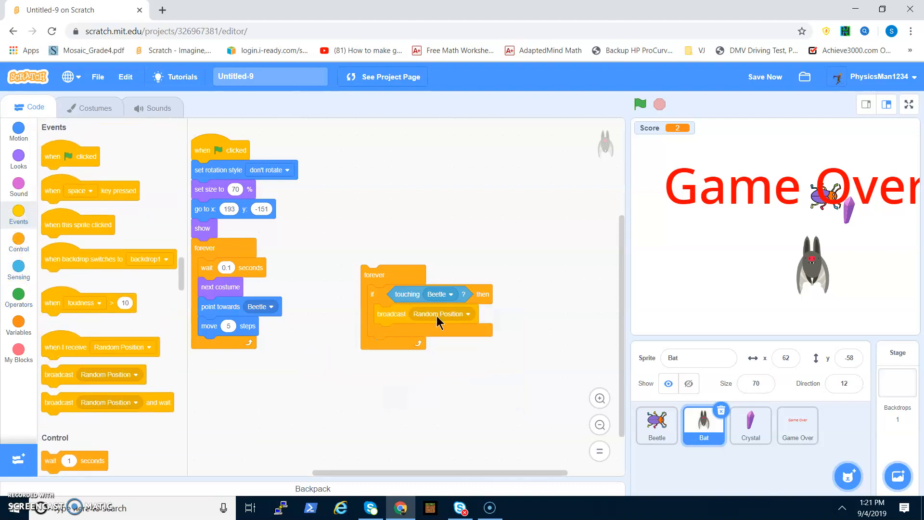
{"action": "left_click", "coordinate": [441, 314]}
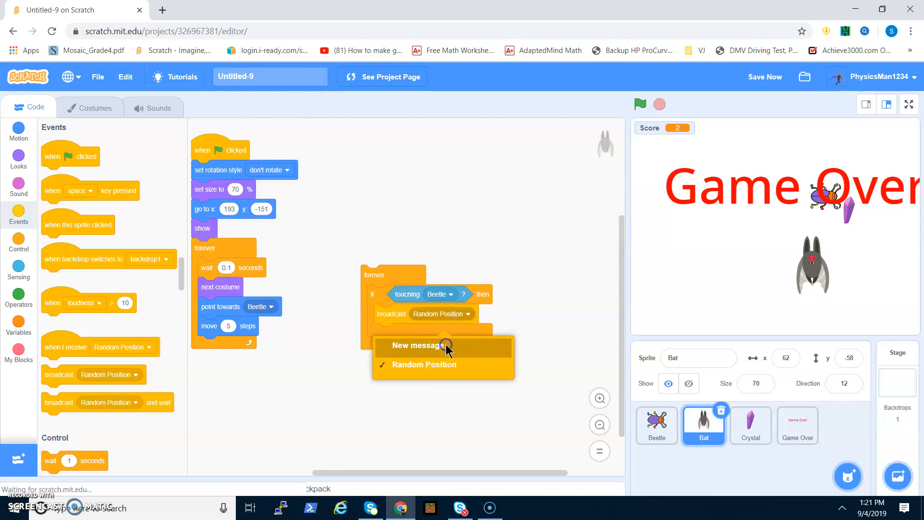
{"action": "left_click", "coordinate": [419, 346]}
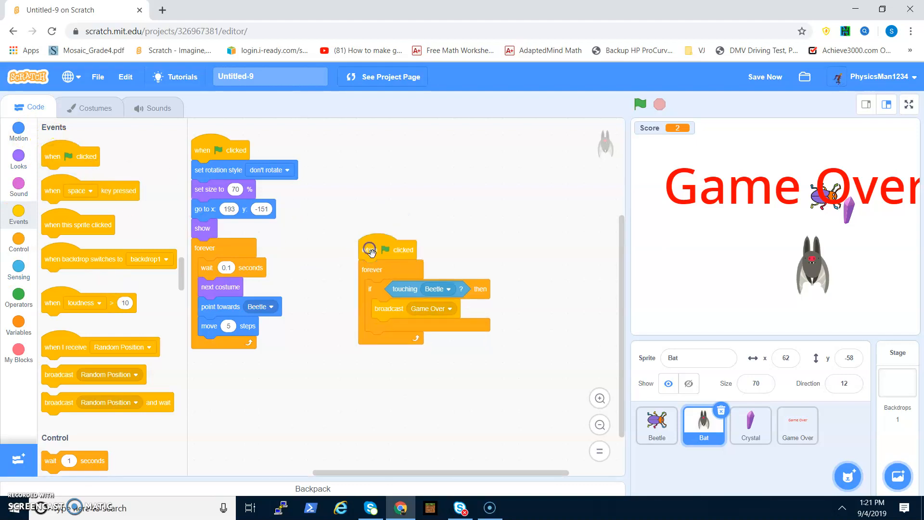
{"action": "left_click", "coordinate": [797, 424]}
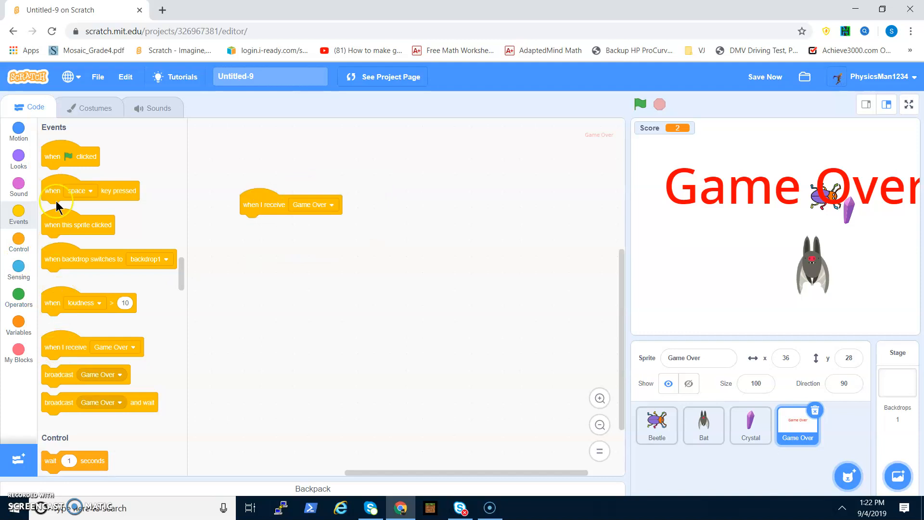
Make the Game Over sprite hide on the flag, and show then stop all on receiving Game Over
{"action": "left_click", "coordinate": [18, 158]}
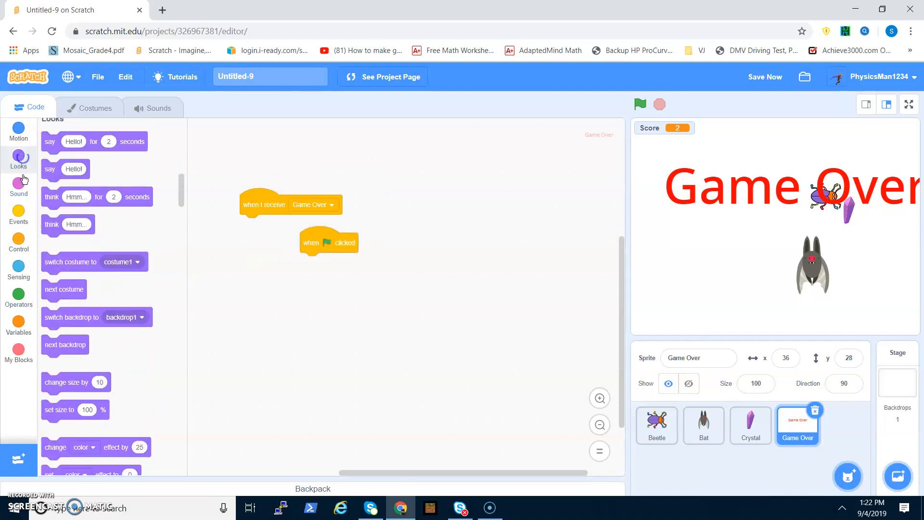
{"action": "scroll", "scroll_direction": "down", "scroll_amount": 3}
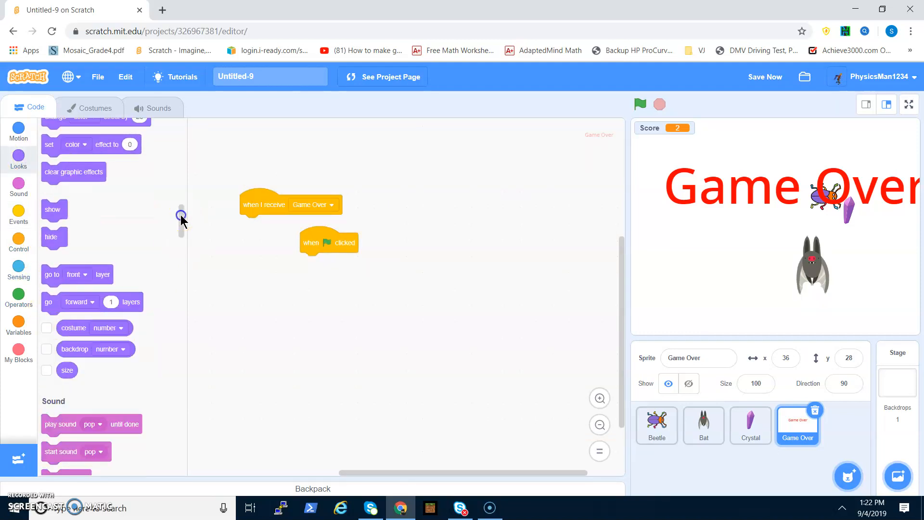
{"action": "left_click_drag", "start_coordinate": [52, 209], "coordinate": [251, 224]}
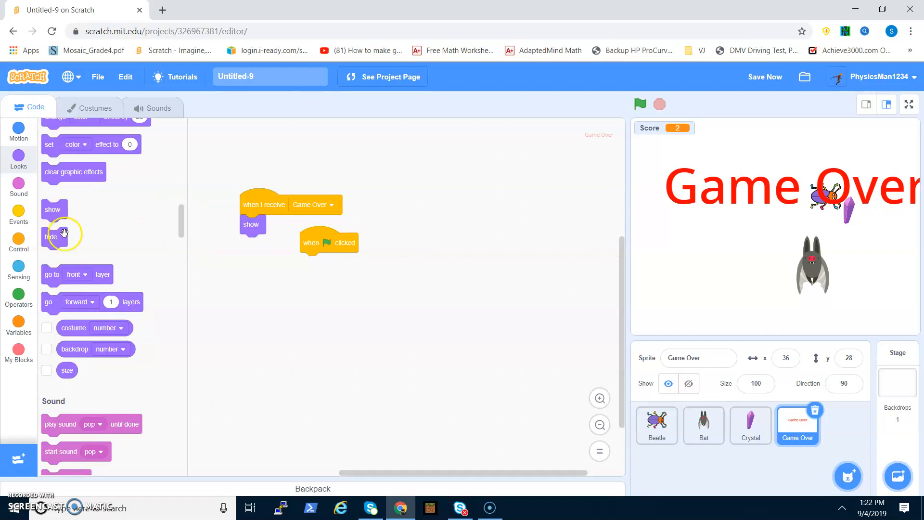
{"action": "left_click_drag", "start_coordinate": [51, 237], "coordinate": [367, 259]}
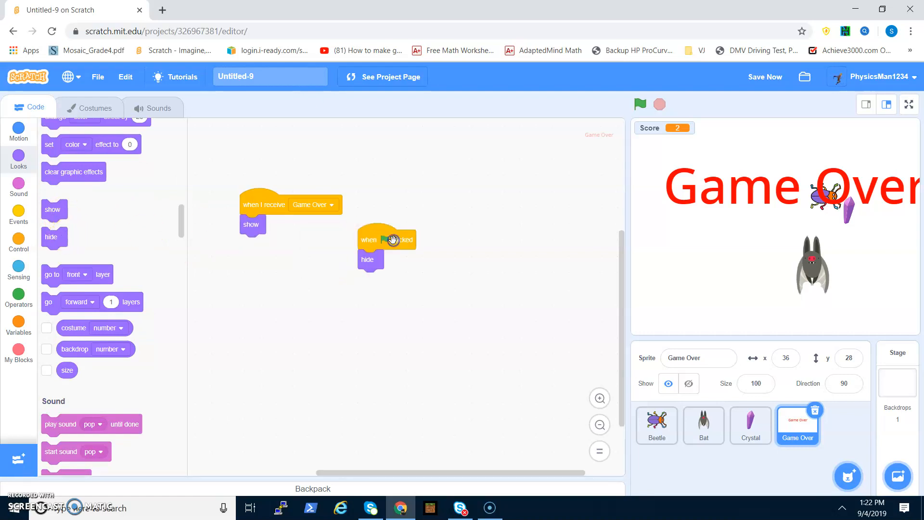
{"action": "left_click", "coordinate": [18, 214]}
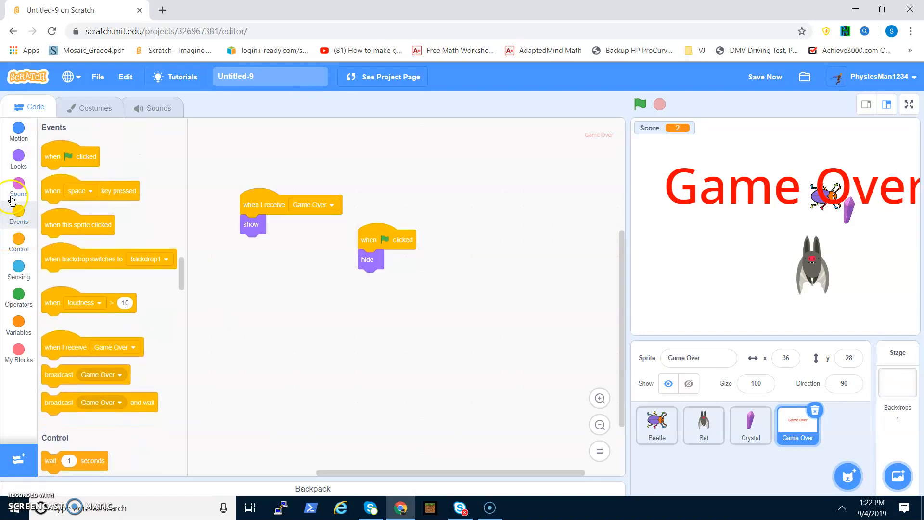
{"action": "mouse_move", "coordinate": [156, 322]}
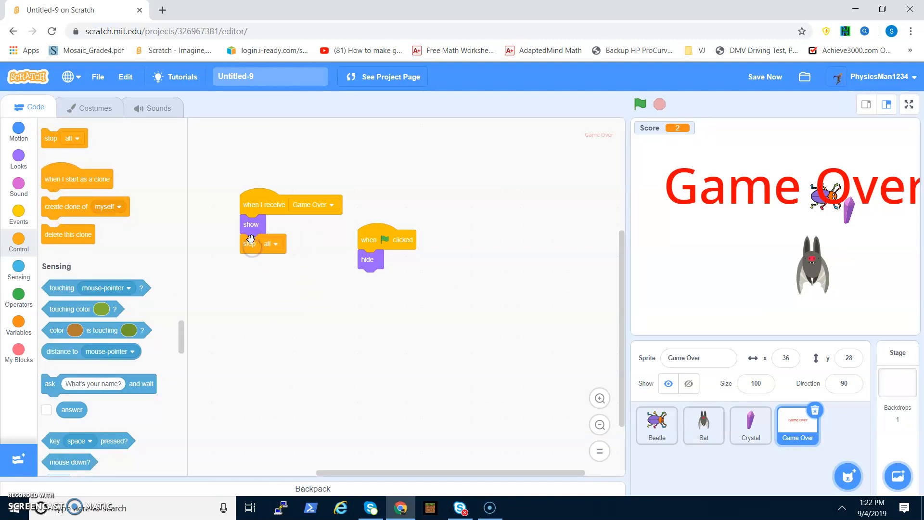
Run the game and confirm it ends with the Game Over screen
{"action": "left_click", "coordinate": [639, 104]}
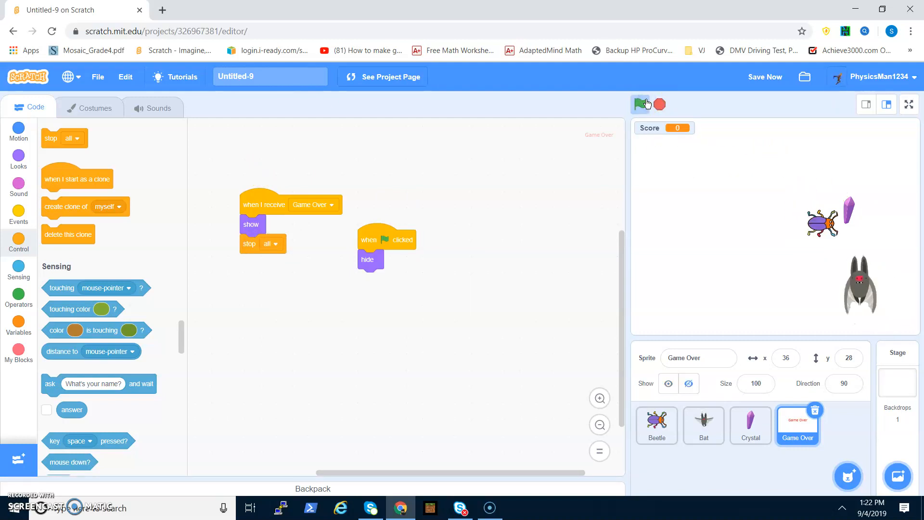
{"action": "left_click", "coordinate": [645, 104]}
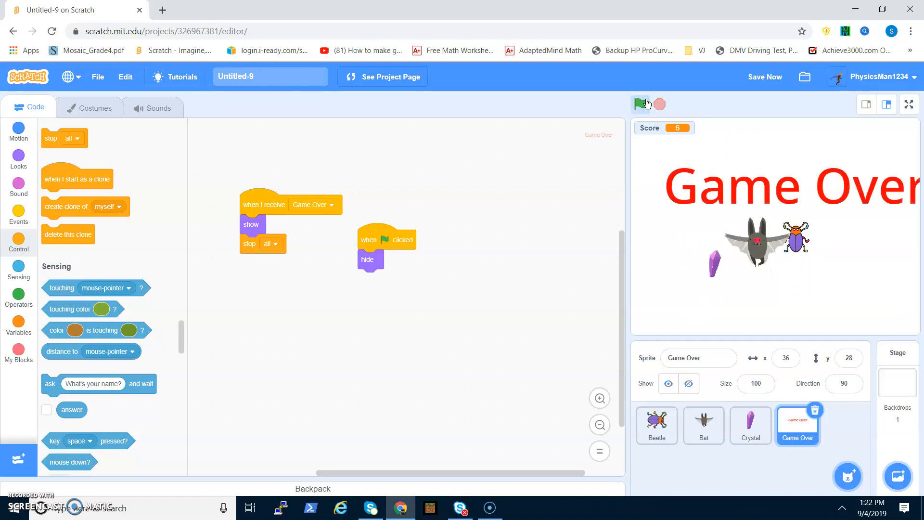
{"action": "mouse_move", "coordinate": [720, 214]}
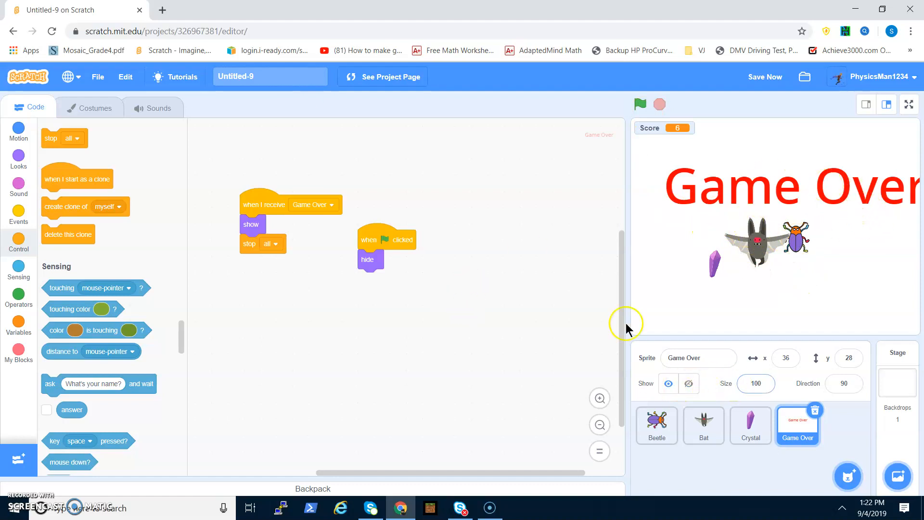
Move the Game Over sprite to x 0, y 0 before hiding at start, then test again
{"action": "left_click", "coordinate": [19, 131]}
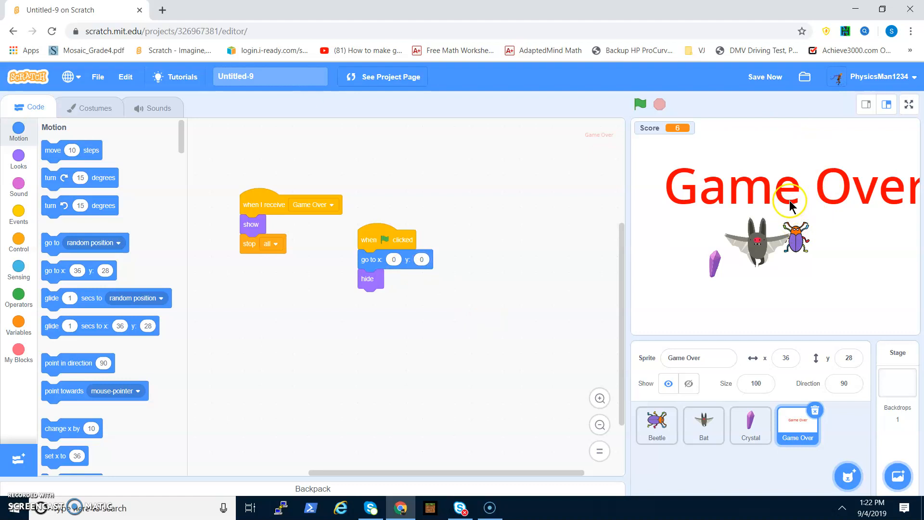
{"action": "left_click", "coordinate": [639, 104]}
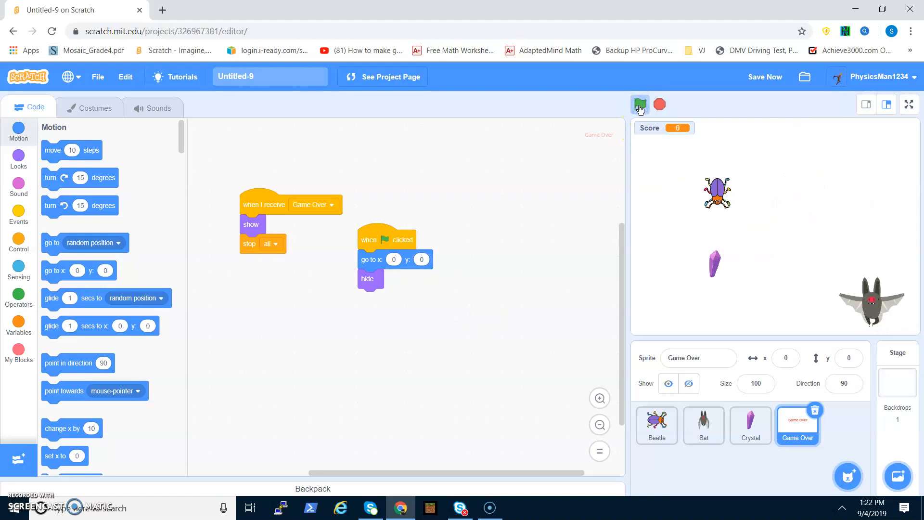
{"action": "left_click", "coordinate": [640, 104]}
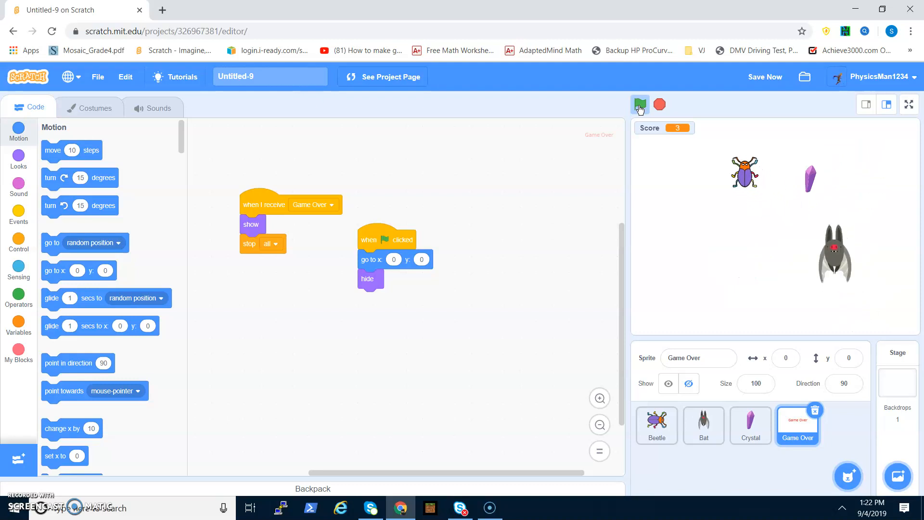
Raise the Bat's chase movement from 5 to 7 steps and test the faster bat
{"action": "left_click", "coordinate": [639, 104]}
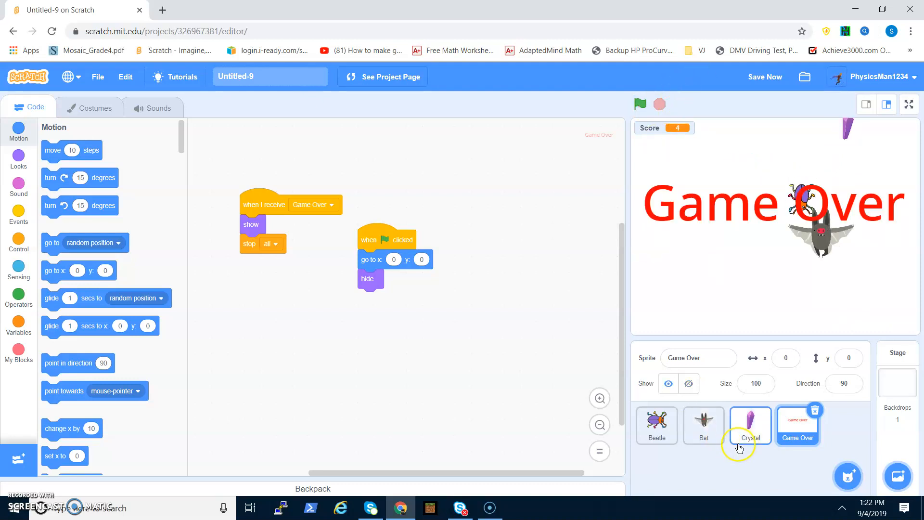
{"action": "left_click", "coordinate": [702, 425]}
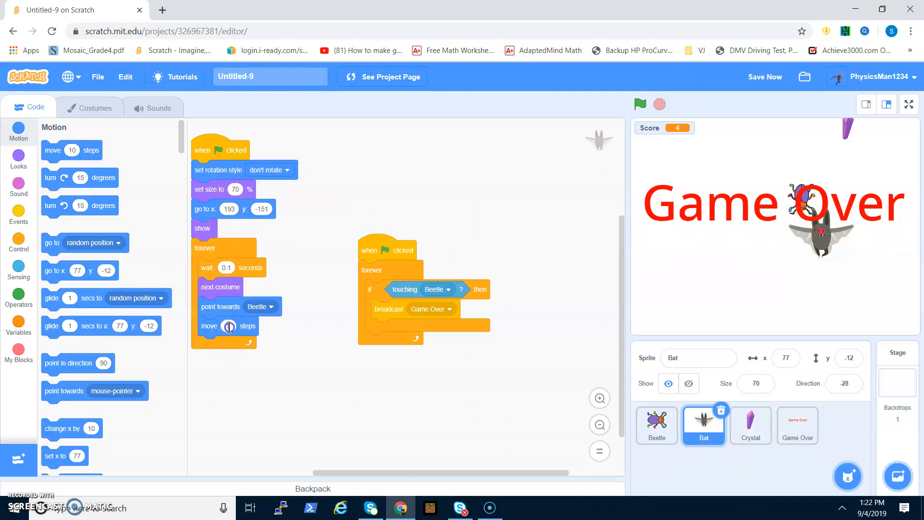
{"action": "left_click", "coordinate": [229, 326]}
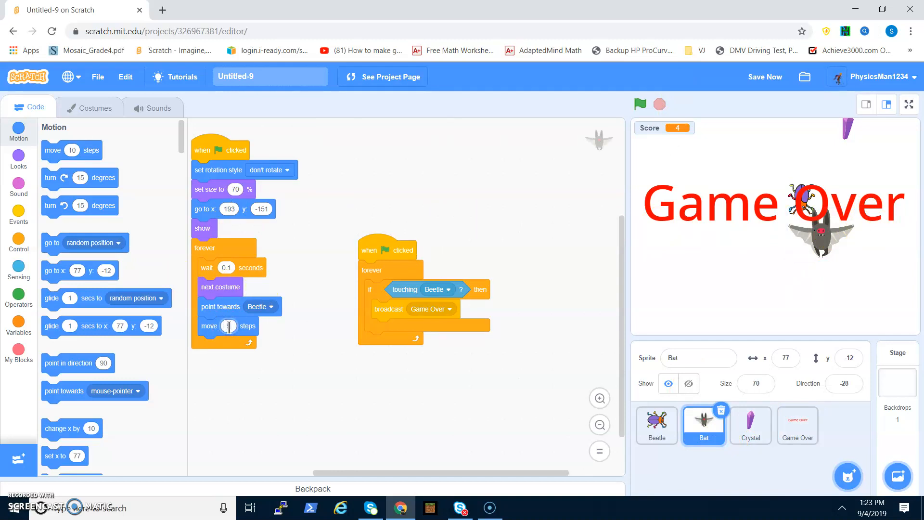
{"action": "left_click", "coordinate": [639, 104]}
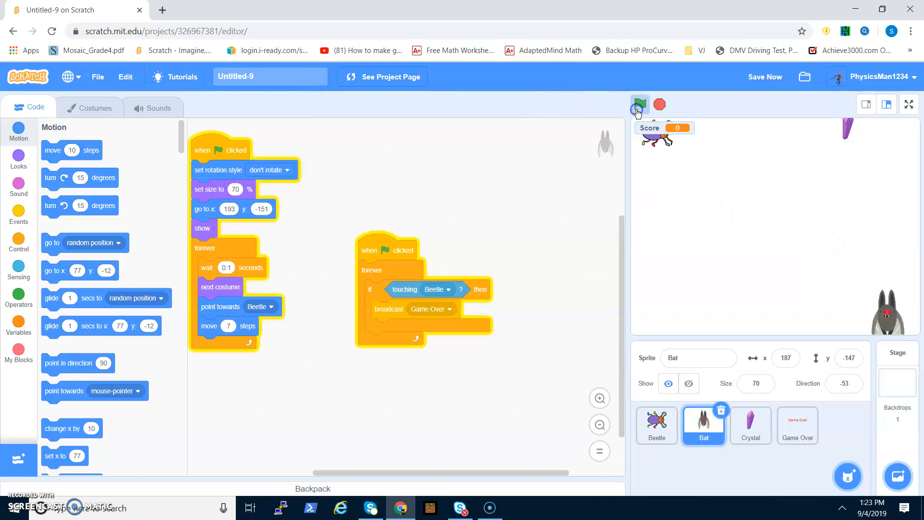
{"action": "left_click", "coordinate": [639, 104]}
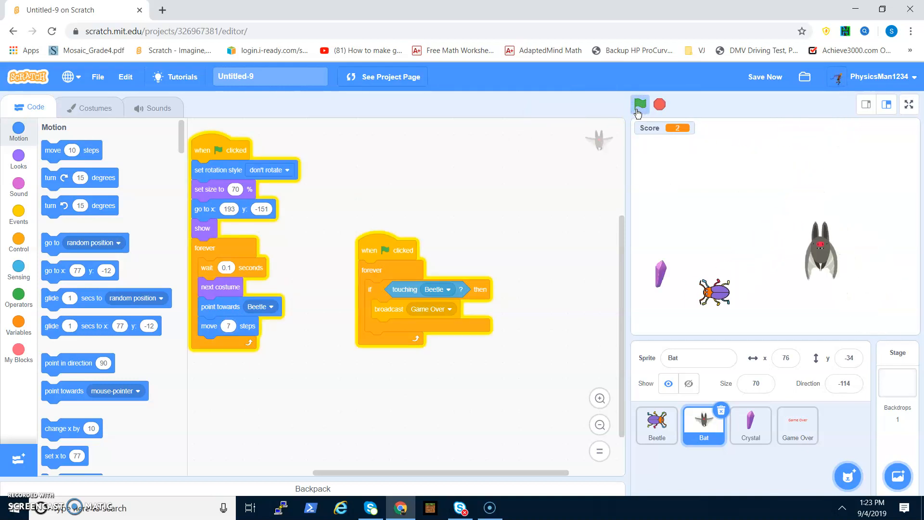
{"action": "left_click", "coordinate": [640, 104]}
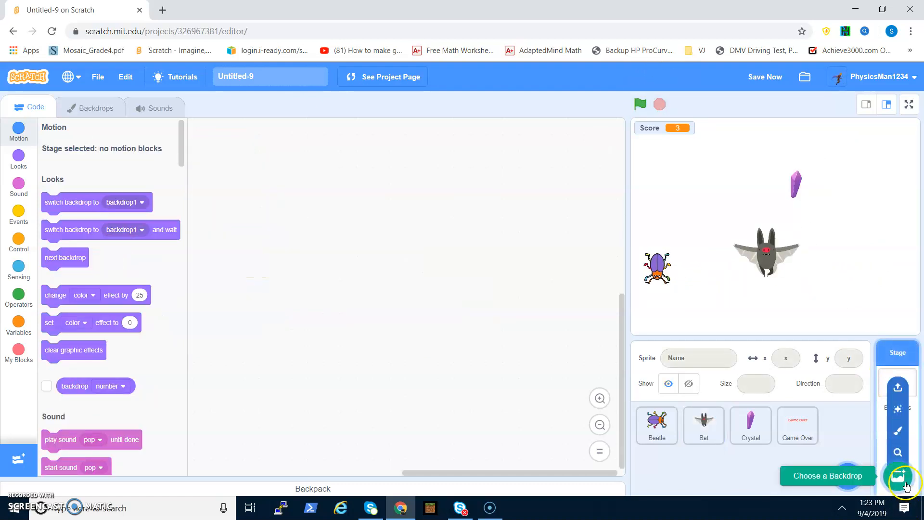
Pick the galaxy backdrop from the library for the Stage
{"action": "left_click", "coordinate": [898, 476]}
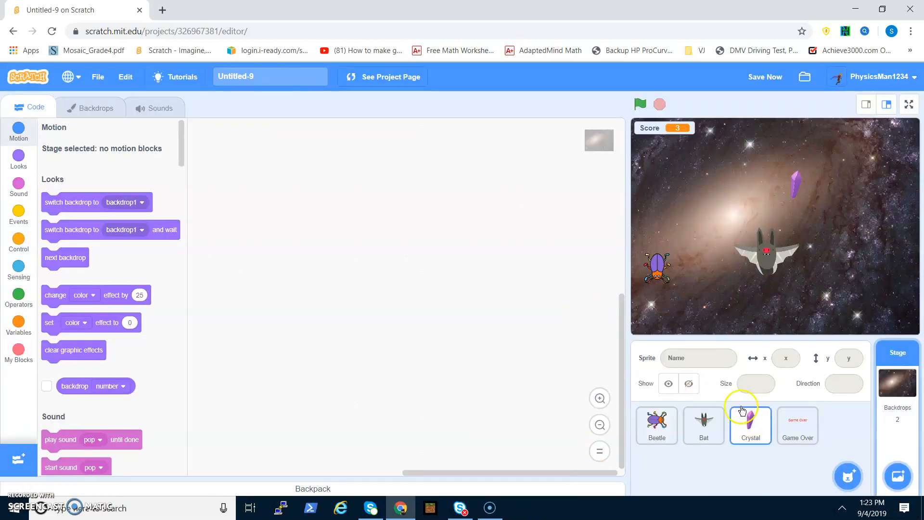
{"action": "left_click", "coordinate": [159, 107]}
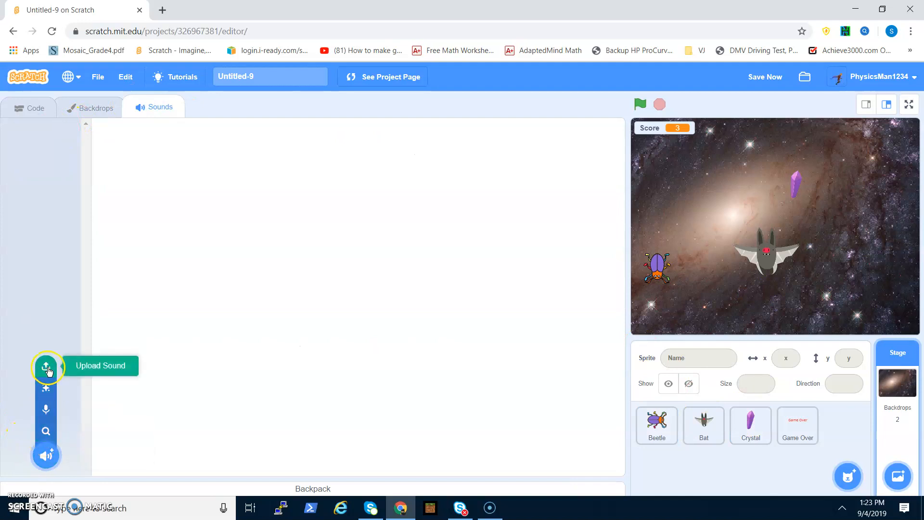
Add the Squeaks sound from the animal library to the Stage after previewing it
{"action": "left_click", "coordinate": [46, 366]}
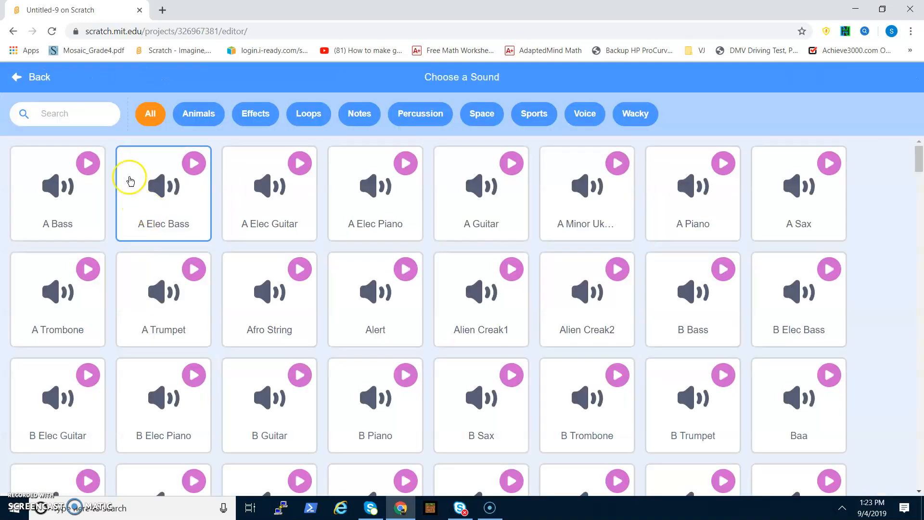
{"action": "left_click", "coordinate": [198, 114]}
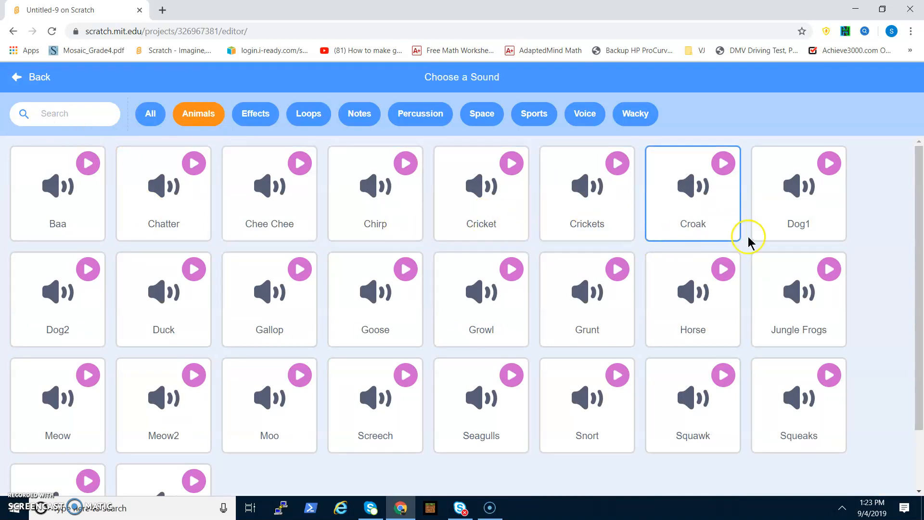
{"action": "left_click", "coordinate": [57, 298]}
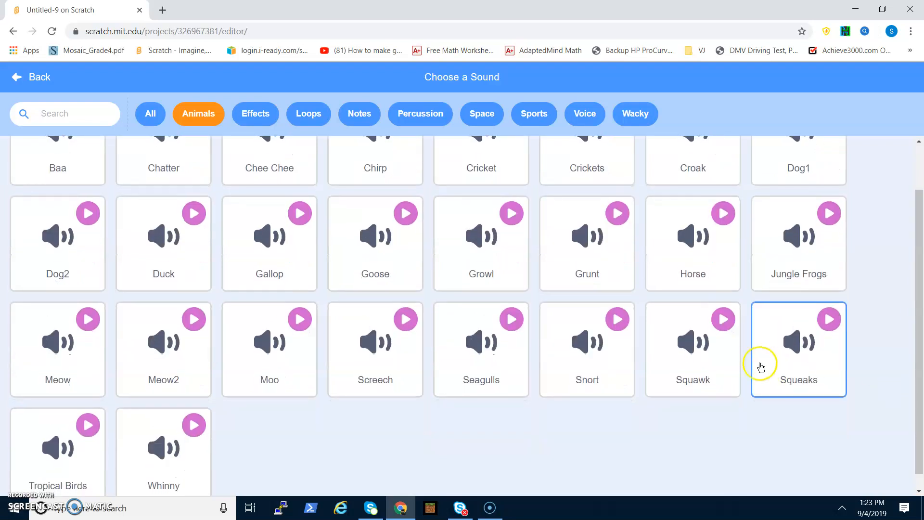
{"action": "left_click", "coordinate": [829, 318]}
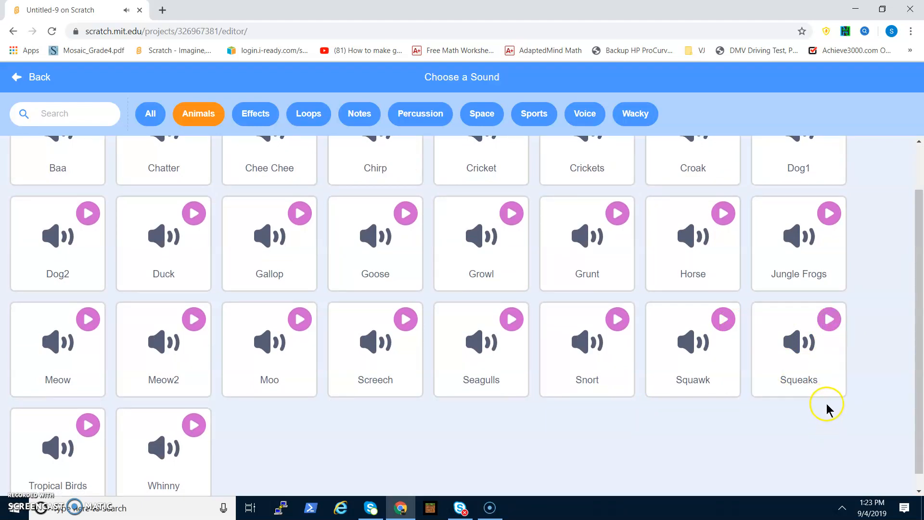
{"action": "left_click", "coordinate": [799, 349]}
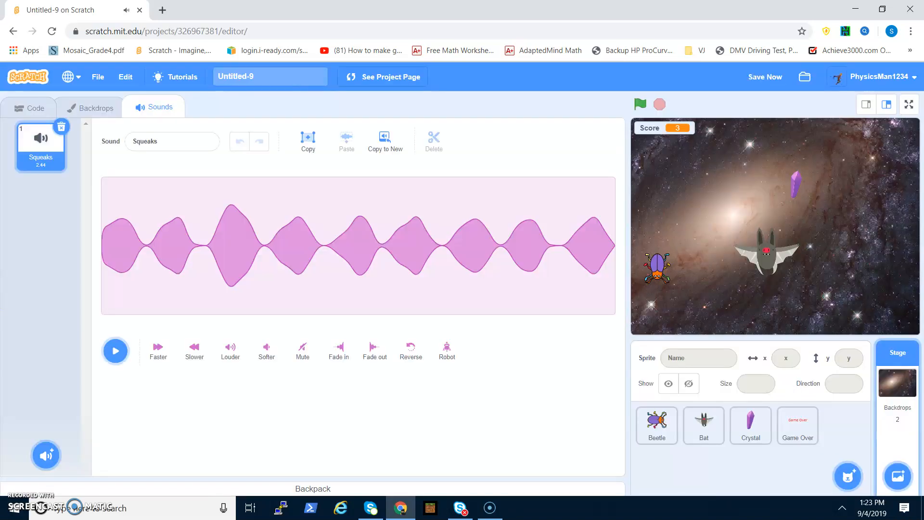
{"action": "left_click", "coordinate": [30, 107]}
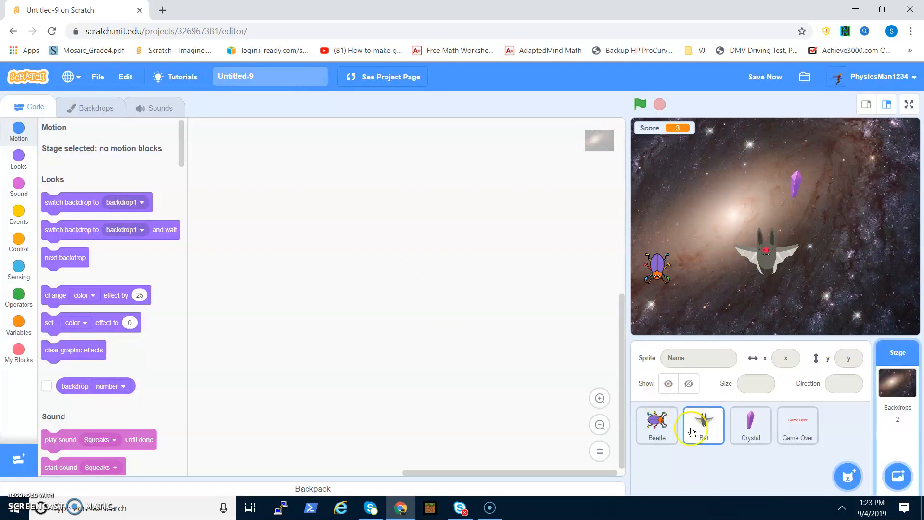
Insert a play sound until done block into the Game Over sprite's receiver script
{"action": "left_click", "coordinate": [703, 425]}
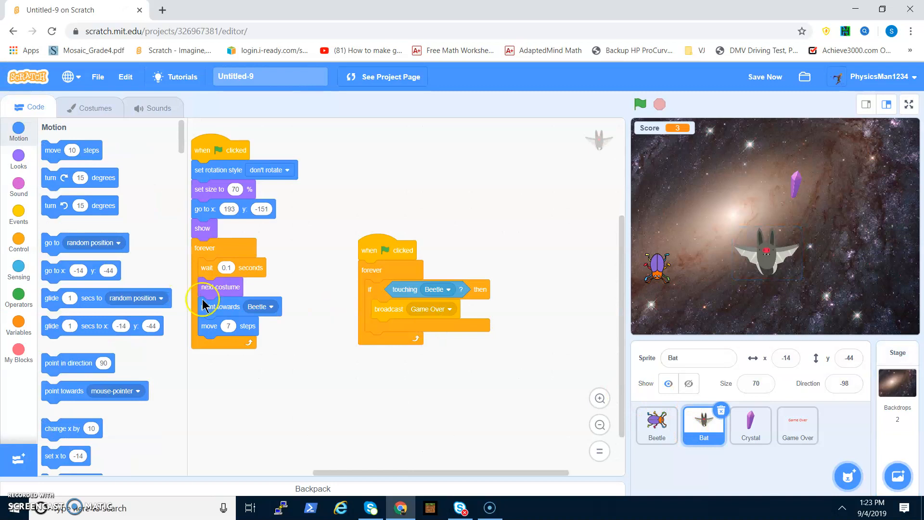
{"action": "left_click", "coordinate": [797, 424]}
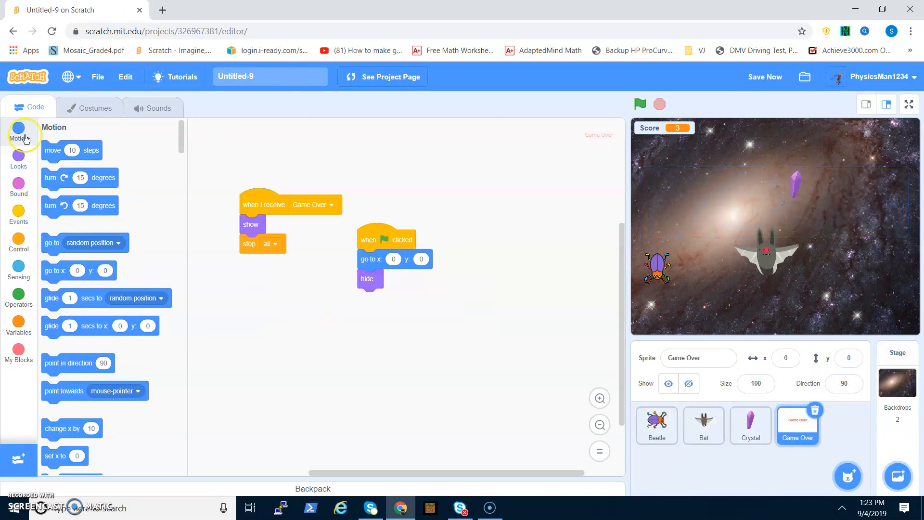
{"action": "left_click", "coordinate": [19, 186]}
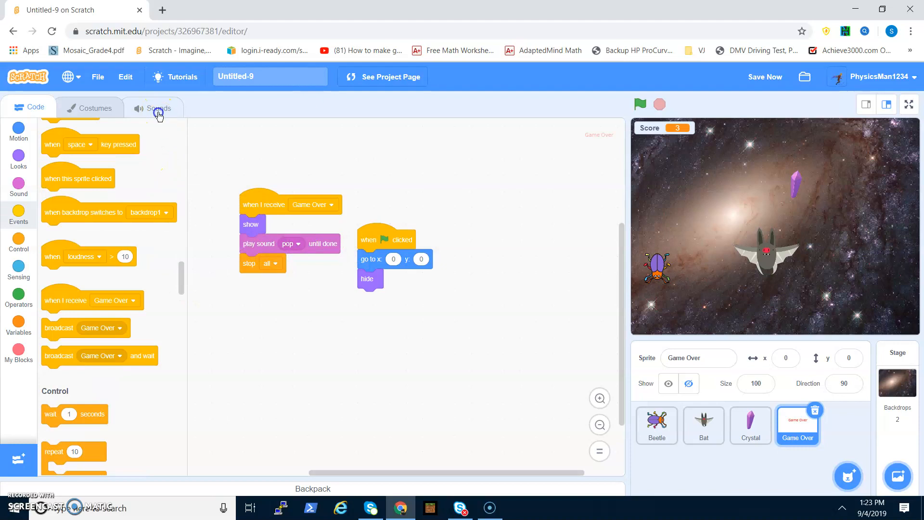
Add the Squeaks sound from the library to the Game Over sprite
{"action": "left_click", "coordinate": [158, 107]}
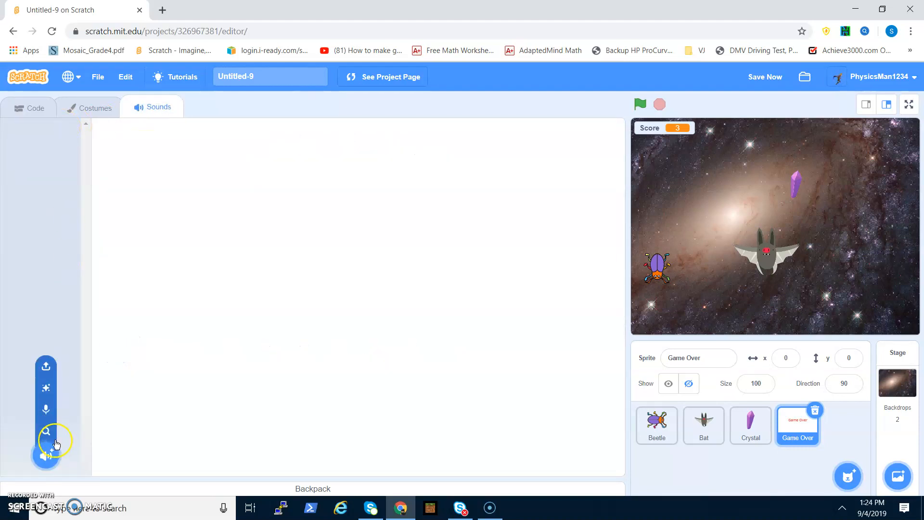
{"action": "left_click", "coordinate": [46, 366]}
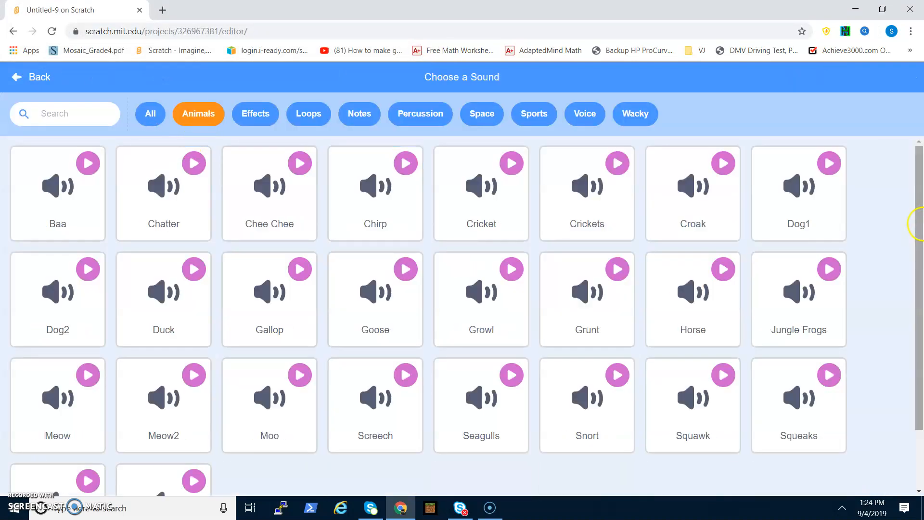
{"action": "left_click", "coordinate": [798, 405]}
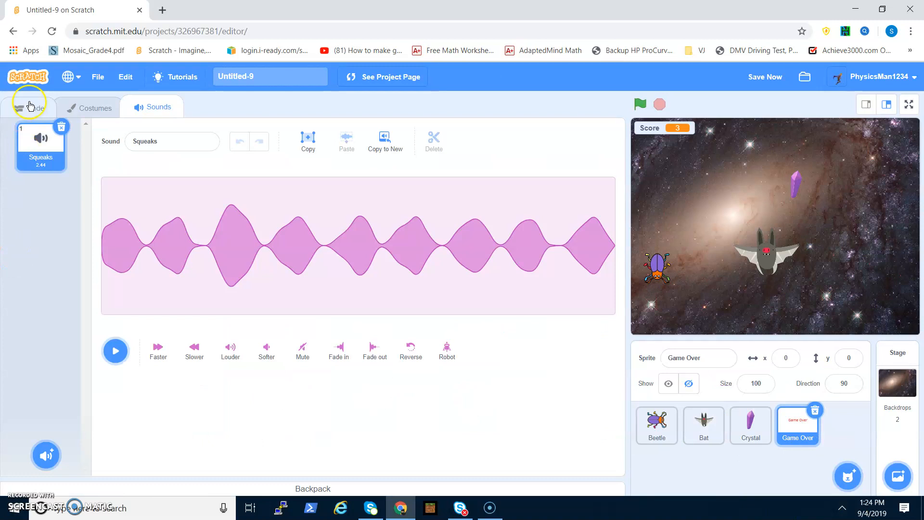
Set the receiver script's sound block to Squeaks and run the game to test it
{"action": "left_click", "coordinate": [29, 107]}
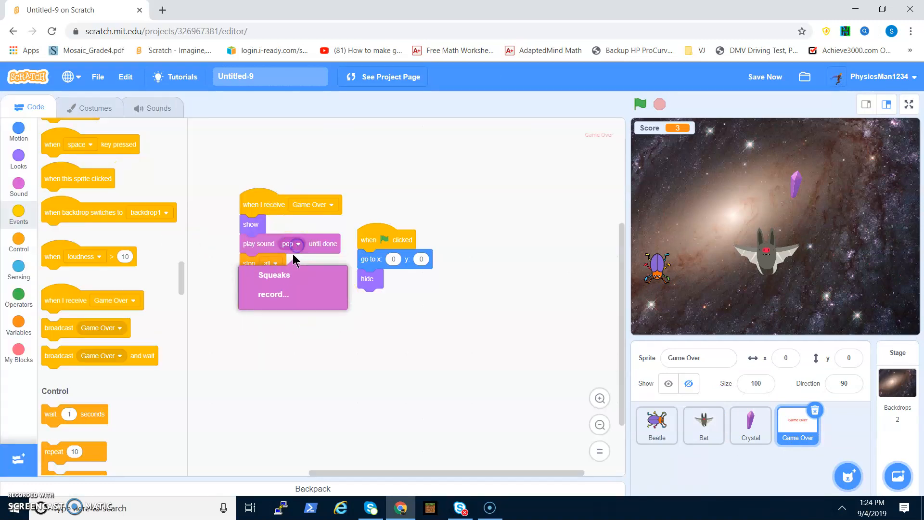
{"action": "left_click", "coordinate": [273, 274]}
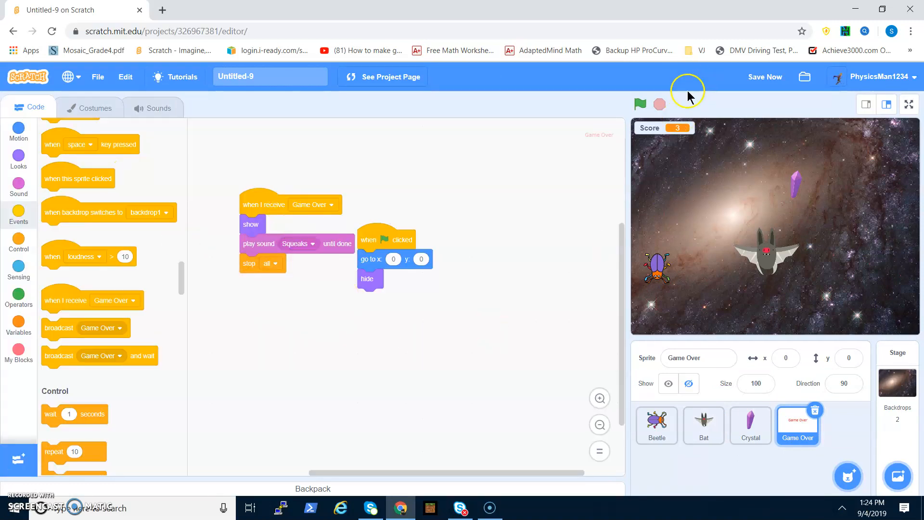
{"action": "left_click", "coordinate": [640, 104]}
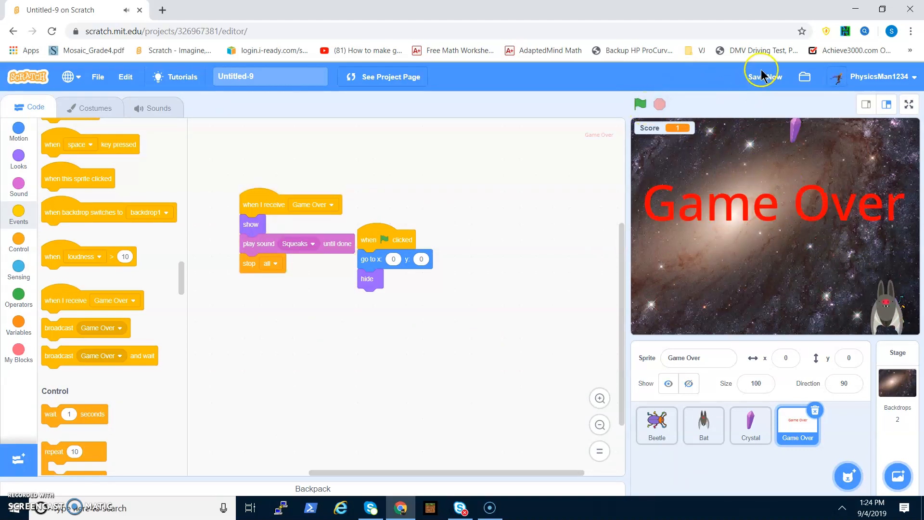
{"action": "left_click", "coordinate": [764, 76]}
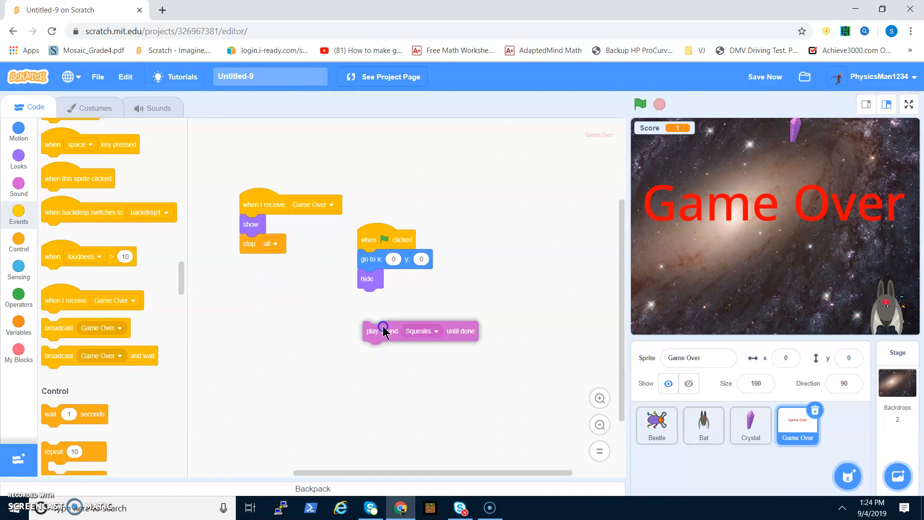
Remove the play-sound block from the Game Over script and run the game again
{"action": "left_click_drag", "start_coordinate": [383, 331], "coordinate": [168, 335]}
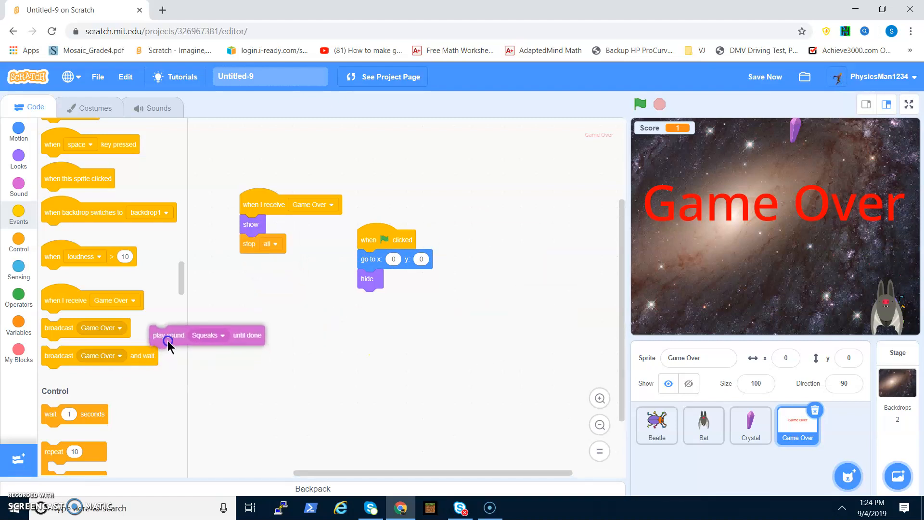
{"action": "left_click", "coordinate": [19, 185]}
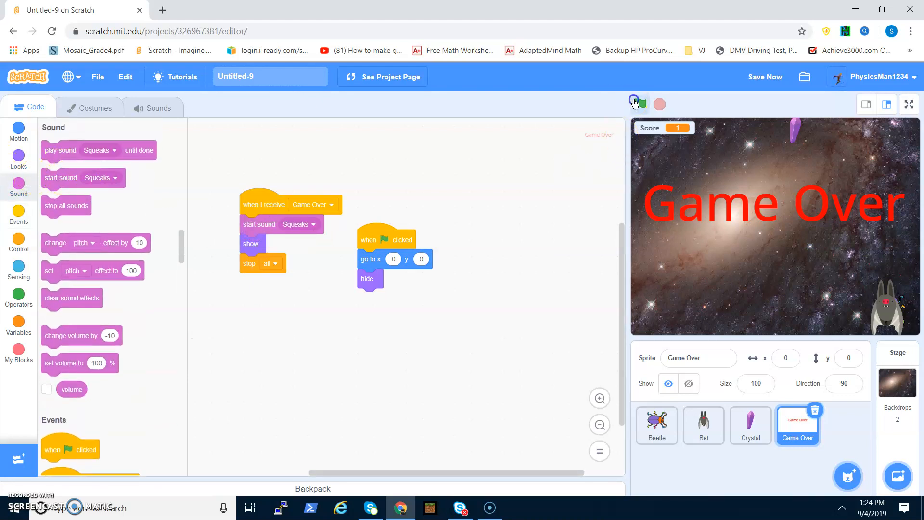
{"action": "left_click", "coordinate": [639, 104]}
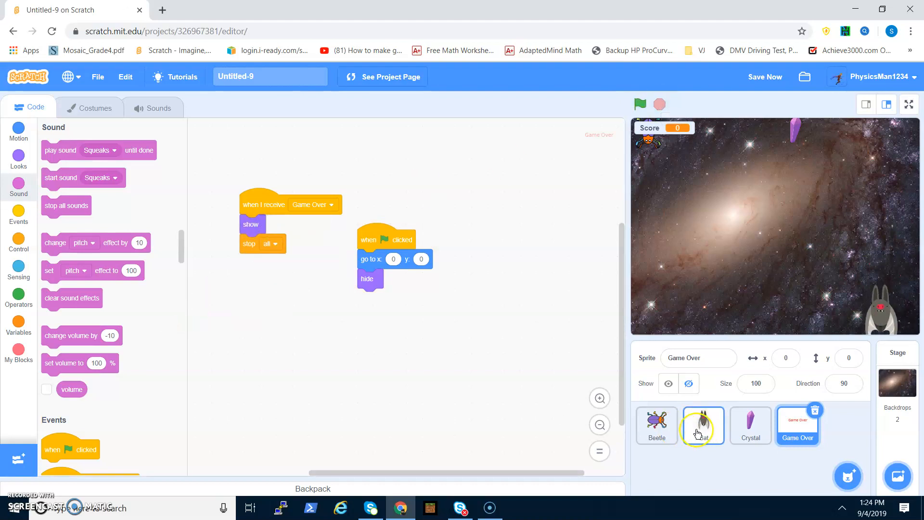
Start a 'when I receive Game Over' script on the Beetle sprite
{"action": "left_click", "coordinate": [656, 425]}
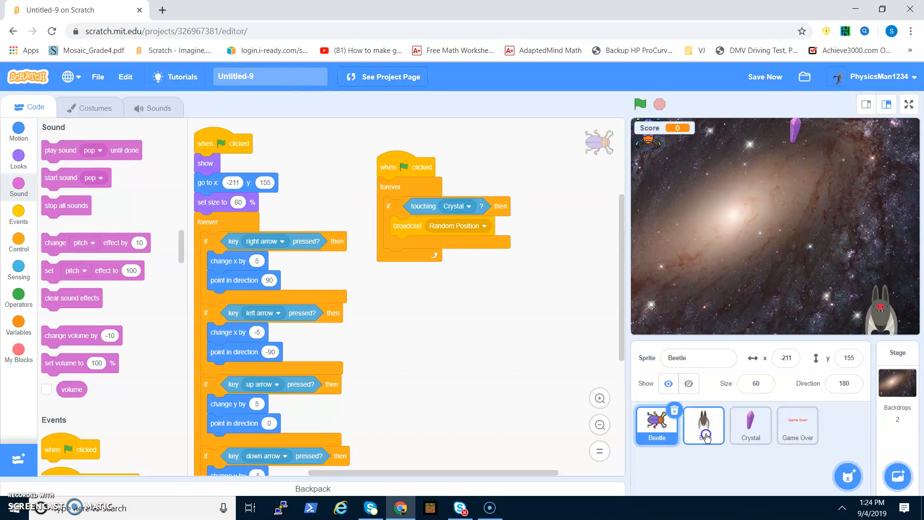
{"action": "left_click", "coordinate": [656, 425]}
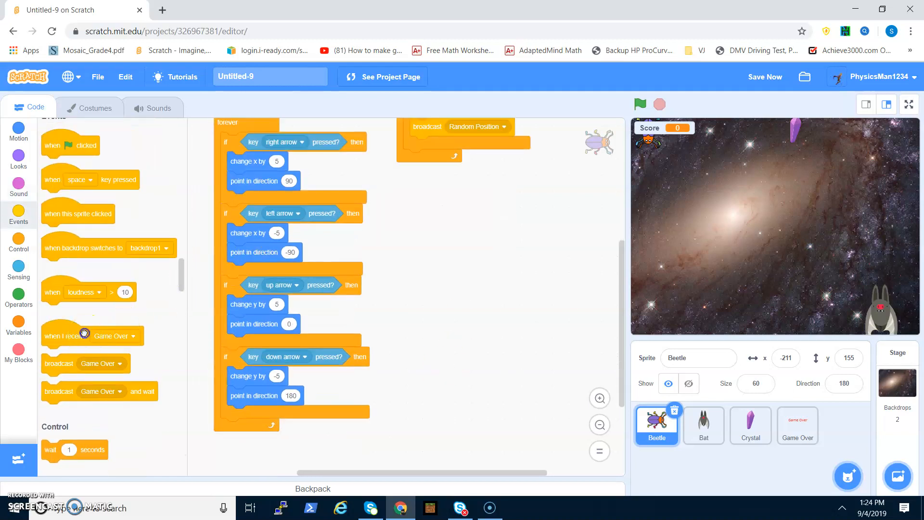
{"action": "left_click_drag", "start_coordinate": [91, 335], "coordinate": [472, 238]}
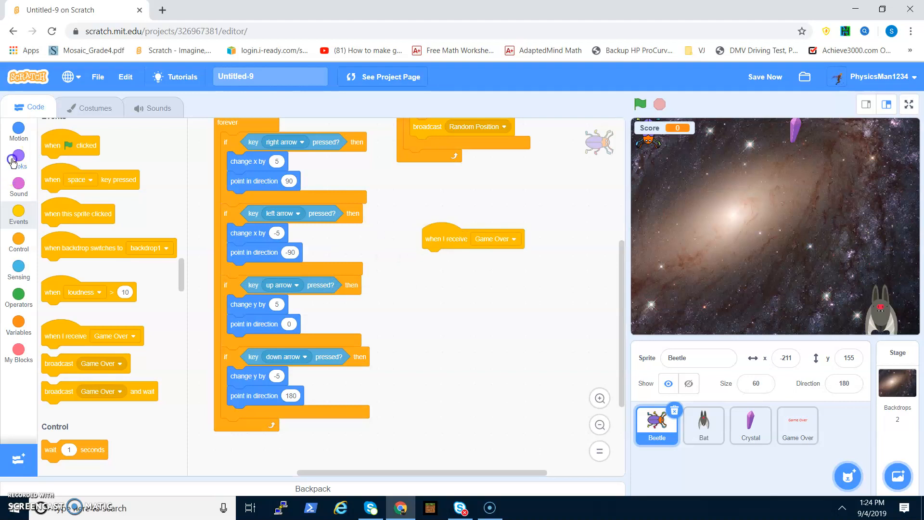
Attach a 'play sound until done' block and go to add a new sound for it
{"action": "left_click", "coordinate": [18, 158]}
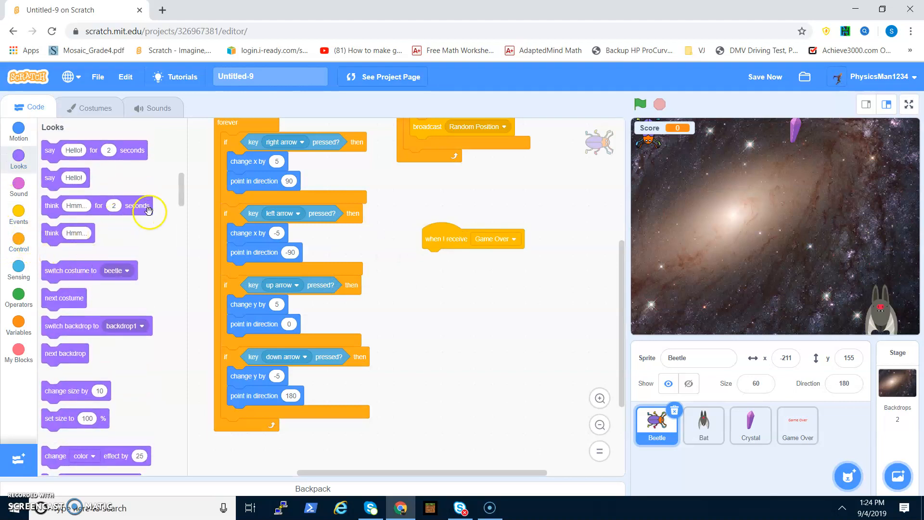
{"action": "left_click", "coordinate": [19, 189]}
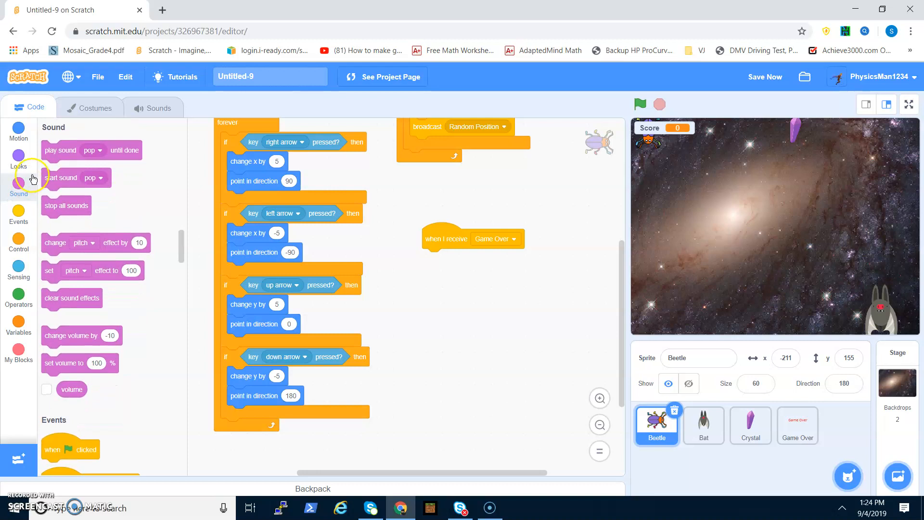
{"action": "mouse_move", "coordinate": [64, 173]}
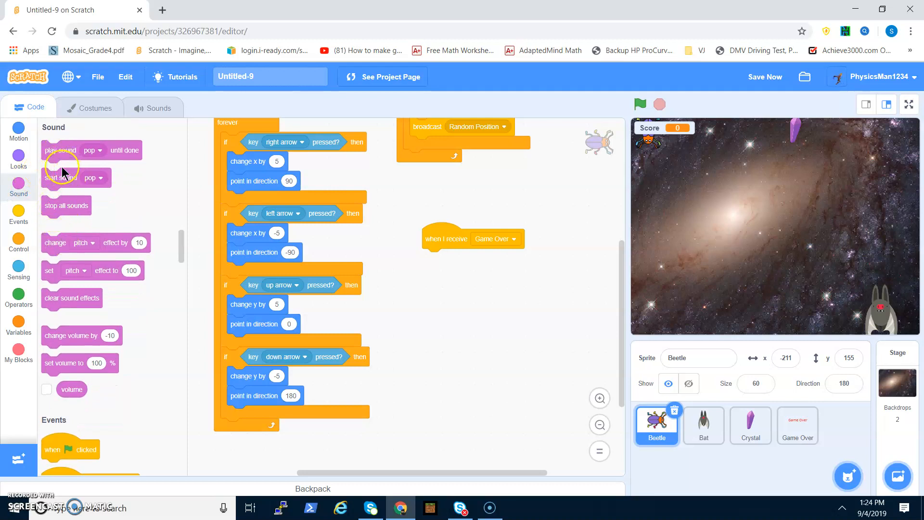
{"action": "left_click_drag", "start_coordinate": [77, 150], "coordinate": [422, 266]}
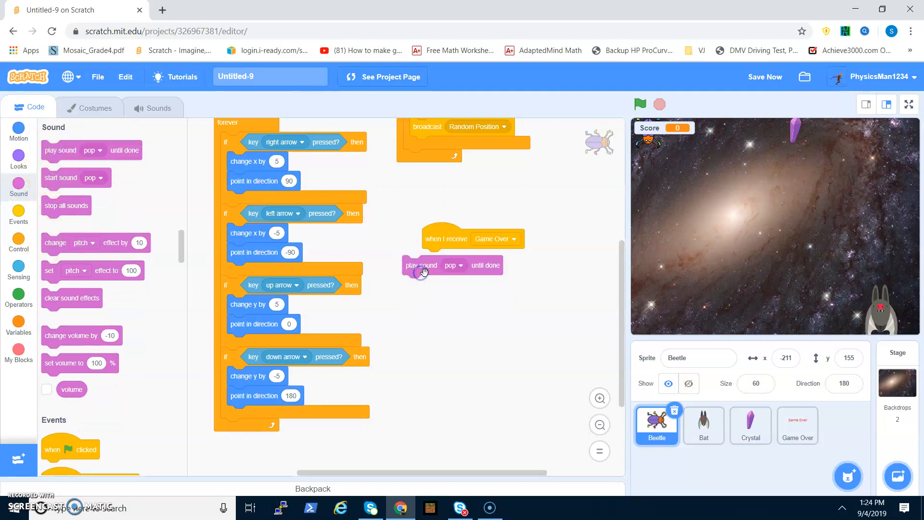
{"action": "left_click", "coordinate": [474, 258]}
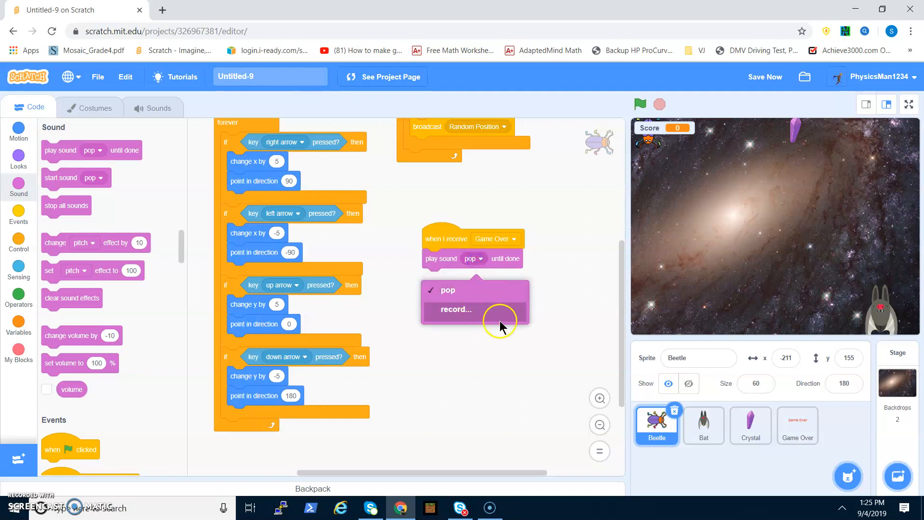
{"action": "left_click", "coordinate": [152, 107]}
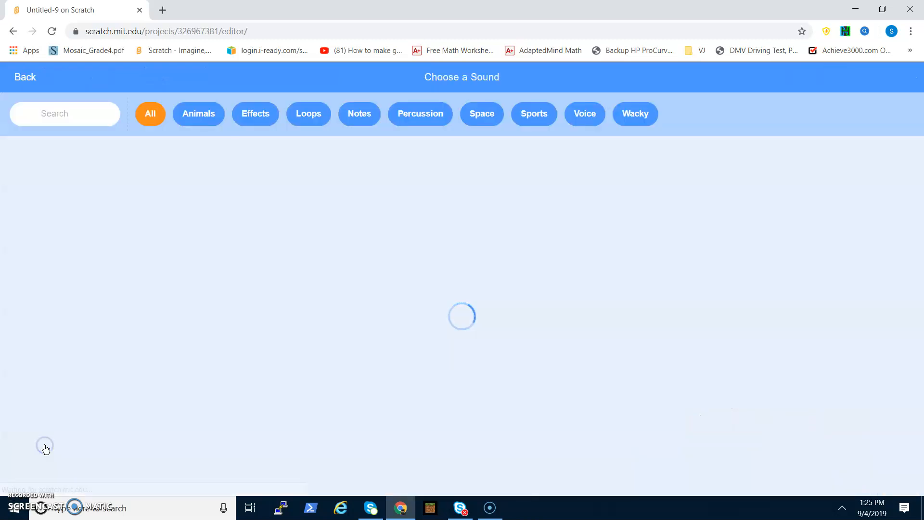
Add the Squeaks sound so the Beetle's Game Over script plays Squeaks until done
{"action": "left_click", "coordinate": [198, 114]}
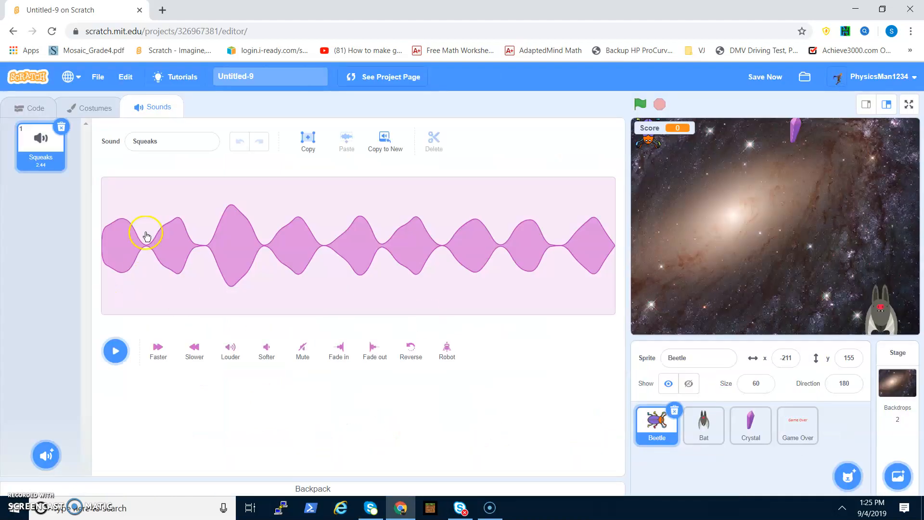
{"action": "left_click", "coordinate": [30, 107]}
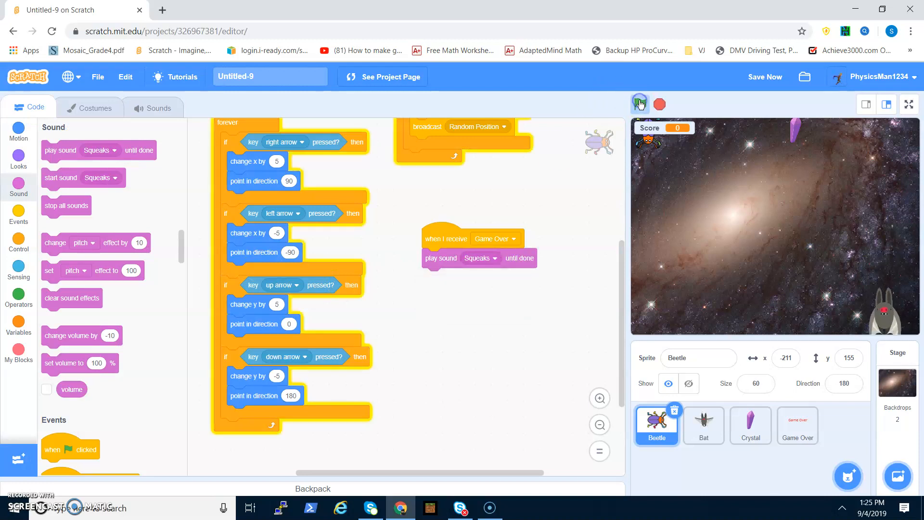
Test-run the game until Game Over shows, then save the project
{"action": "left_click", "coordinate": [640, 104]}
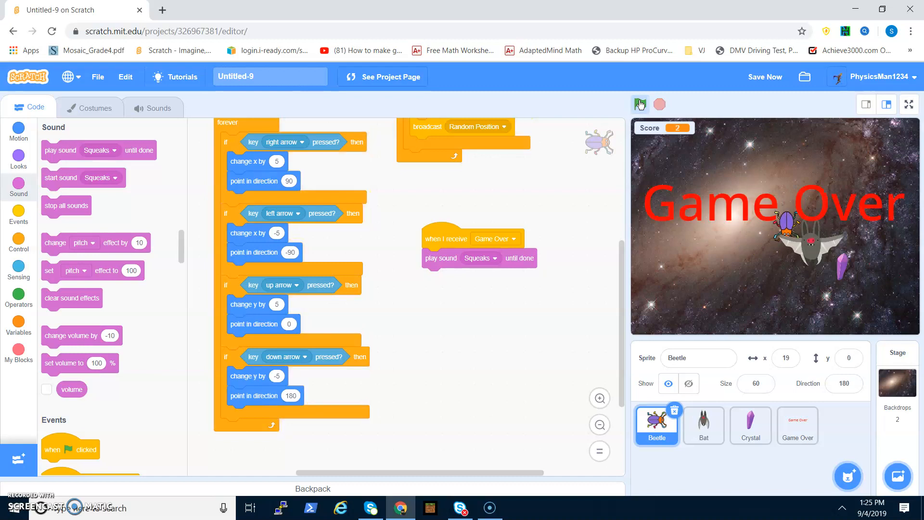
{"action": "left_click", "coordinate": [639, 104]}
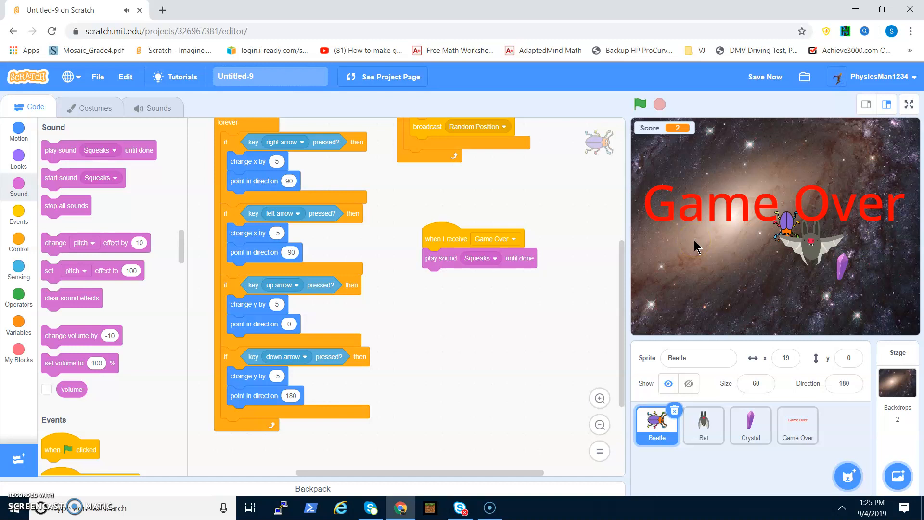
{"action": "left_click", "coordinate": [765, 78]}
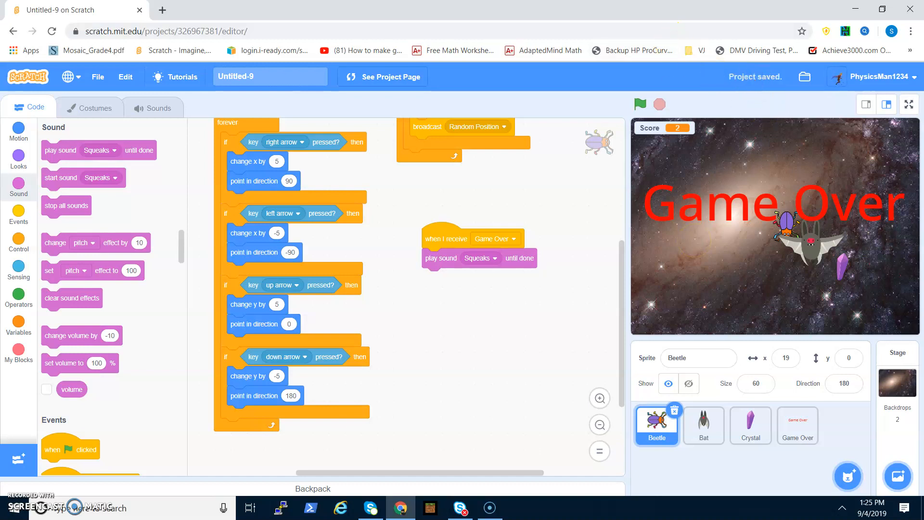